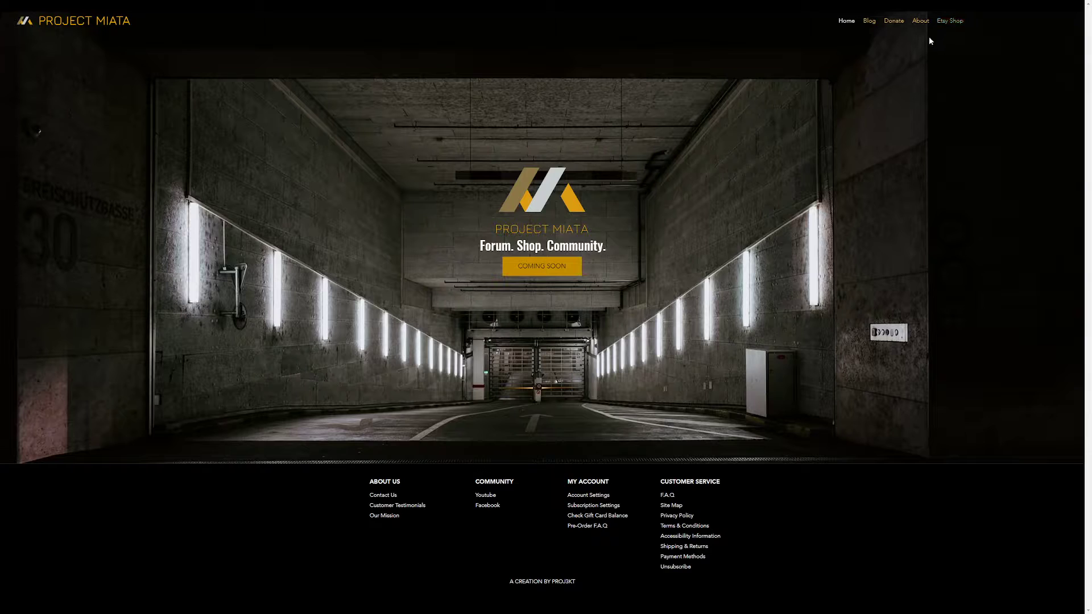
pyautogui.moveTo(851, 49)
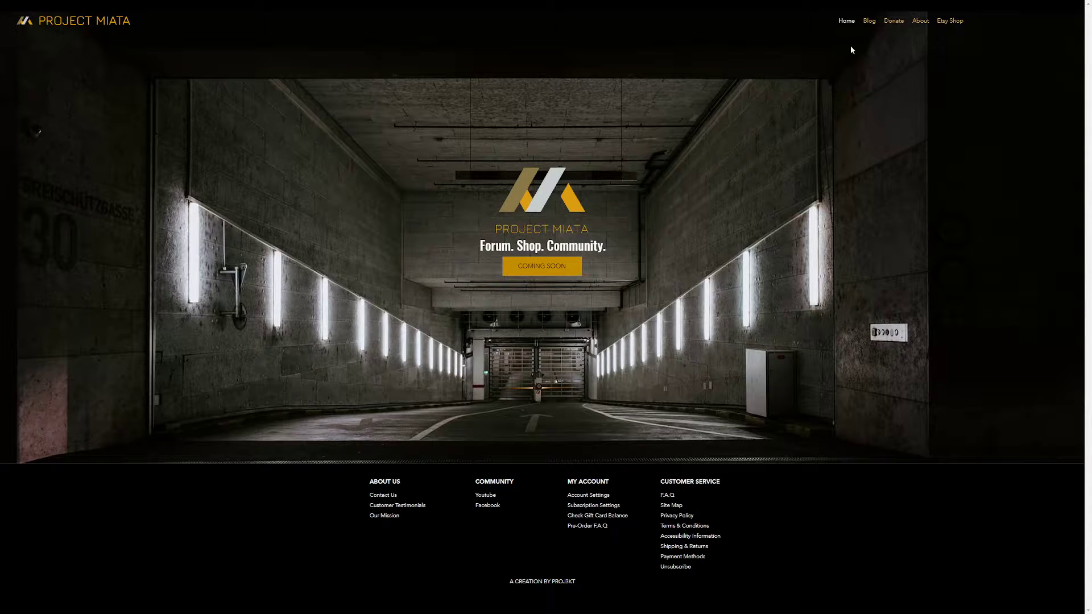
pyautogui.moveTo(846, 20)
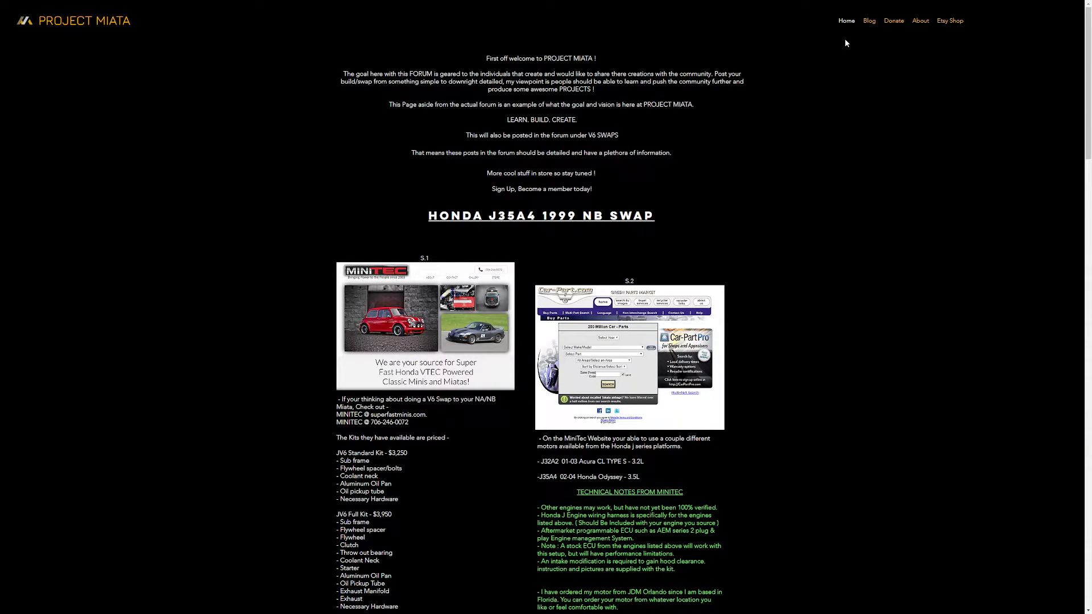
pyautogui.moveTo(655, 89)
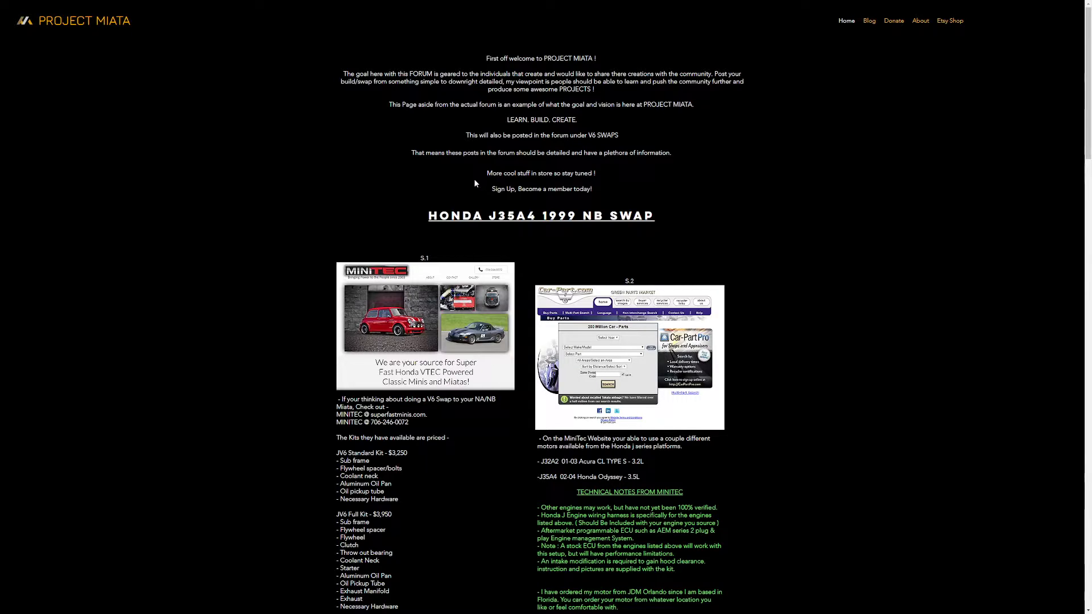
pyautogui.moveTo(409, 130)
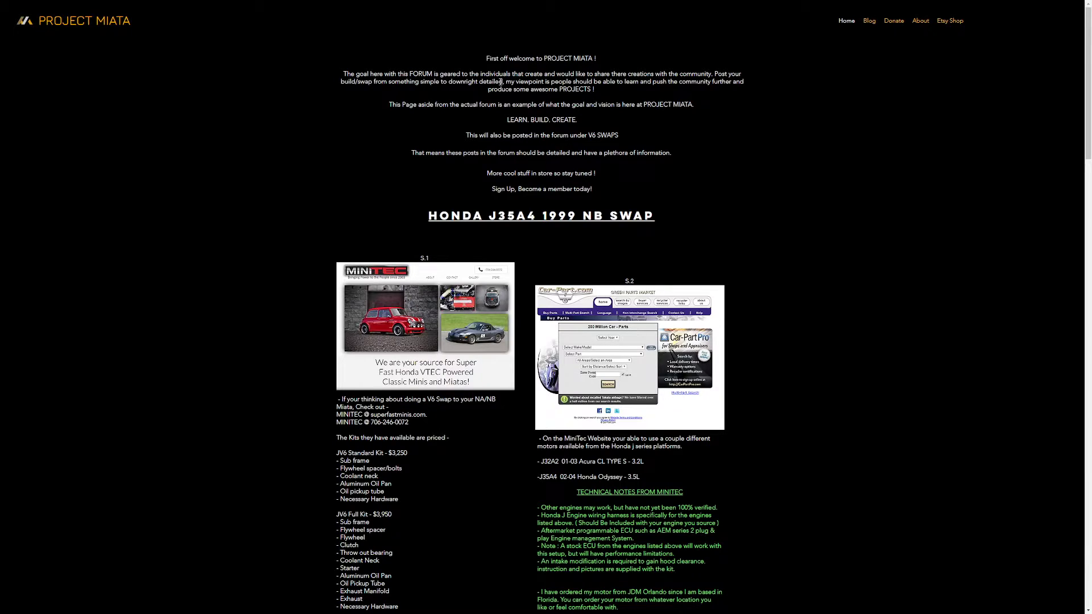
# Scroll the J35A4 swap post down to the JV6 kit price lists and MiniTec technical notes
pyautogui.scroll(-3)
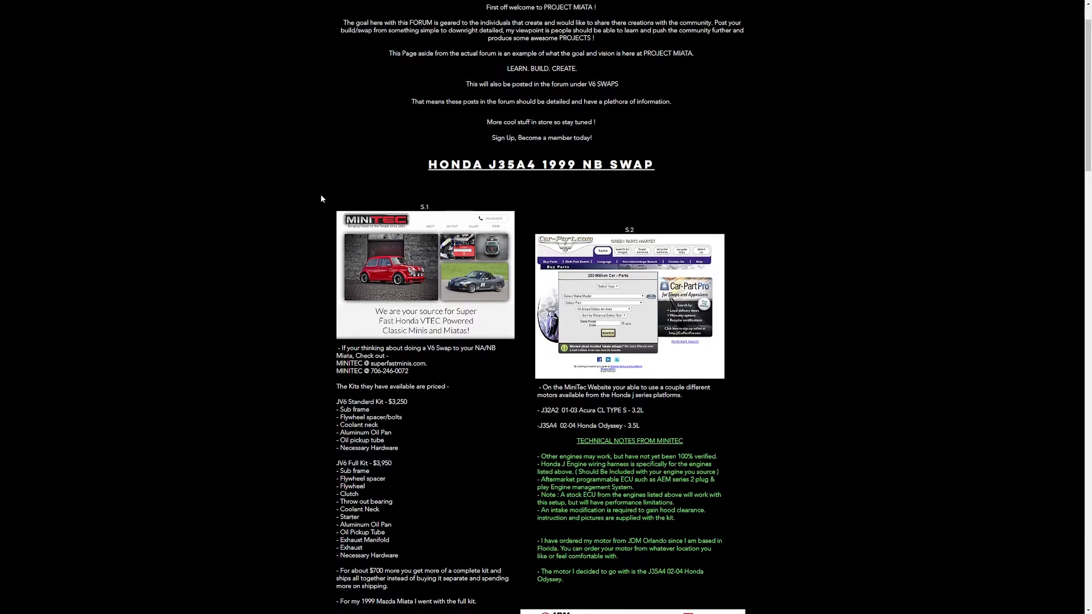
pyautogui.scroll(-3)
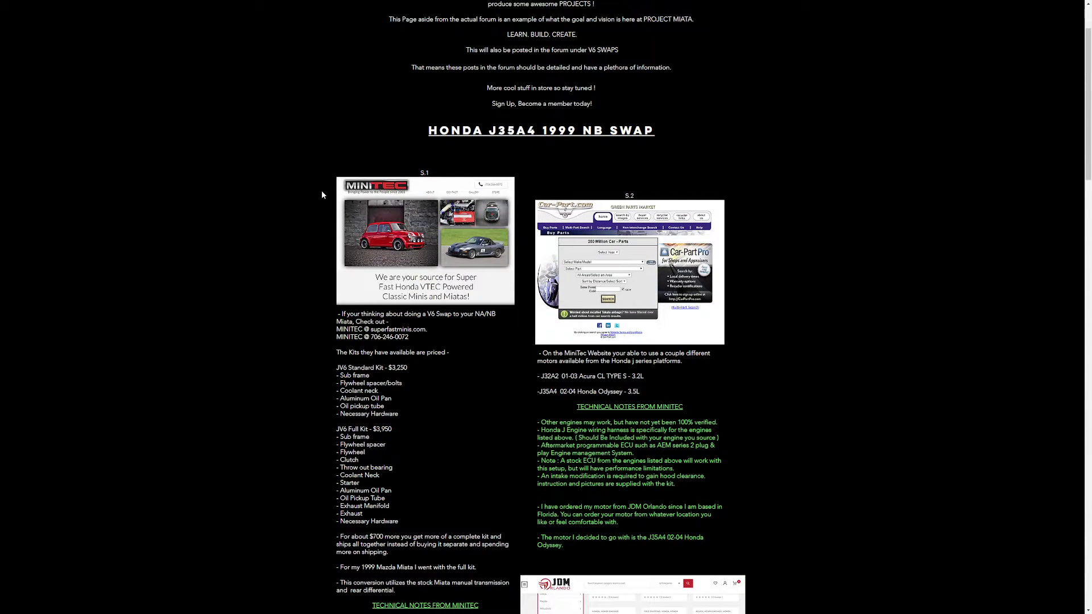
pyautogui.scroll(-3)
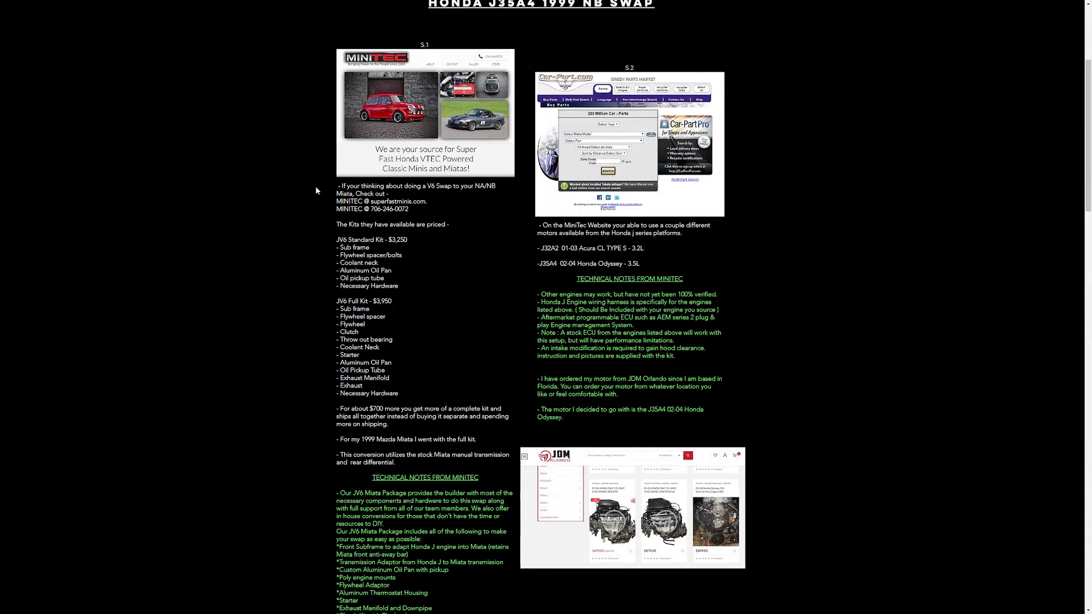
pyautogui.scroll(-3)
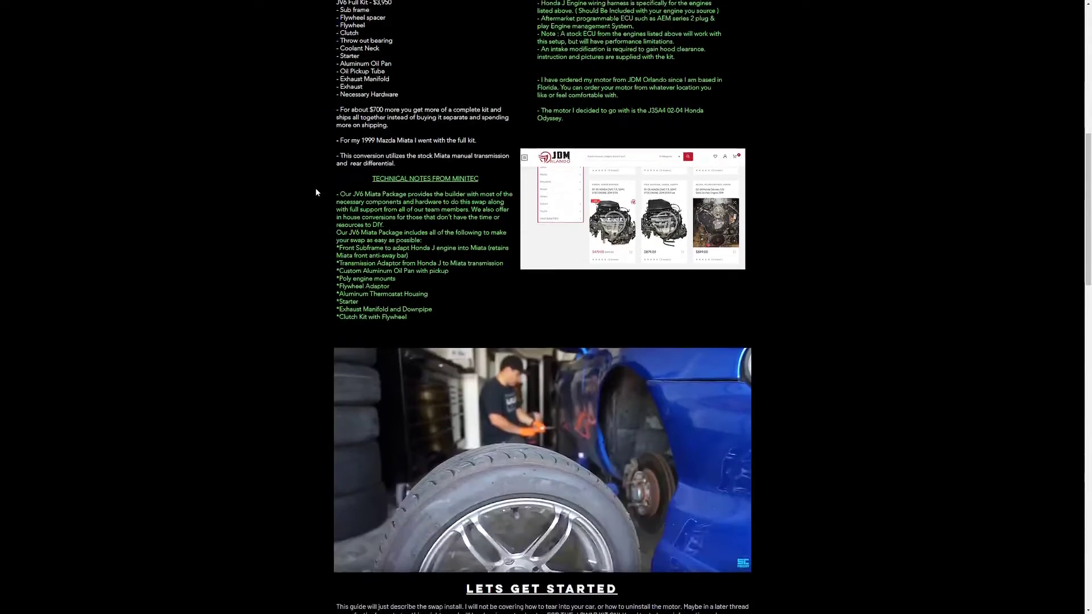
pyautogui.scroll(-3)
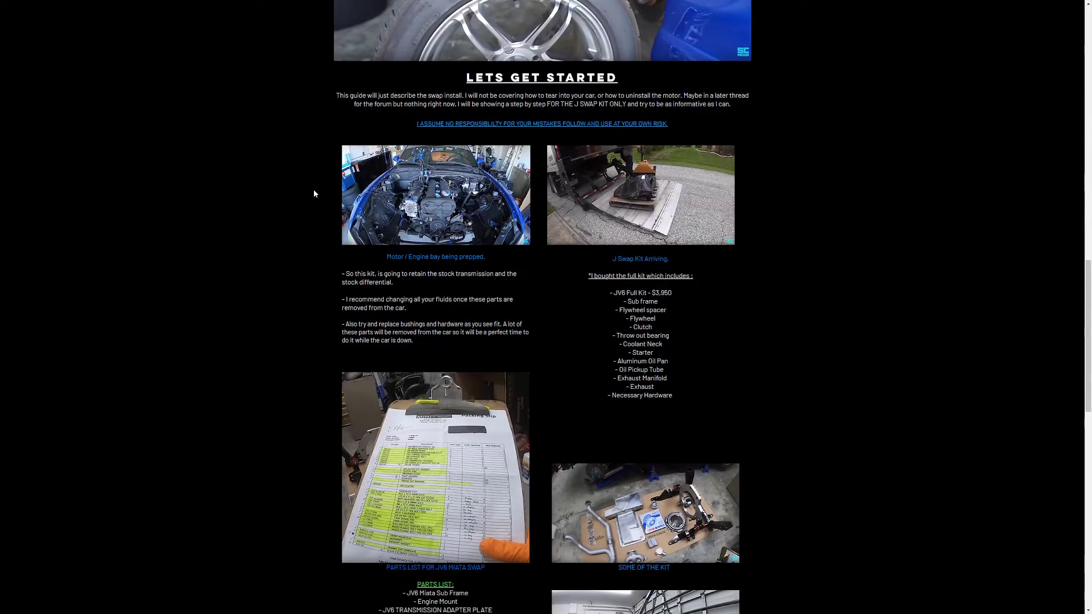
pyautogui.scroll(-3)
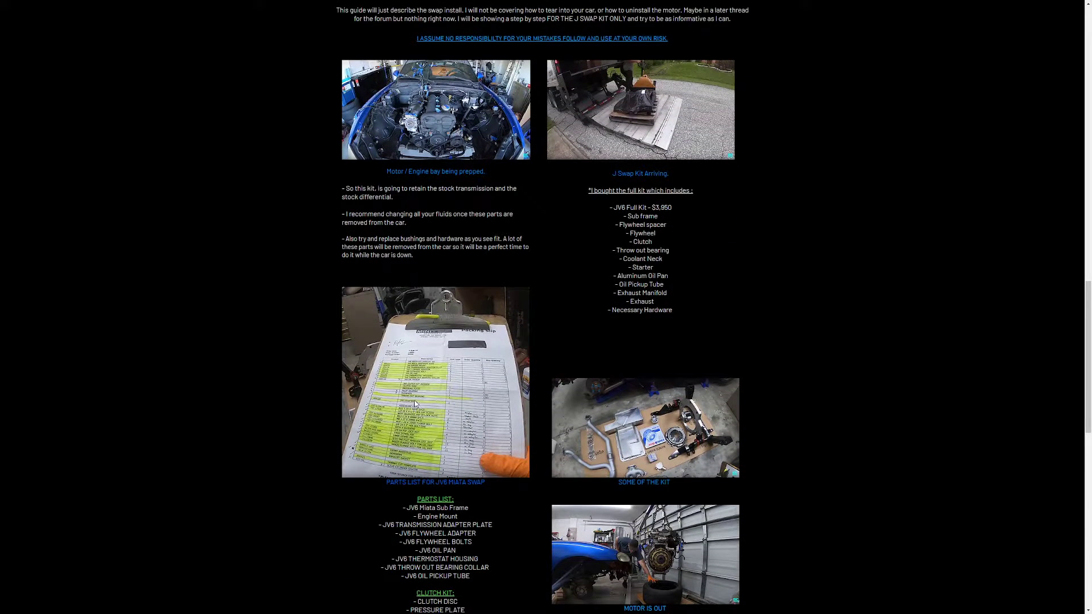
pyautogui.scroll(-3)
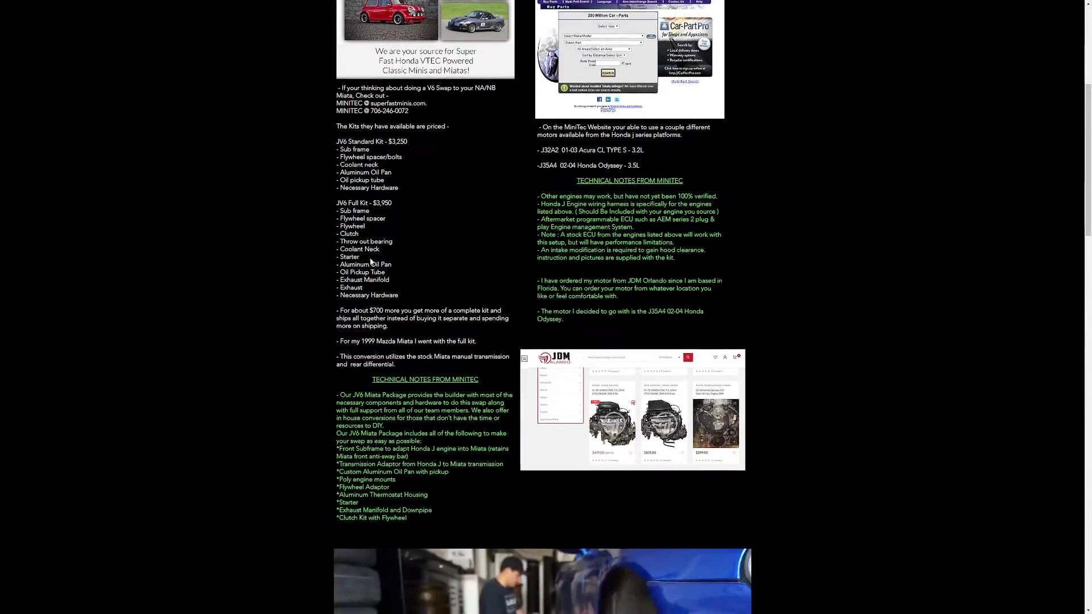
pyautogui.scroll(-3)
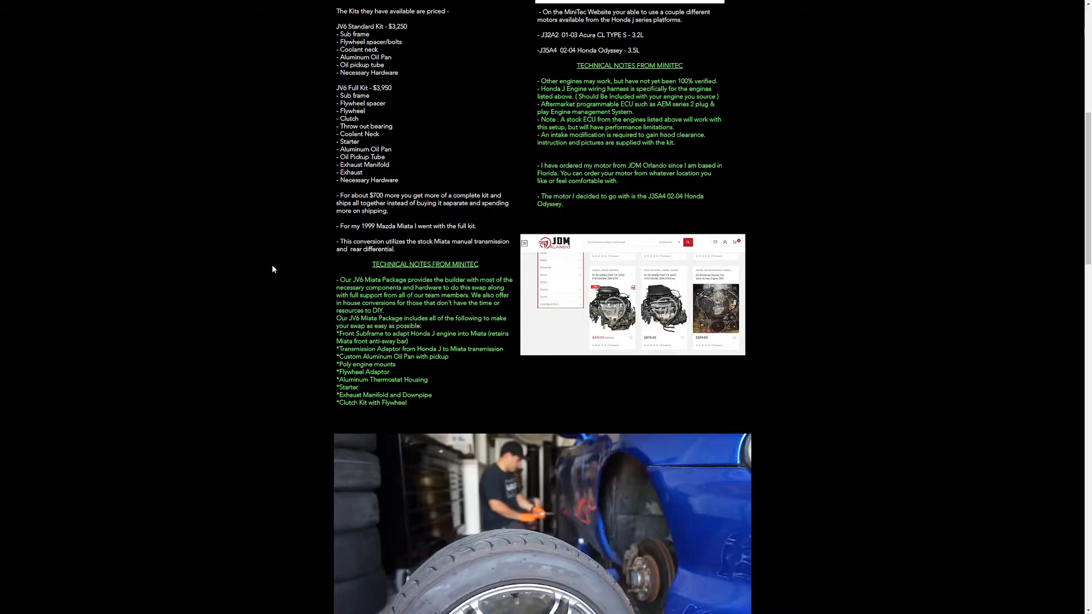
pyautogui.moveTo(240, 297)
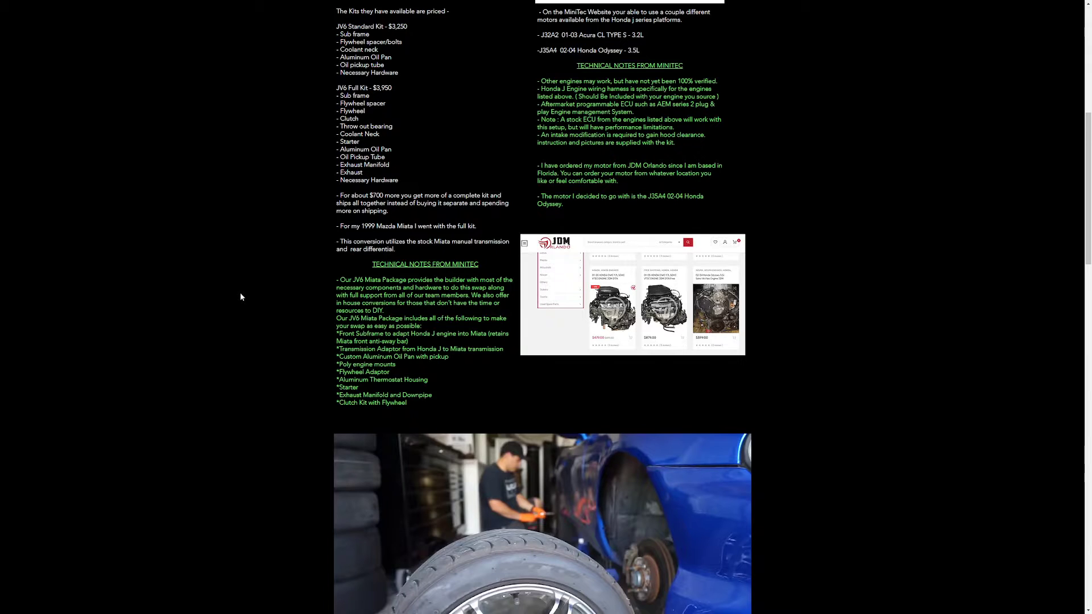
# Scroll through the Lets Get Started install section, then back to the welcome text and J35A4 heading
pyautogui.scroll(-3)
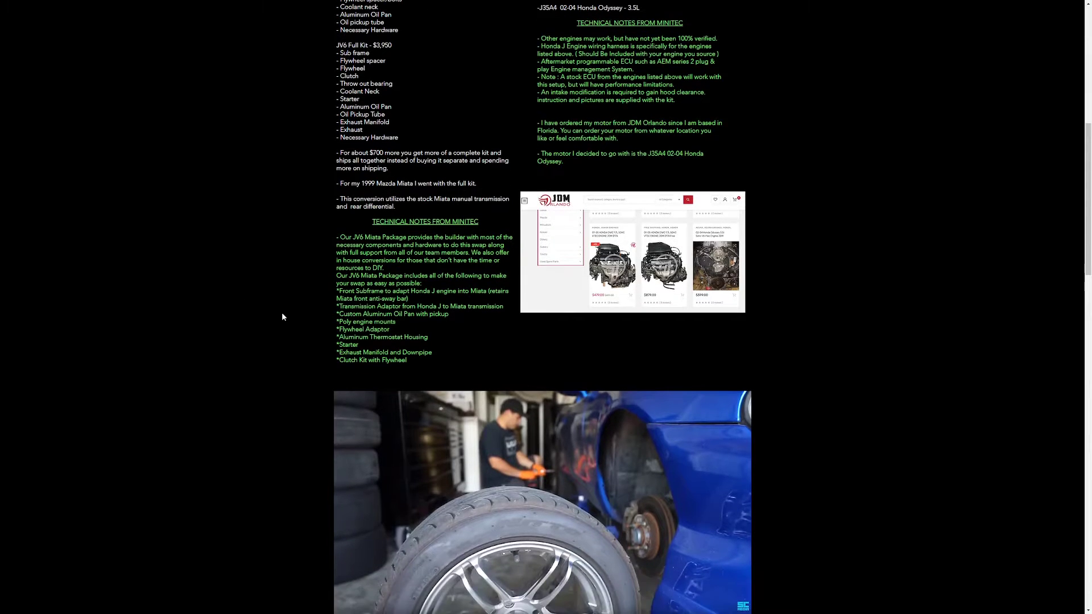
pyautogui.scroll(-3)
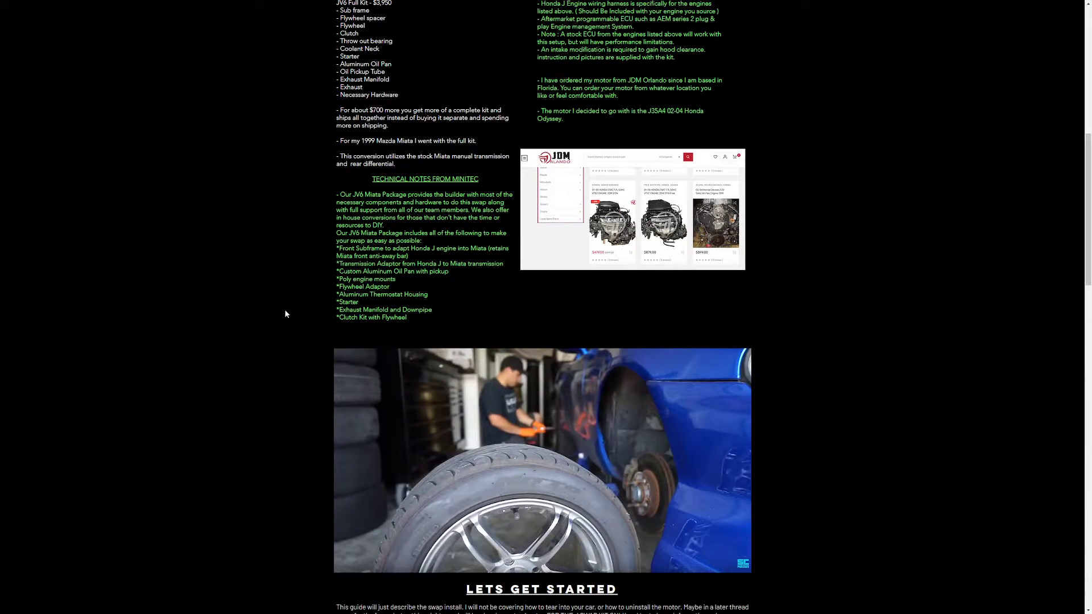
pyautogui.scroll(-3)
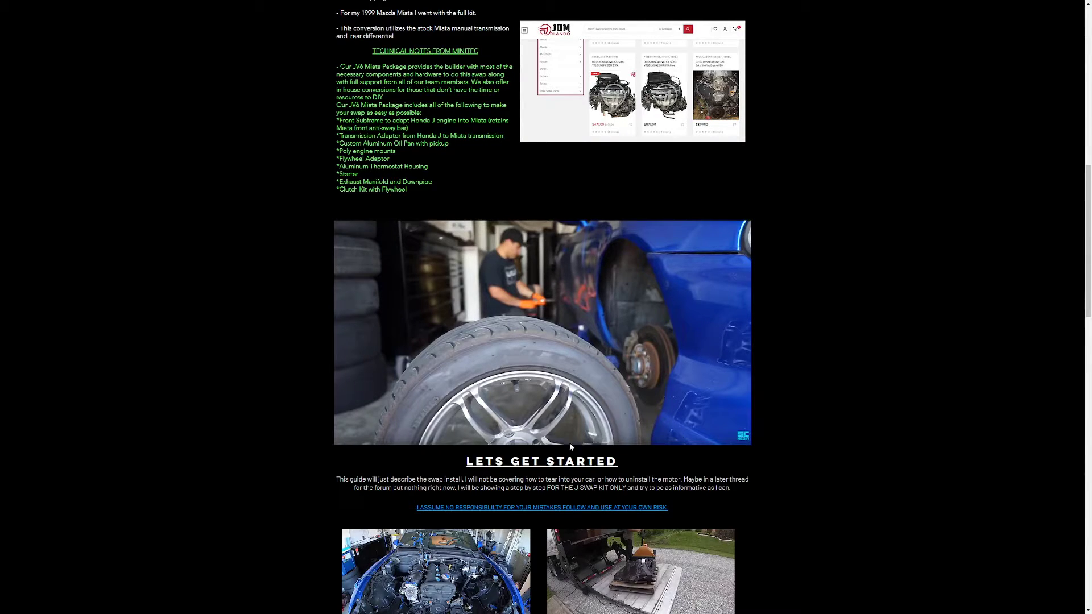
pyautogui.scroll(-3)
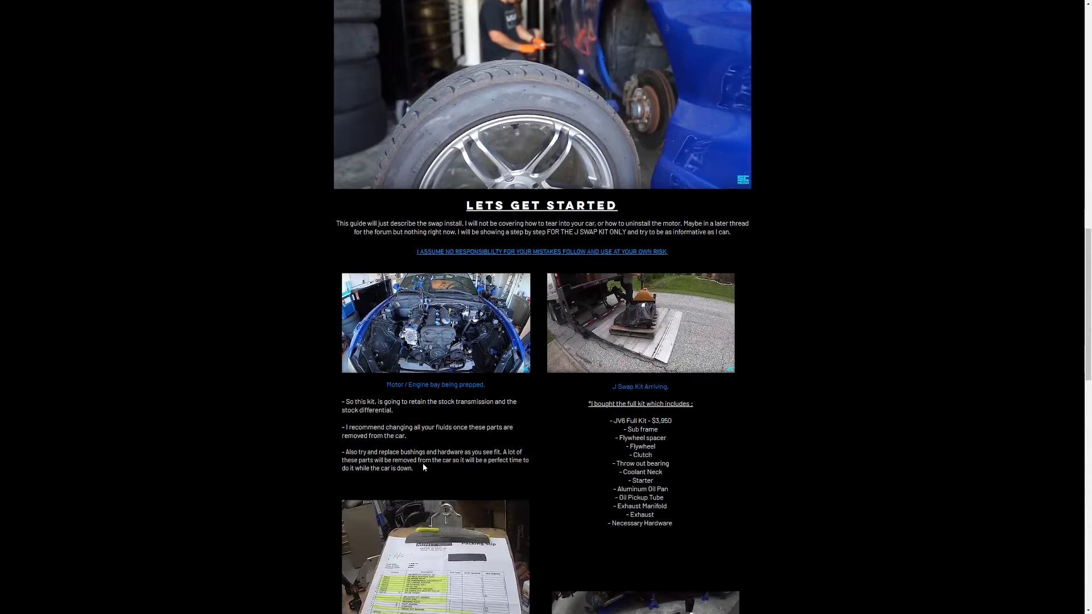
pyautogui.scroll(-3)
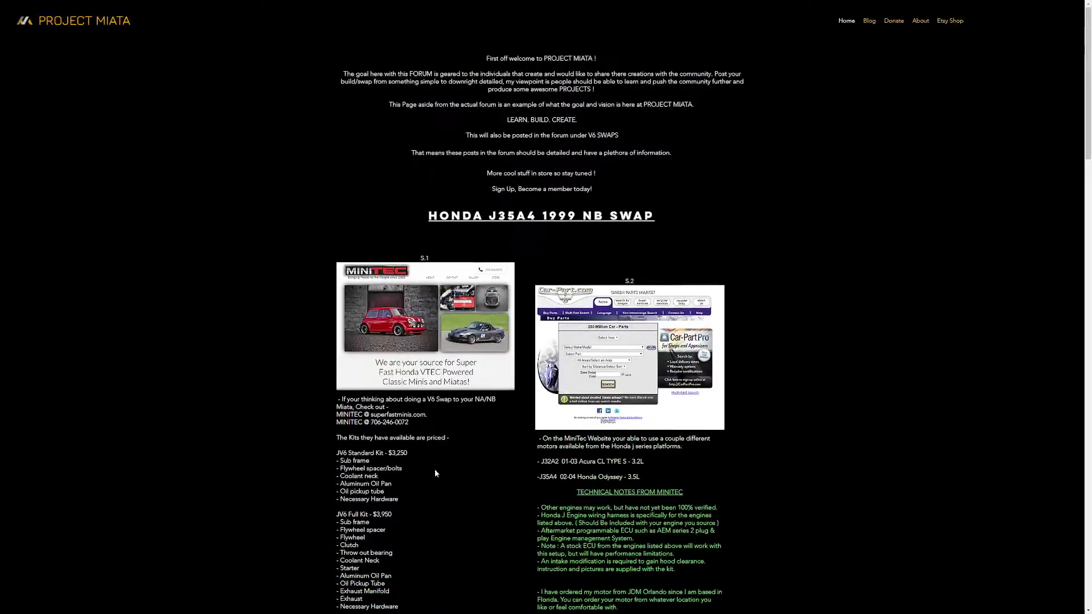
pyautogui.scroll(-3)
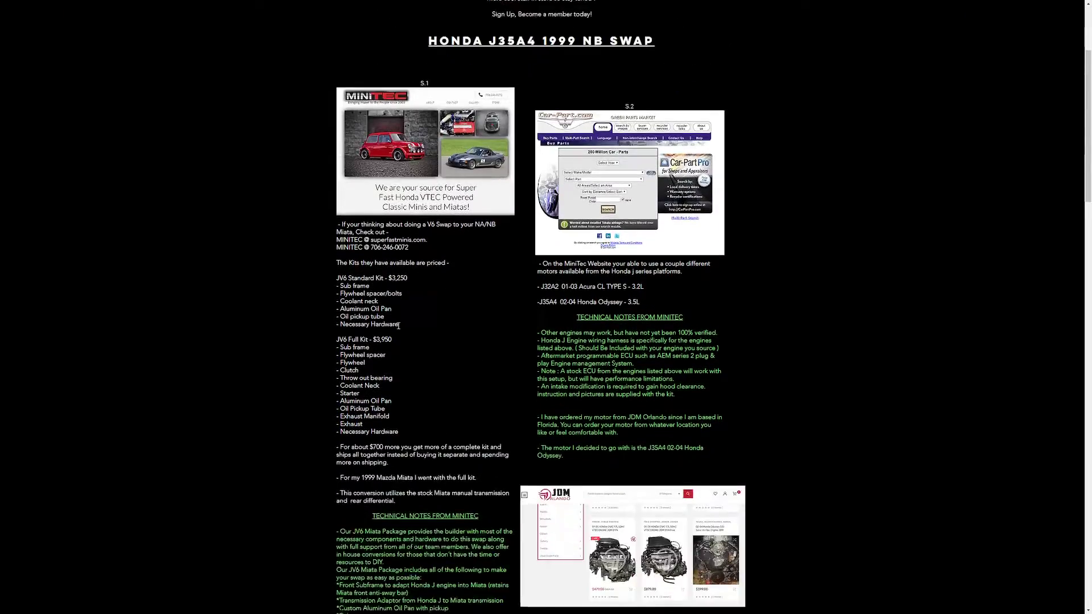
pyautogui.scroll(-3)
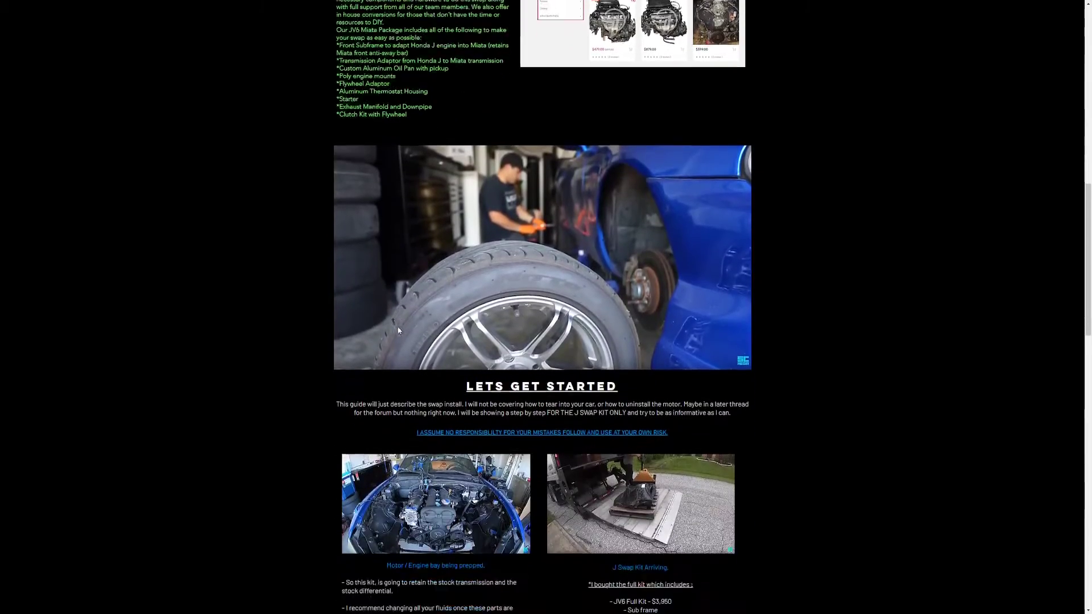
pyautogui.scroll(-3)
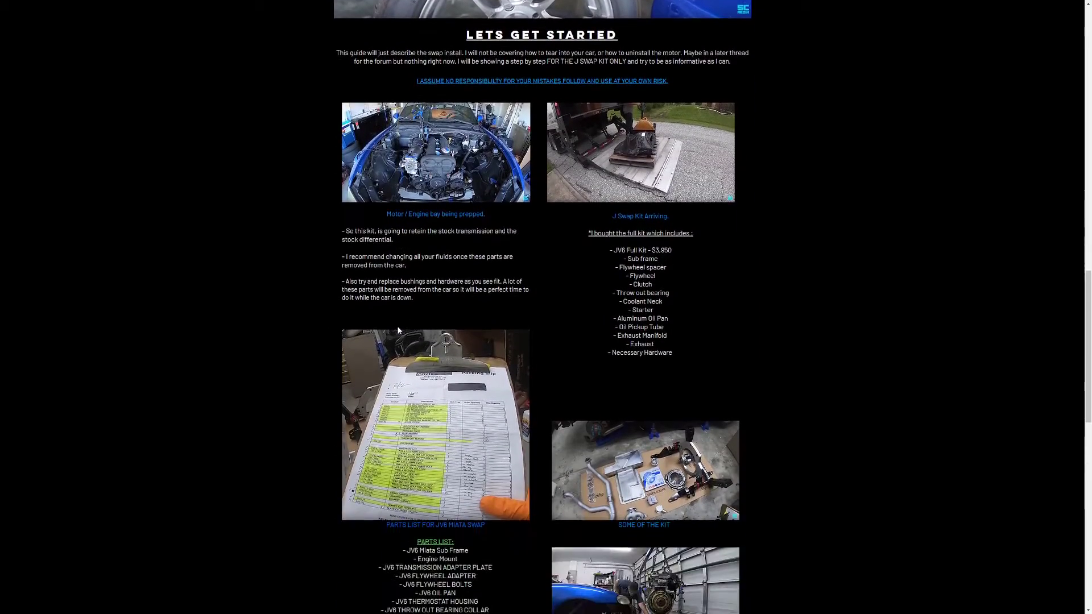
pyautogui.scroll(-3)
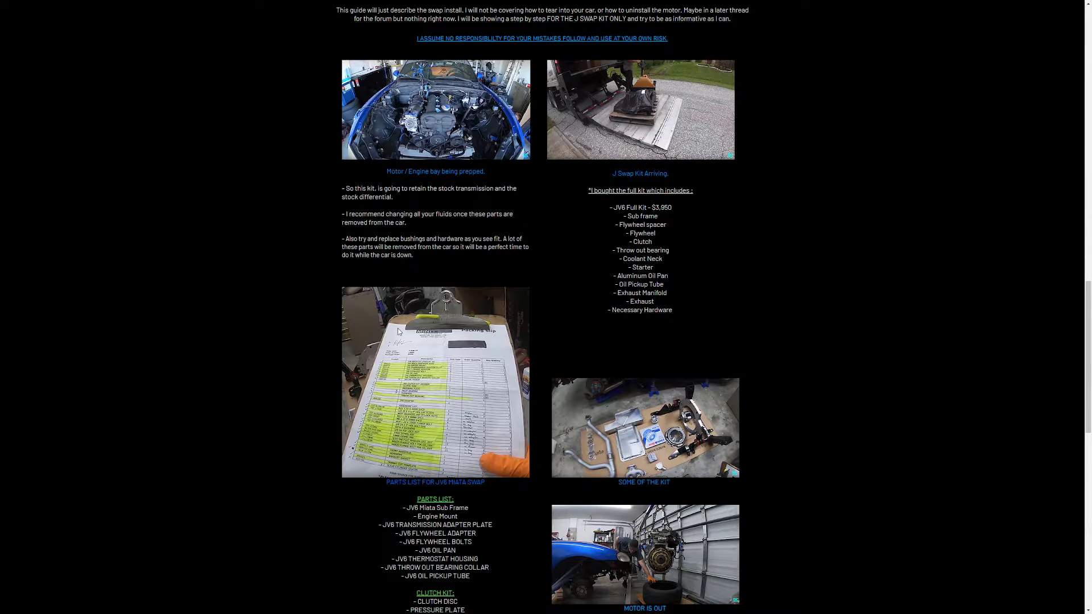
pyautogui.scroll(-3)
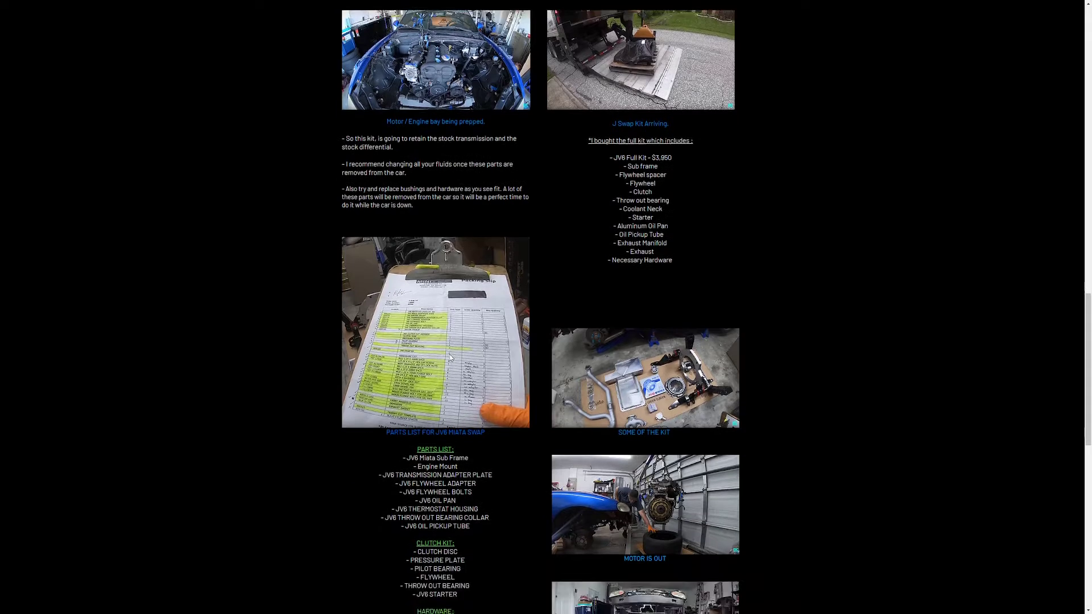
pyautogui.scroll(-3)
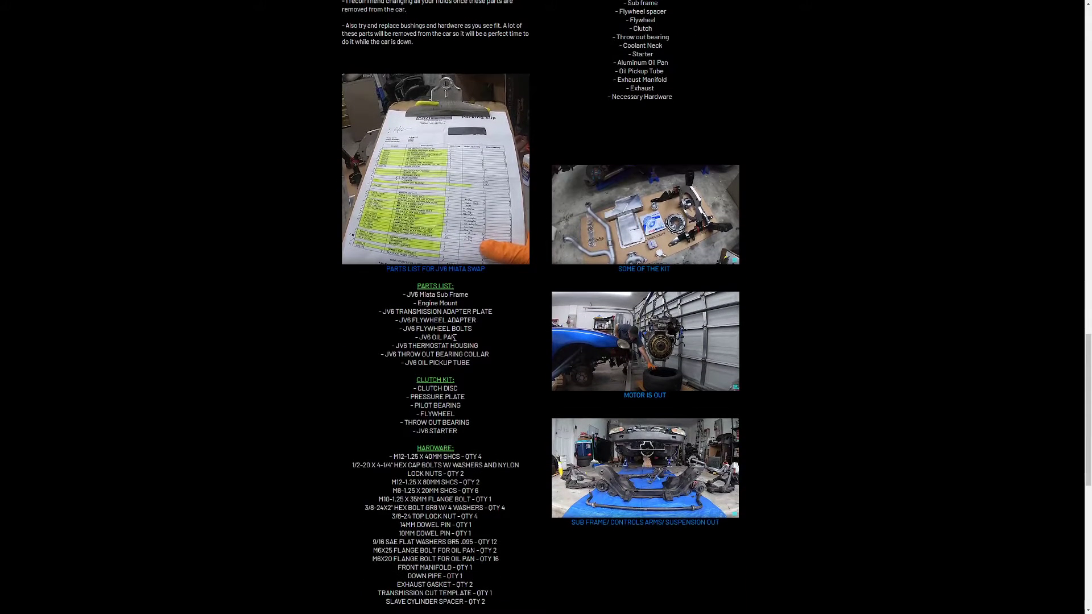
pyautogui.scroll(-3)
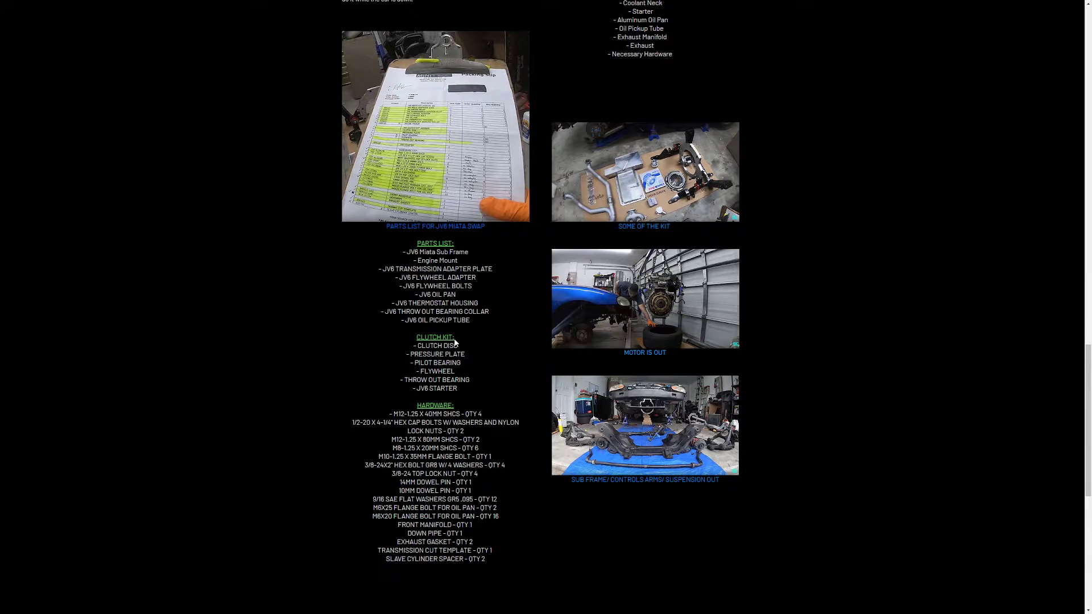
pyautogui.moveTo(454, 341)
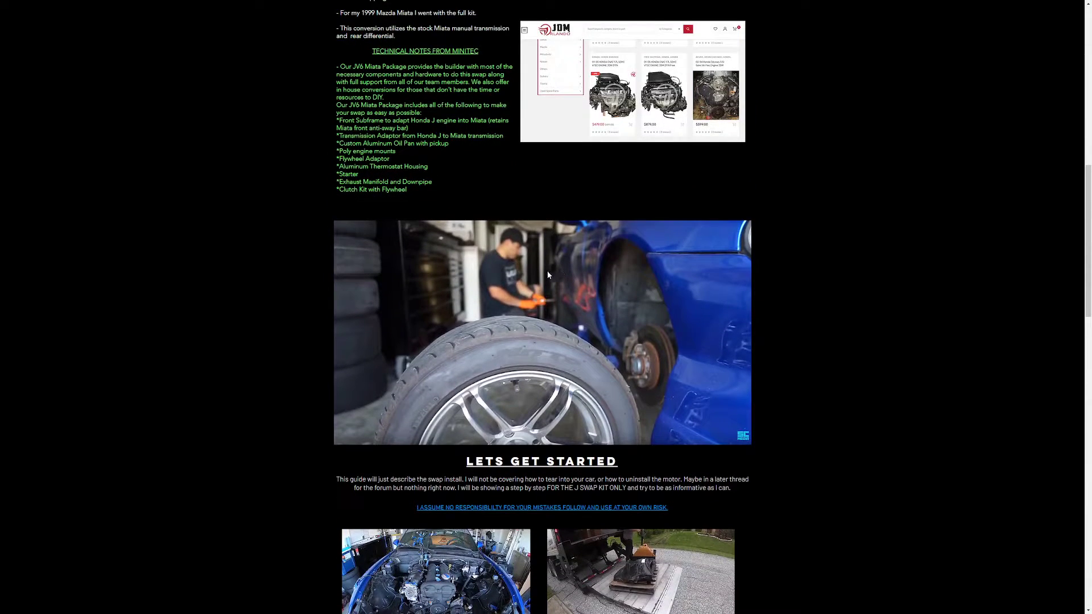
pyautogui.scroll(3)
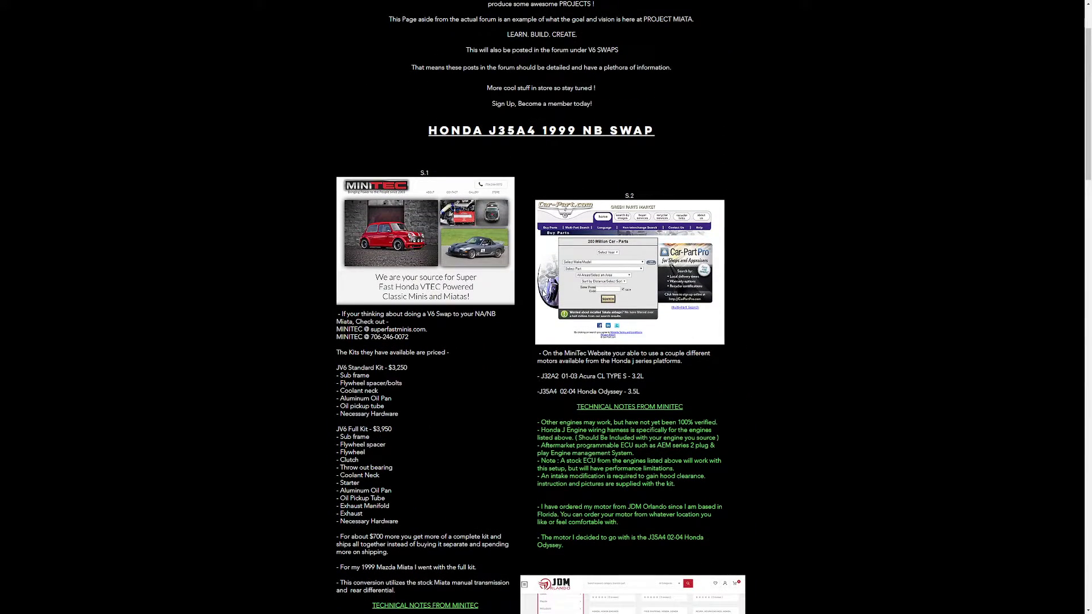
pyautogui.moveTo(544, 294)
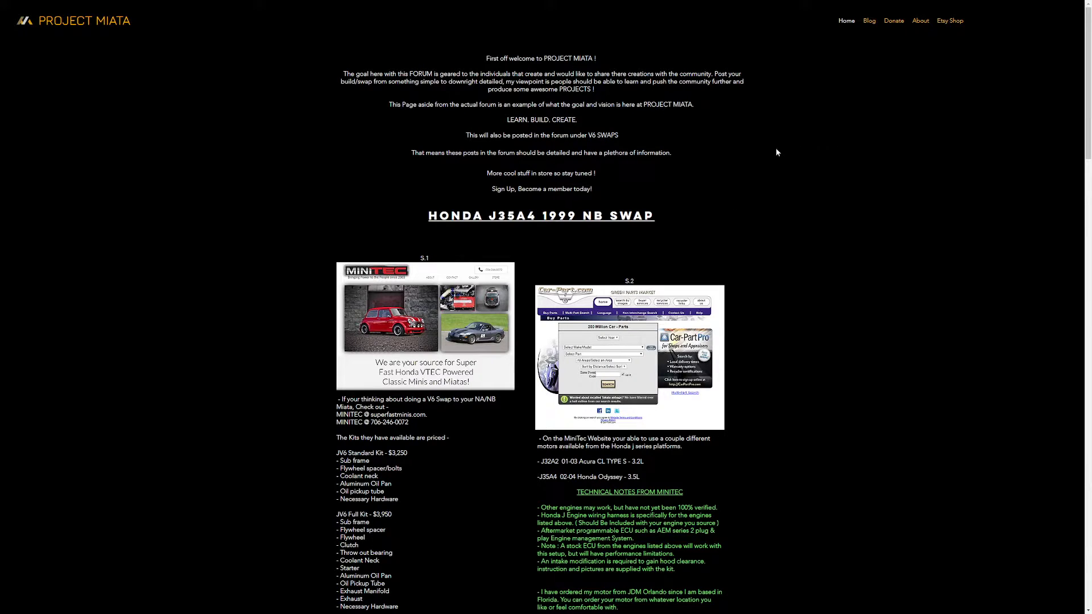
pyautogui.moveTo(723, 175)
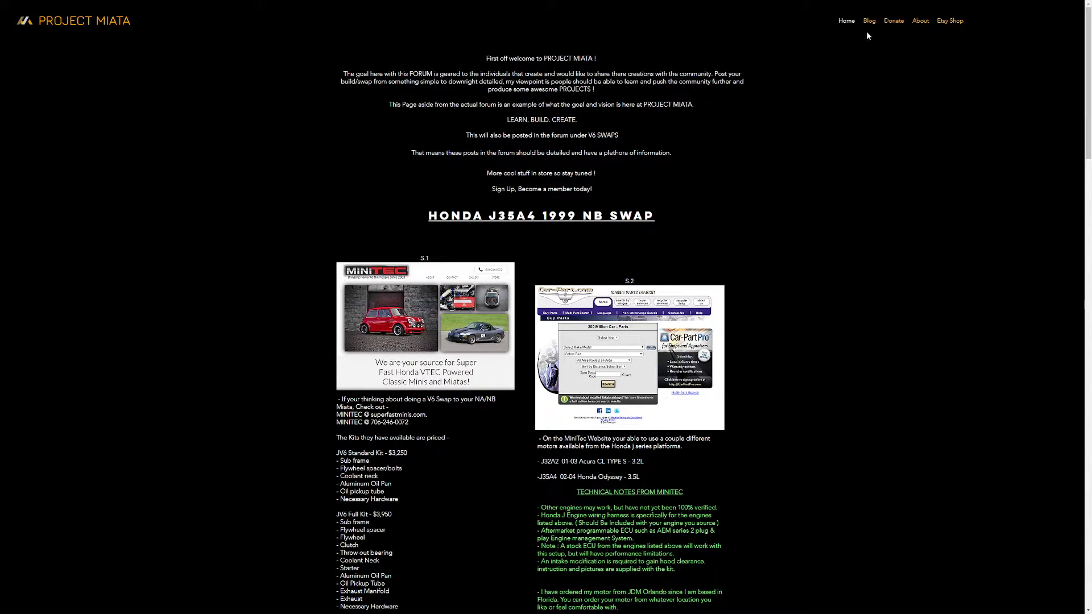
# Open the Blog page listing the 'Whoa...Is that Merch ?' and 'Welcome' posts
pyautogui.click(869, 20)
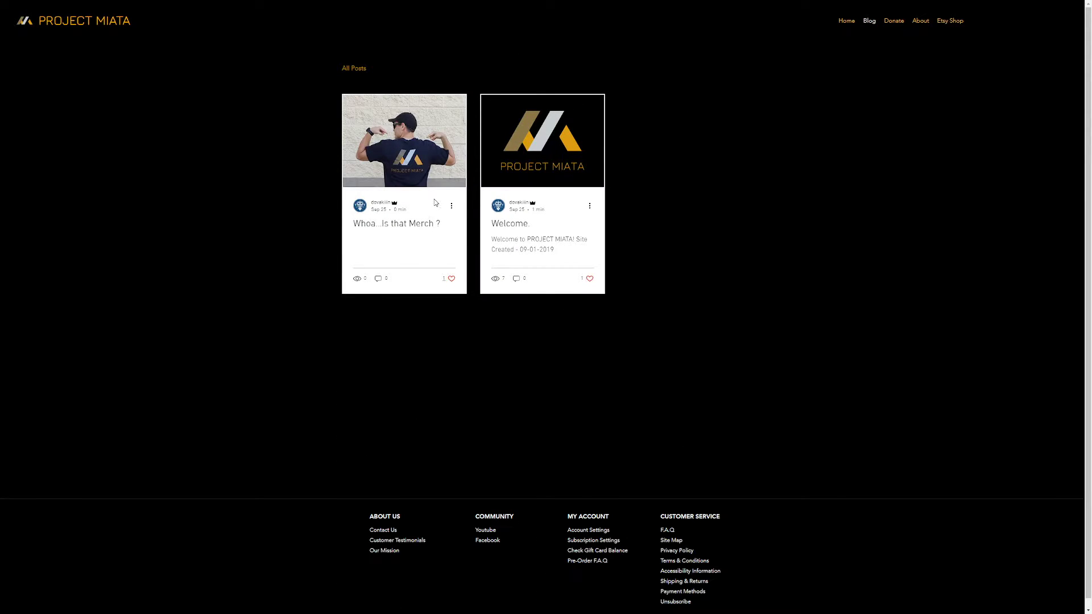
pyautogui.moveTo(875, 72)
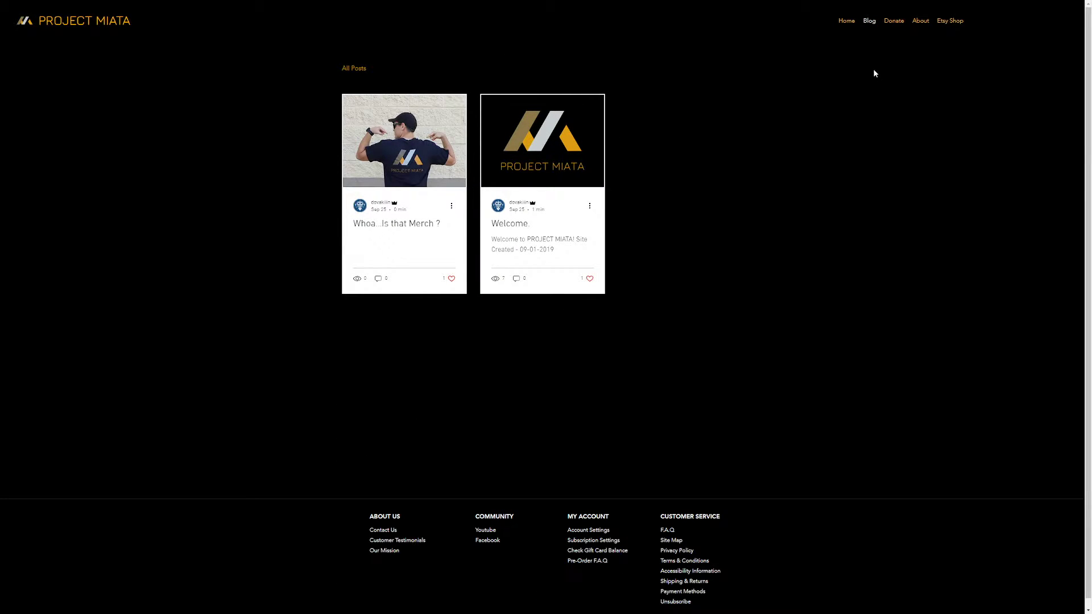
pyautogui.moveTo(894, 21)
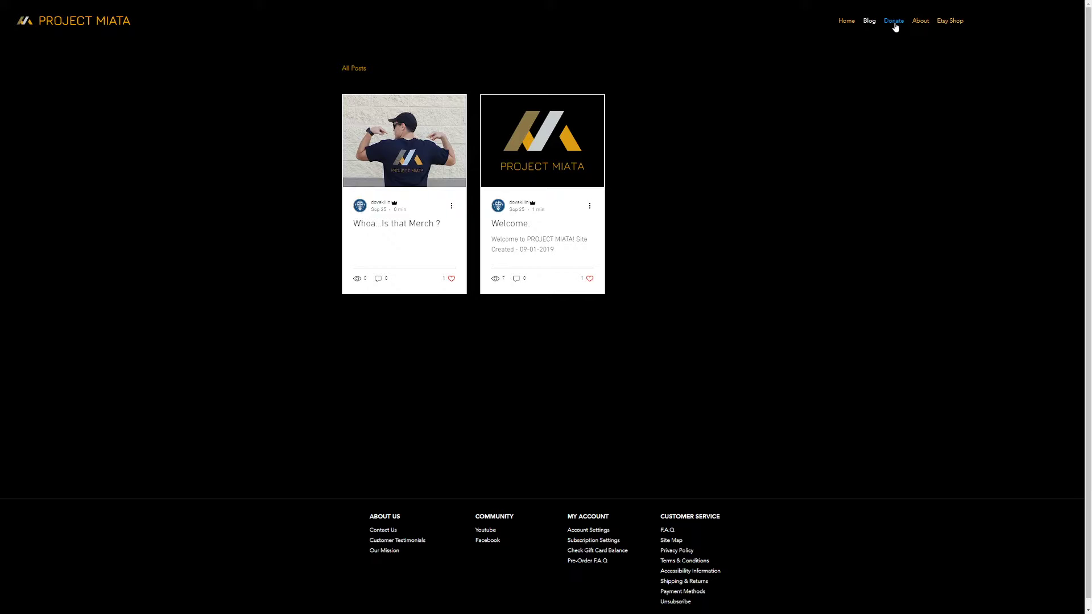
pyautogui.moveTo(893, 27)
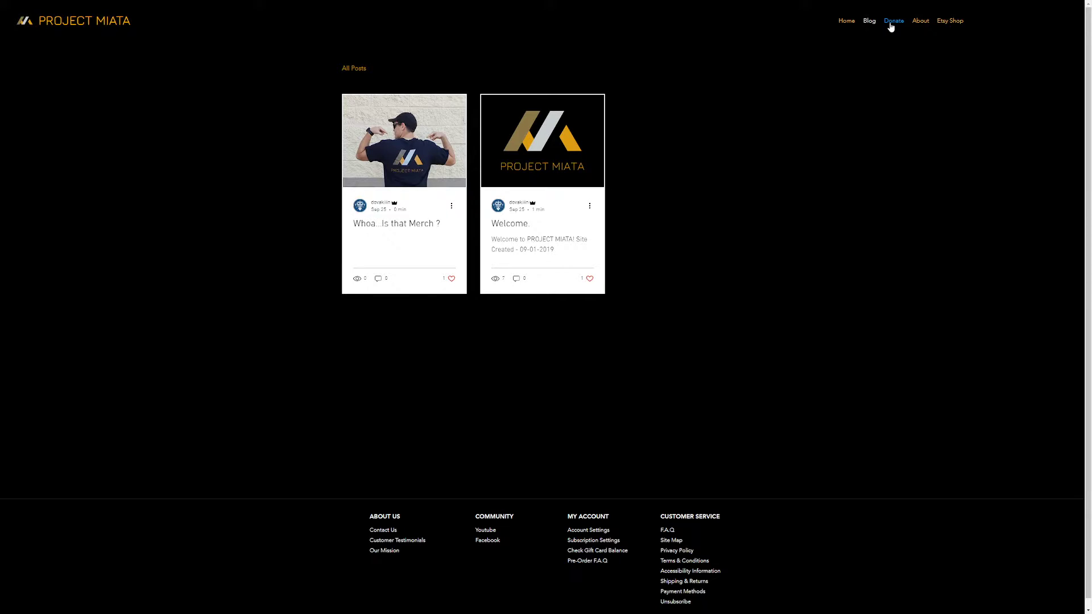
# Open the Donate page with its banner slideshow, donation stats and sponsors section
pyautogui.click(894, 21)
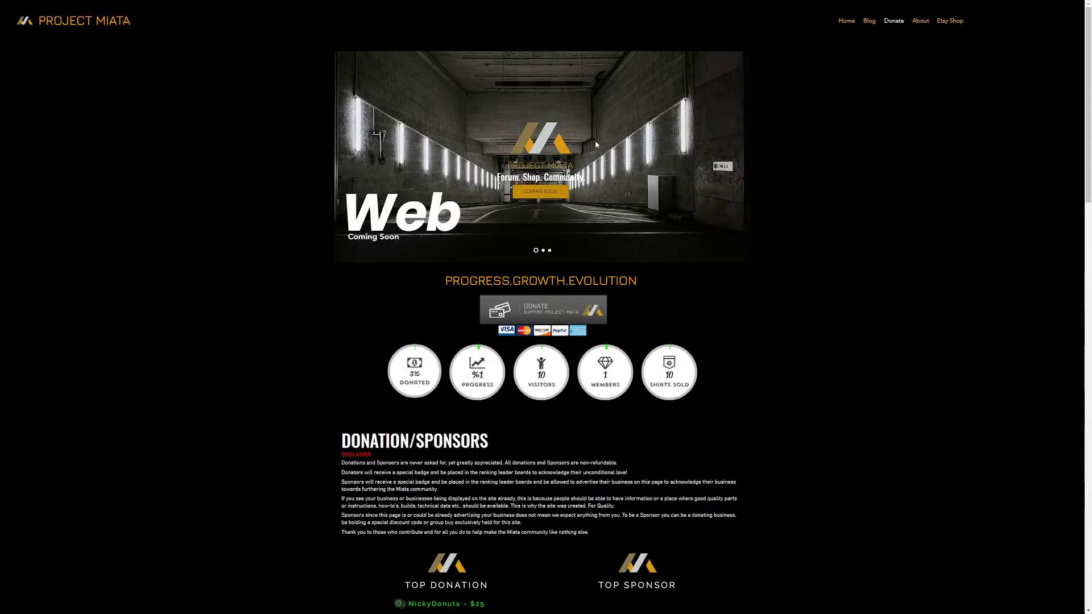
pyautogui.moveTo(543, 282)
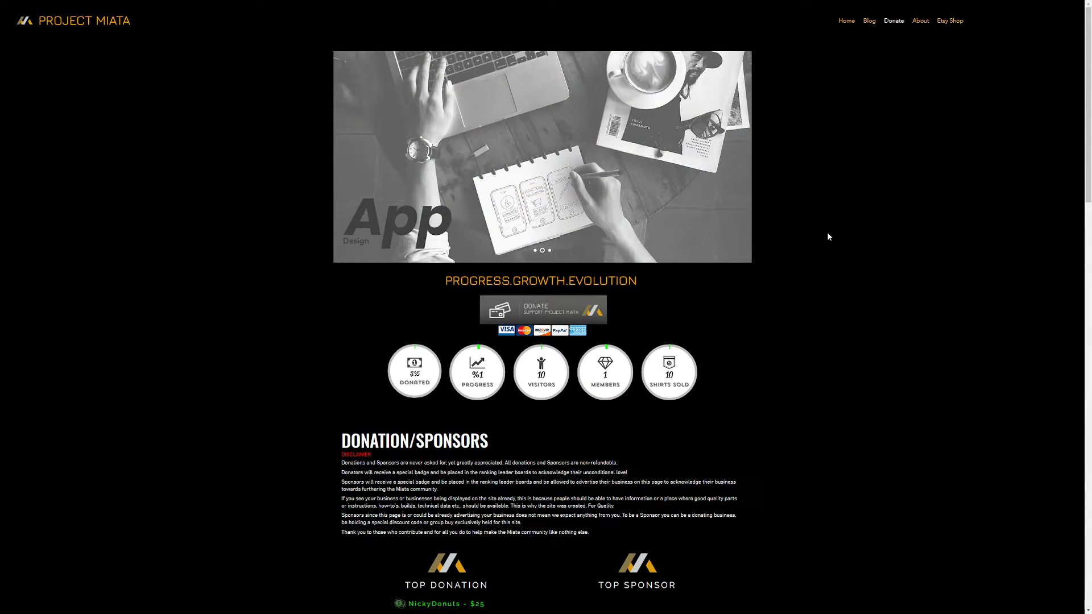
pyautogui.moveTo(639, 388)
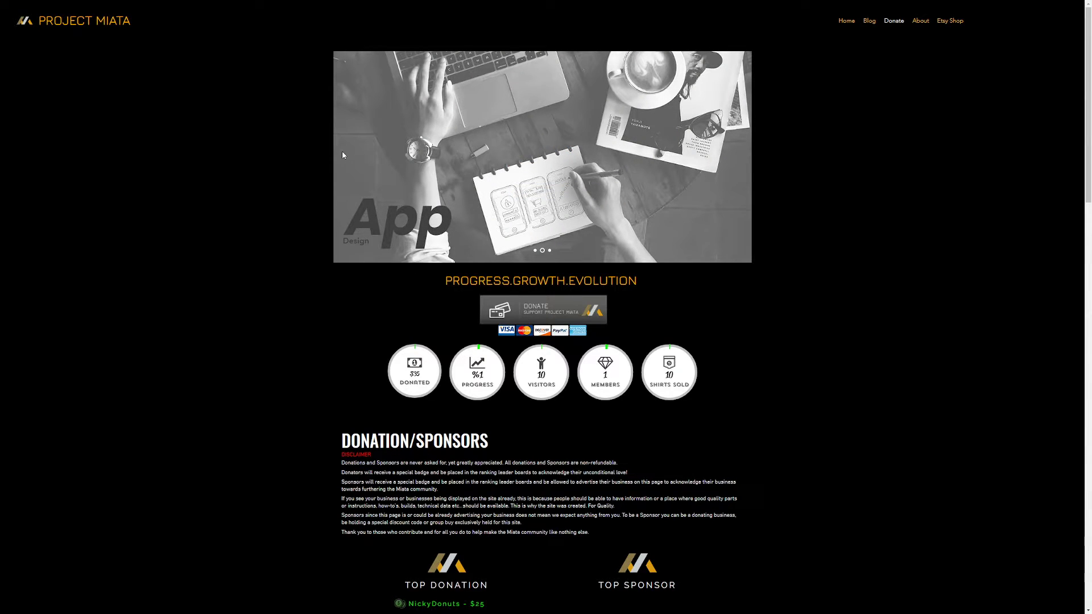
pyautogui.moveTo(359, 161)
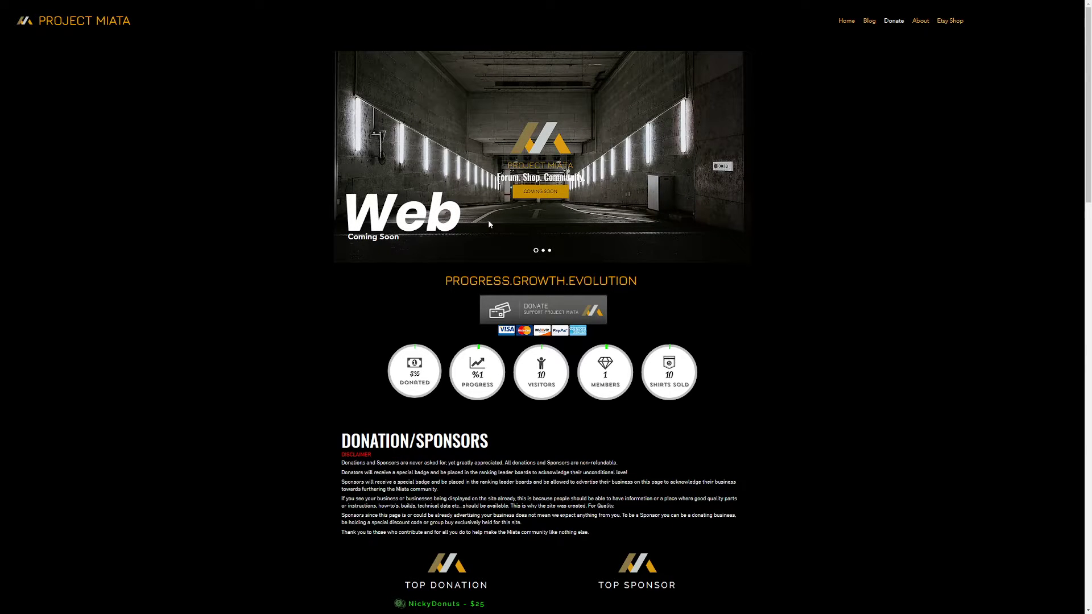
pyautogui.moveTo(505, 186)
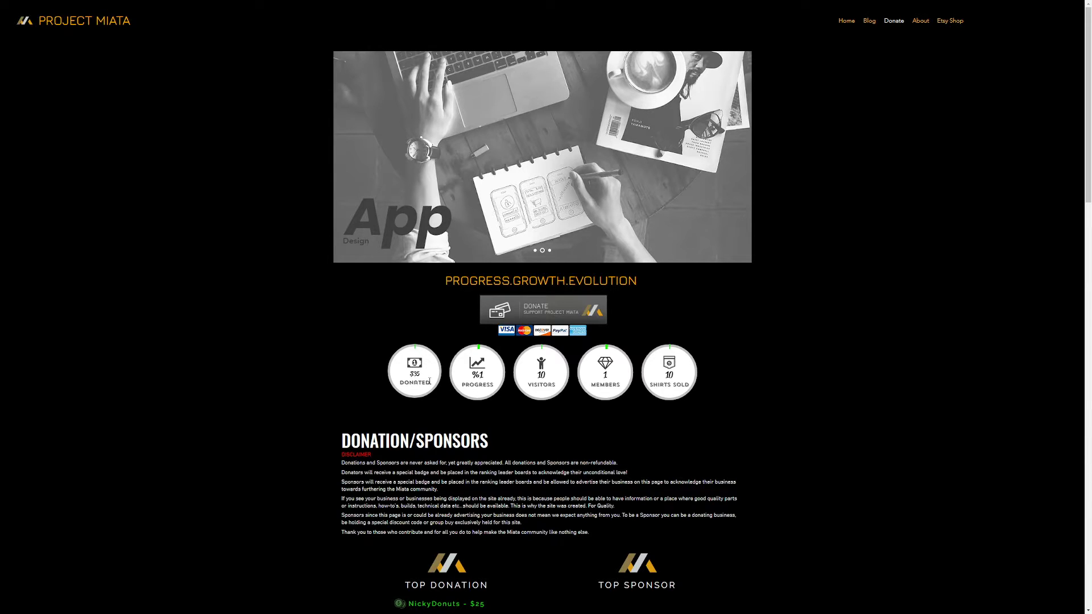
pyautogui.scroll(-3)
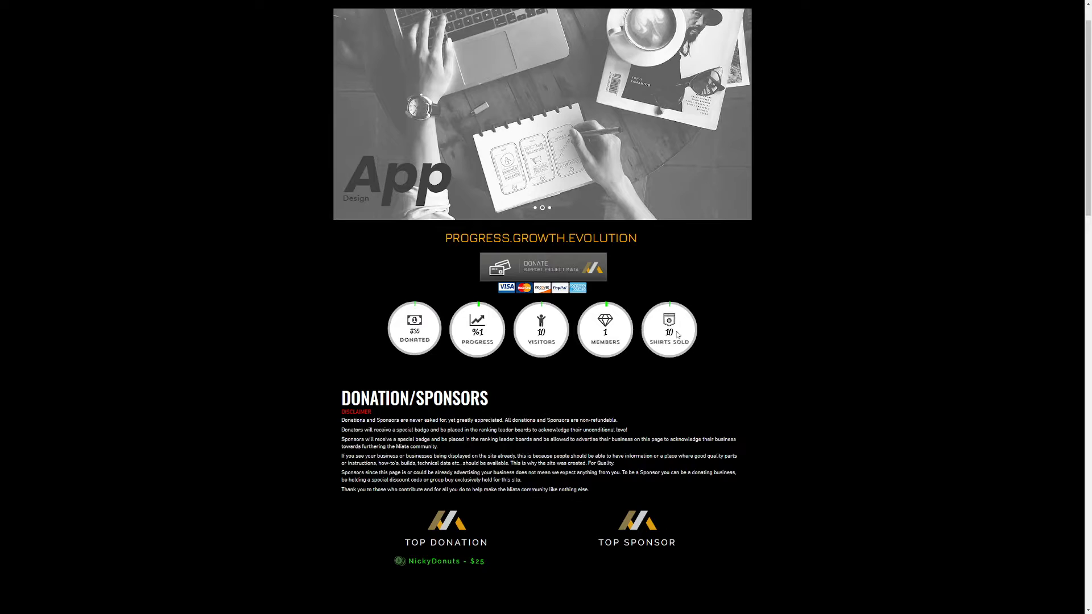
pyautogui.scroll(-3)
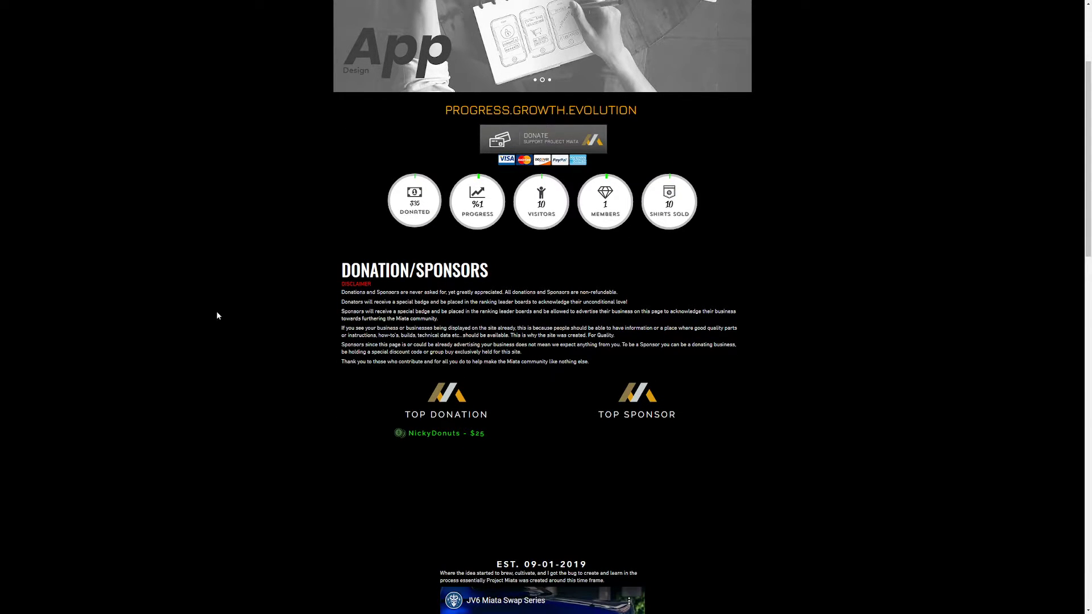
pyautogui.scroll(-3)
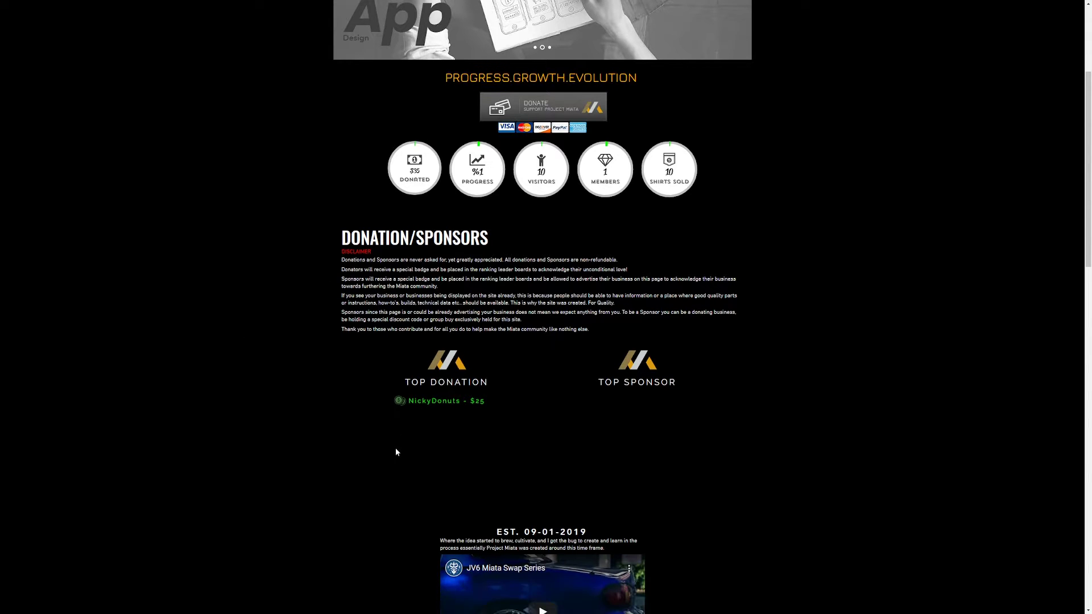
pyautogui.scroll(-3)
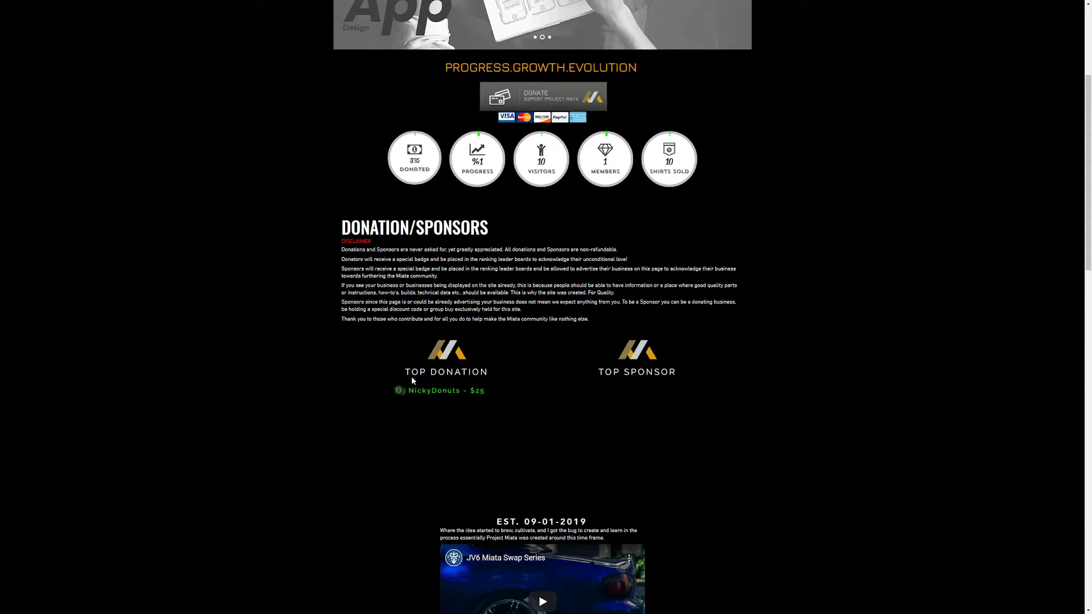
pyautogui.moveTo(597, 395)
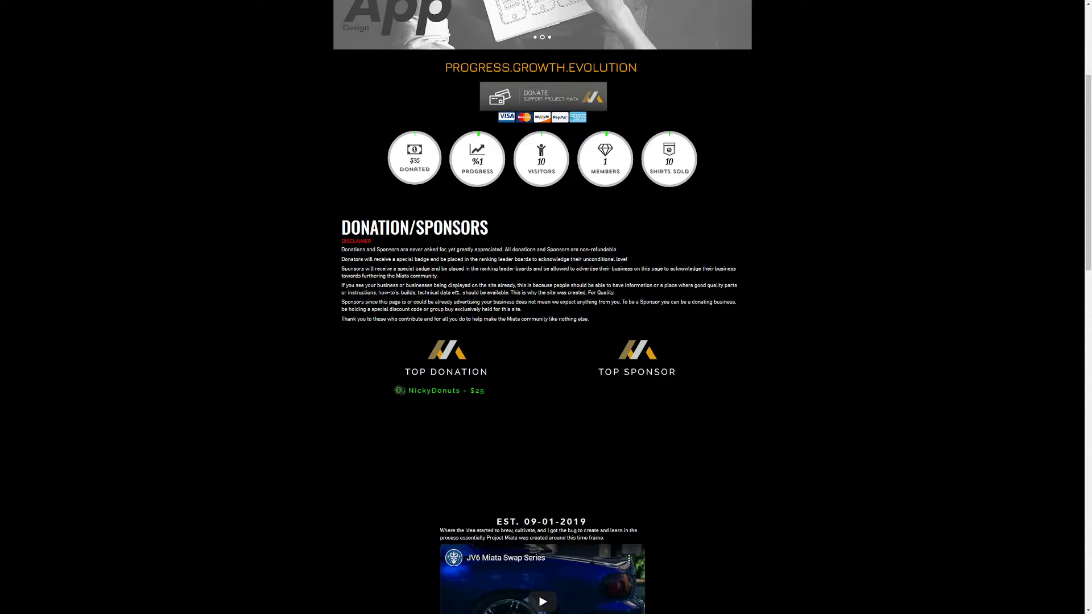
pyautogui.moveTo(617, 305)
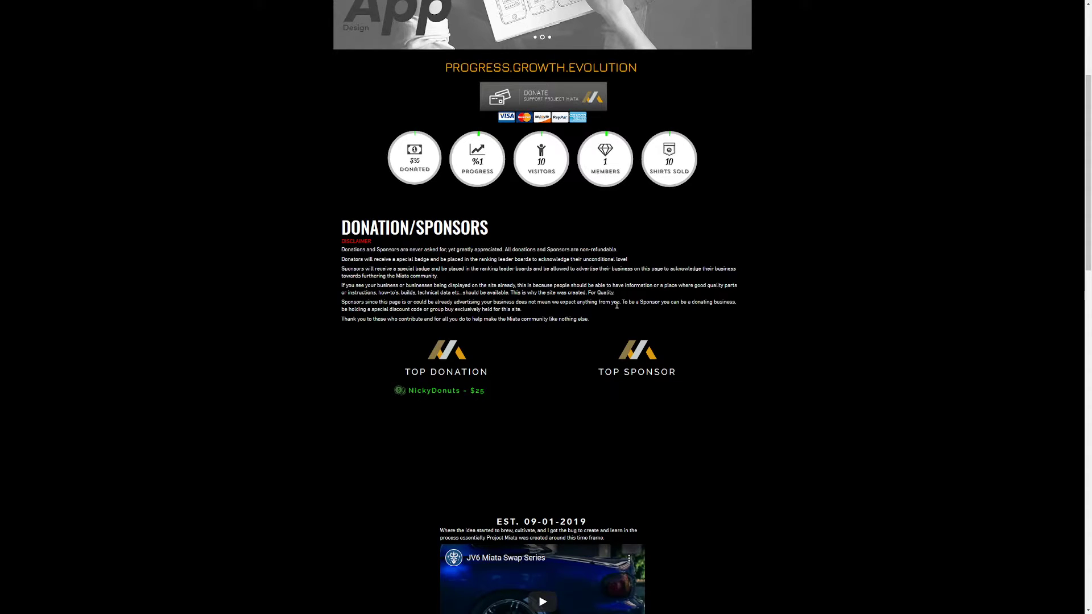
# Scroll down the Donate page past the 2020 milestones to the Etsy T-shirt store and footer
pyautogui.scroll(-3)
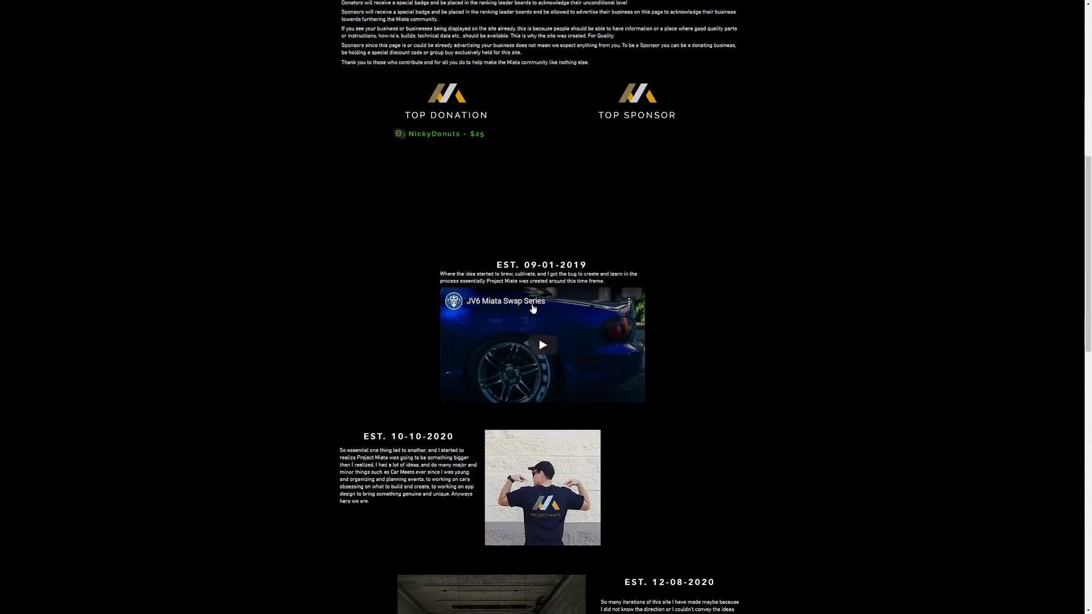
pyautogui.scroll(-3)
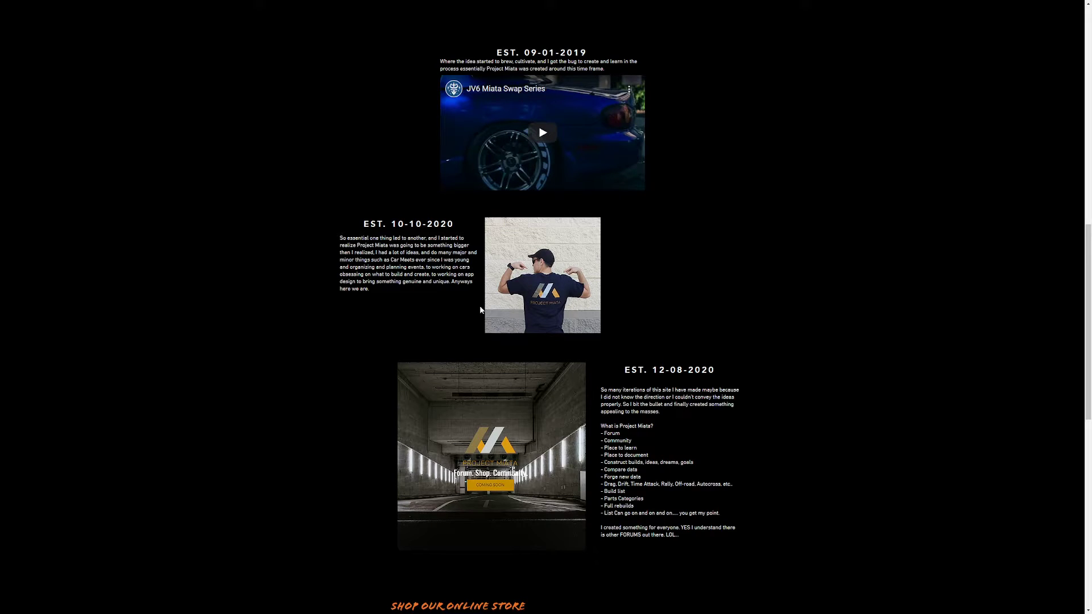
pyautogui.moveTo(543, 435)
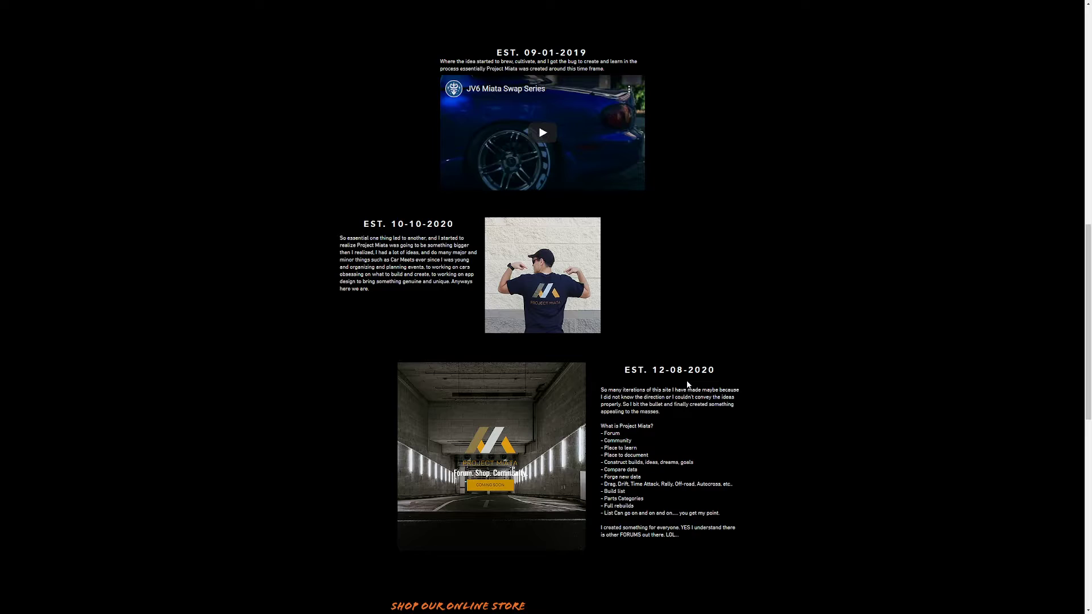
pyautogui.scroll(-3)
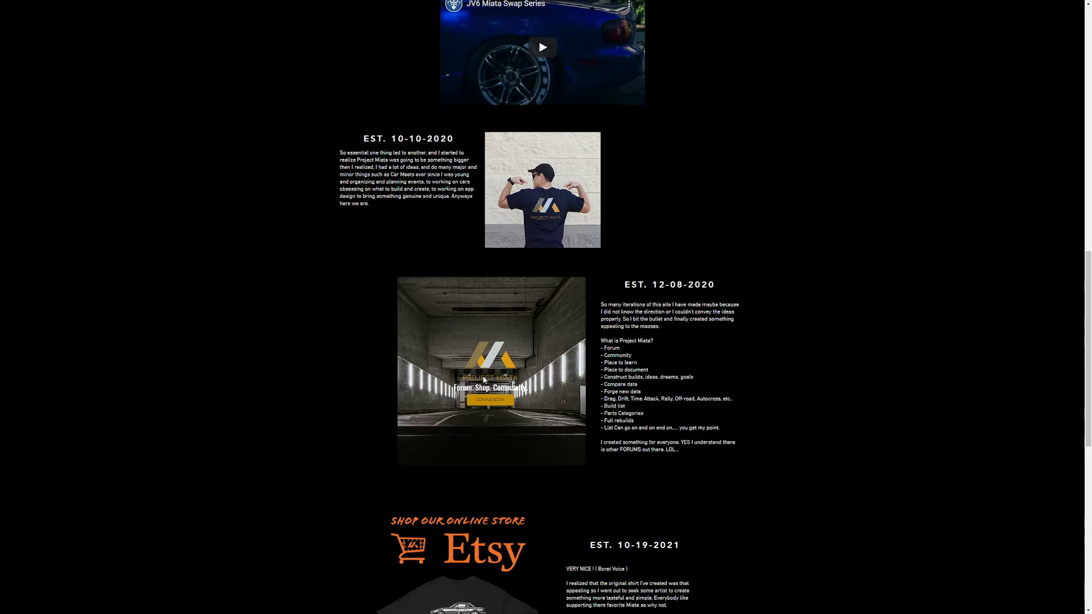
pyautogui.scroll(-3)
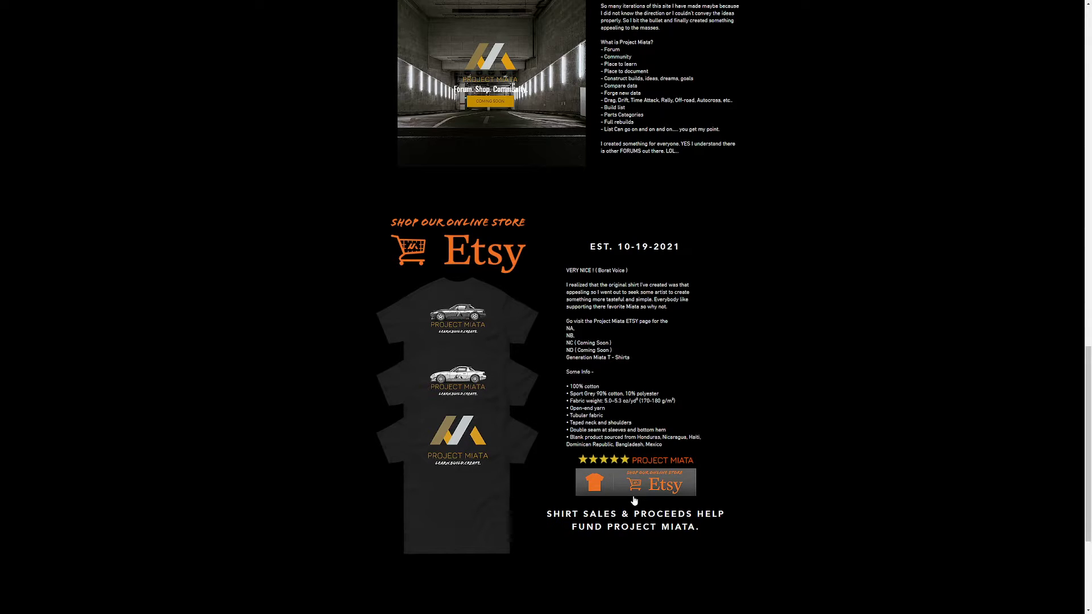
pyautogui.moveTo(796, 508)
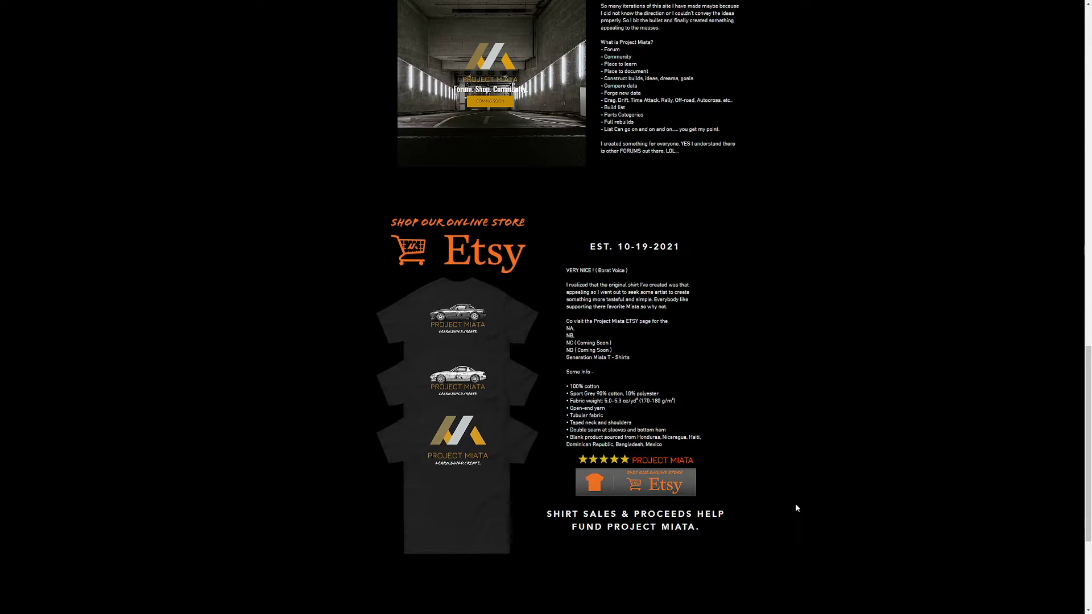
pyautogui.scroll(3)
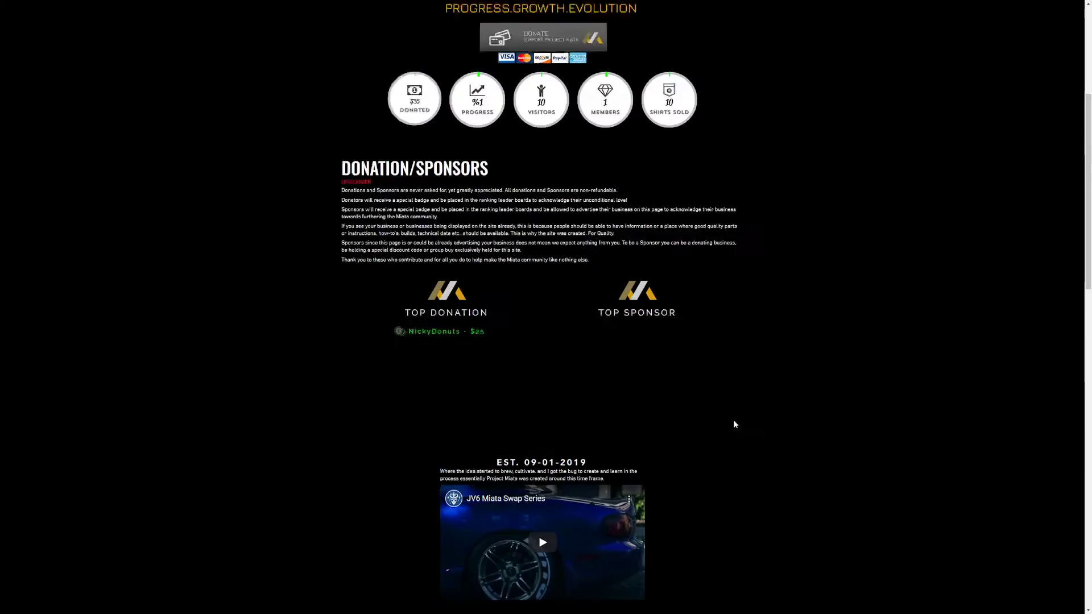
pyautogui.scroll(3)
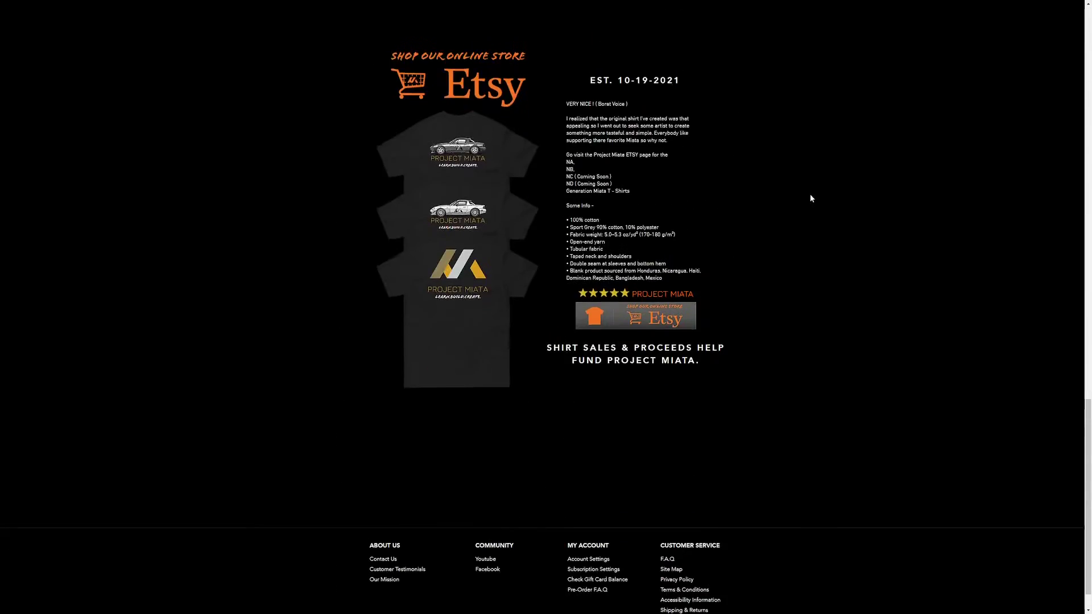
# Go to the About page showing the headquarters map and contact details
pyautogui.click(846, 21)
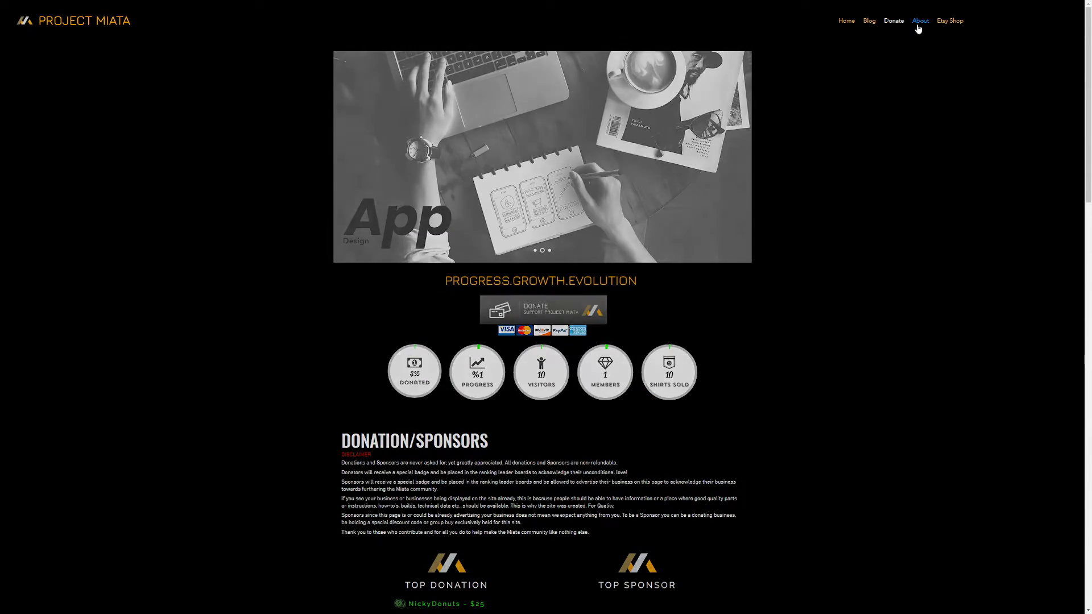
pyautogui.click(921, 21)
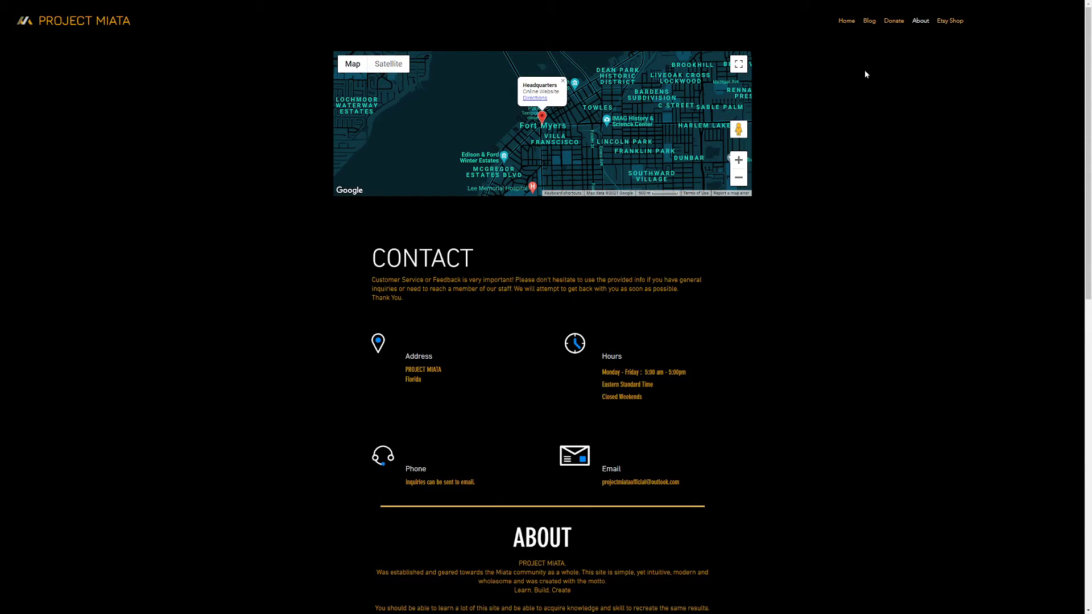
pyautogui.moveTo(804, 254)
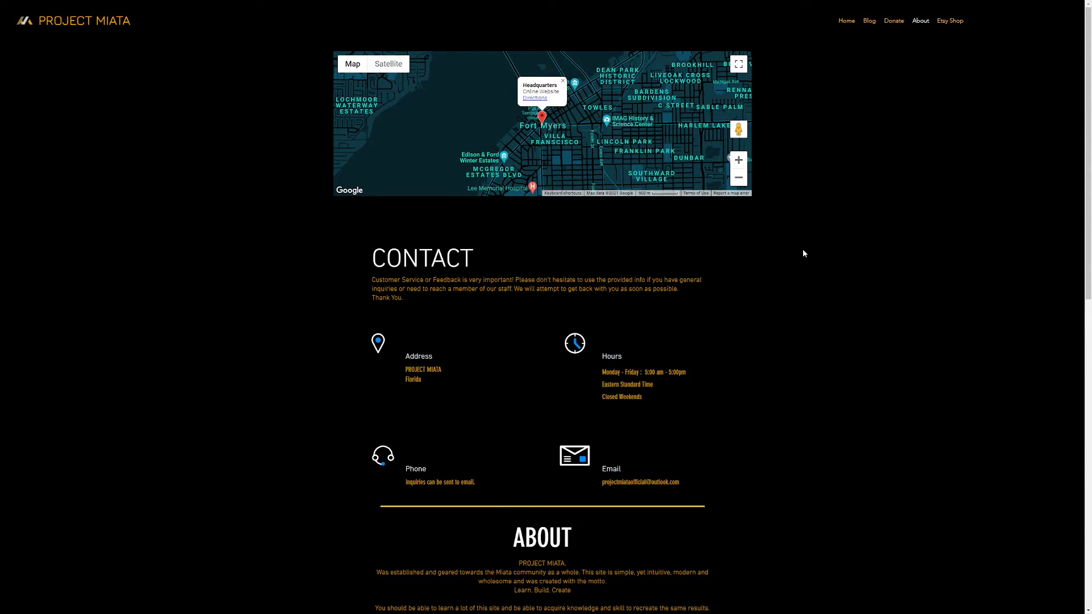
pyautogui.moveTo(800, 254)
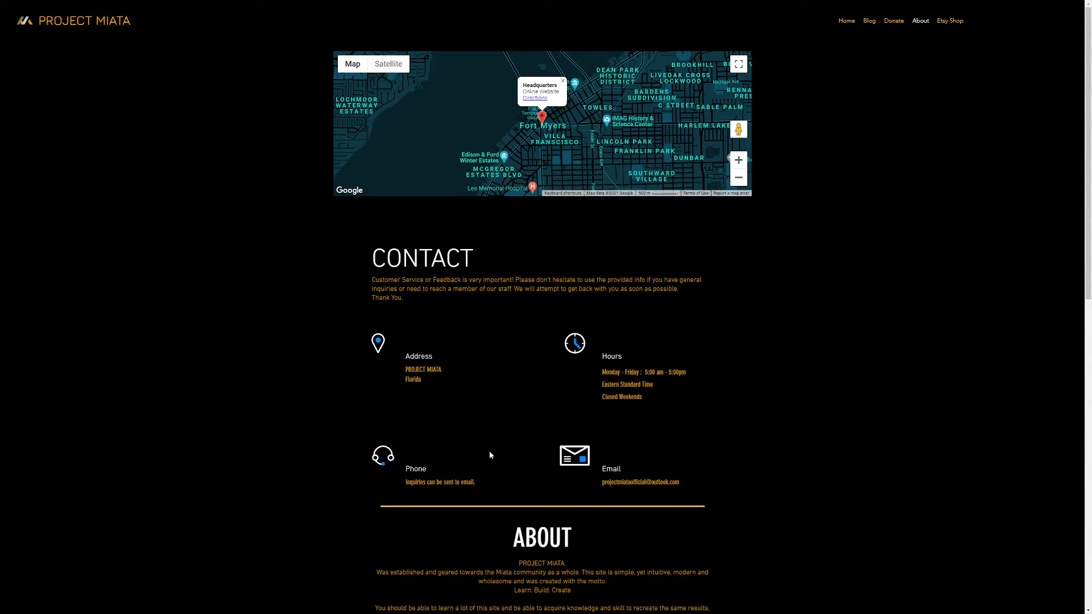
pyautogui.moveTo(685, 488)
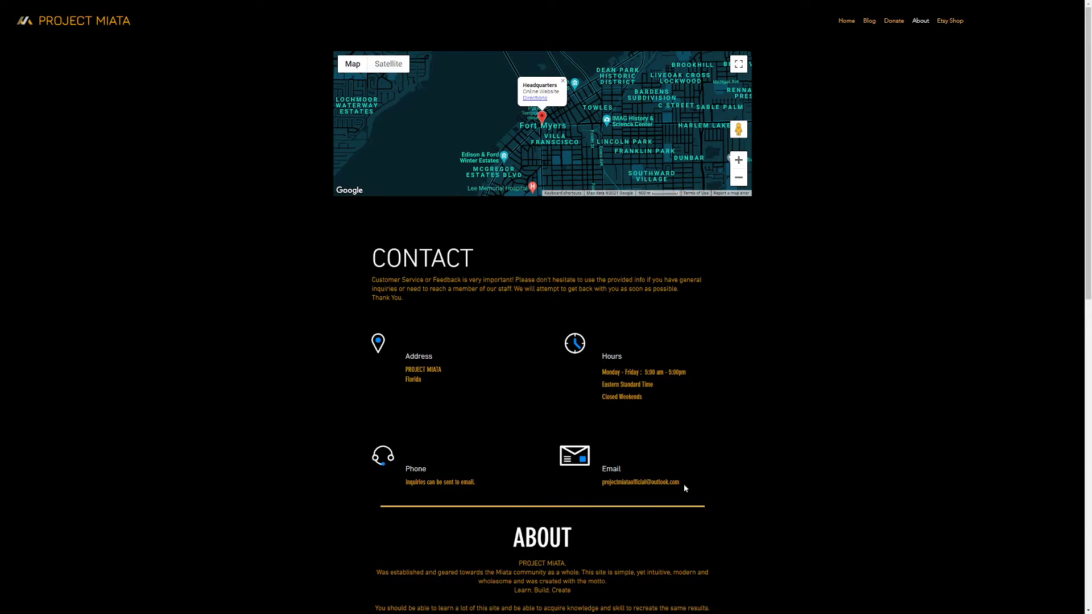
pyautogui.scroll(-3)
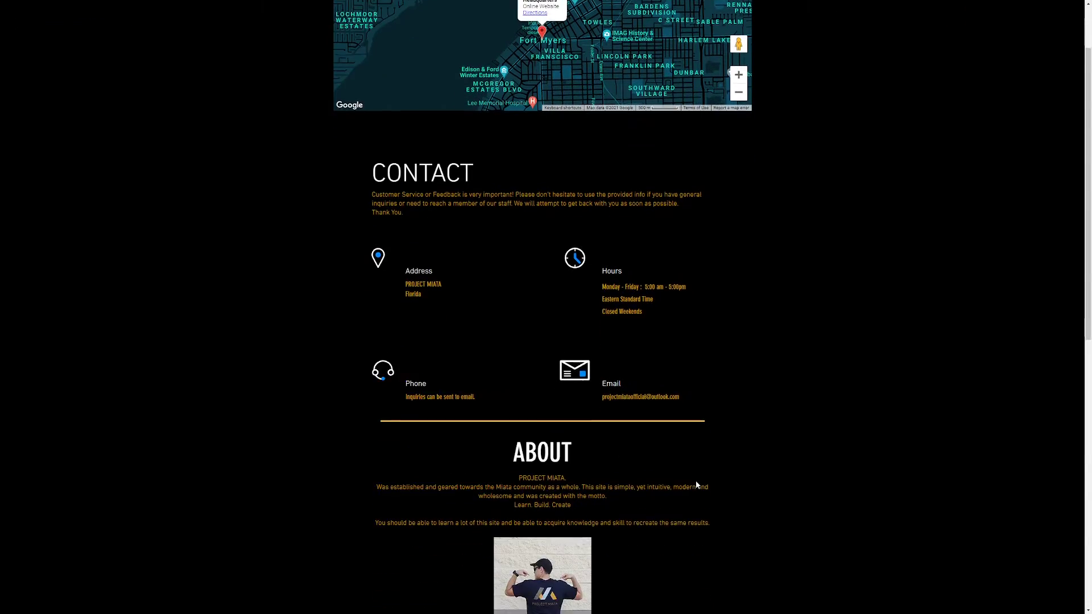
pyautogui.scroll(-3)
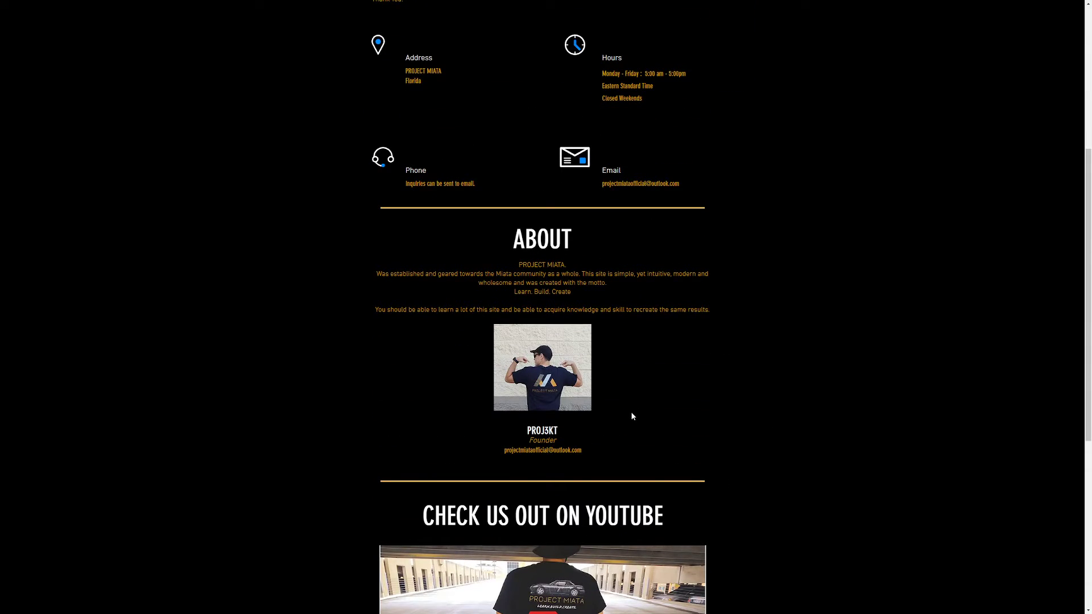
pyautogui.scroll(-3)
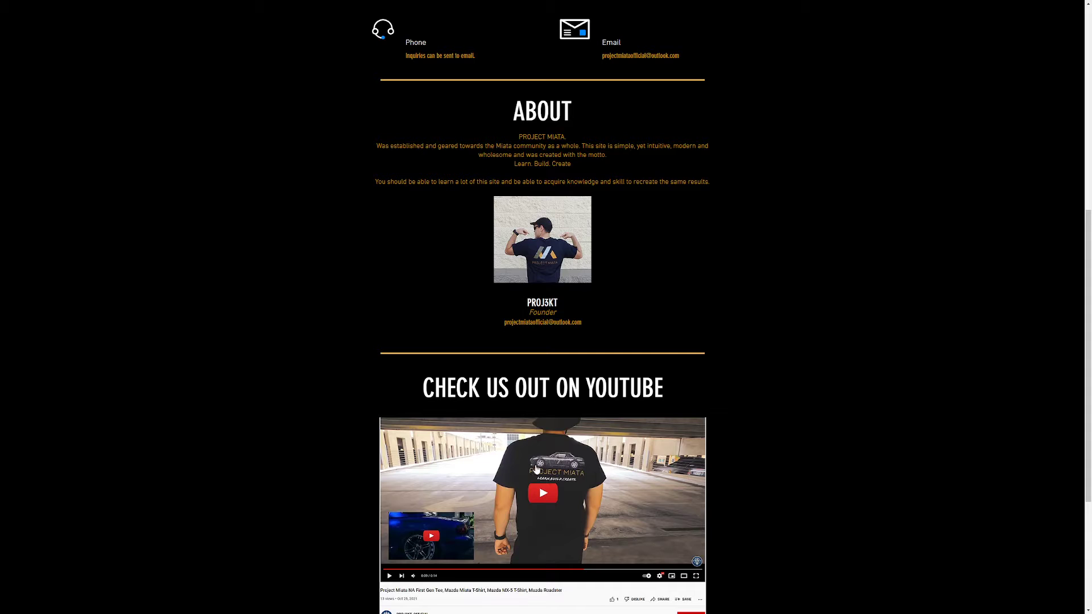
pyautogui.scroll(-3)
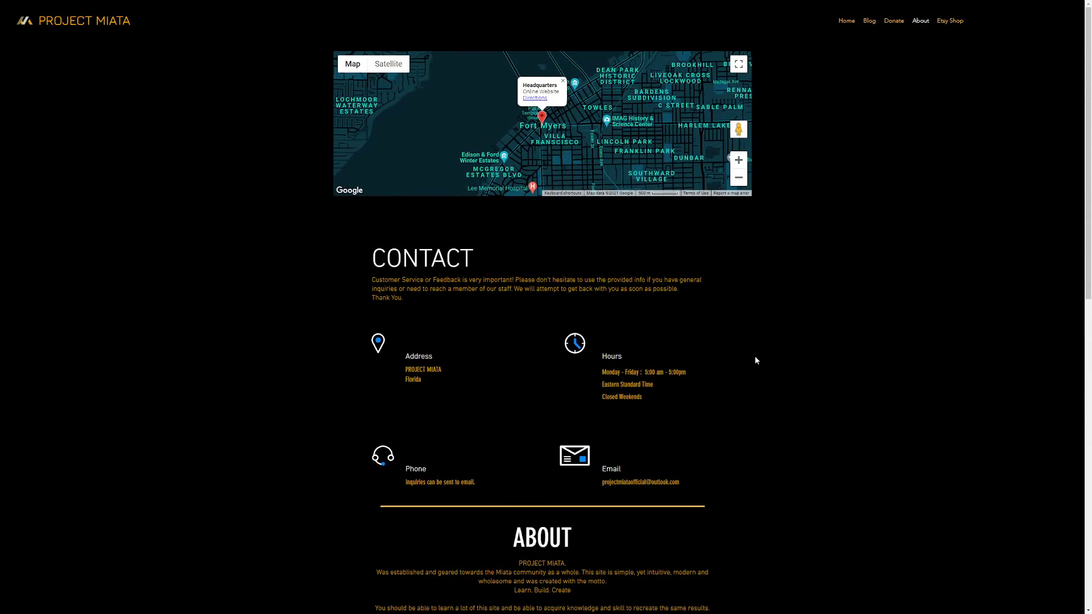
pyautogui.moveTo(628, 329)
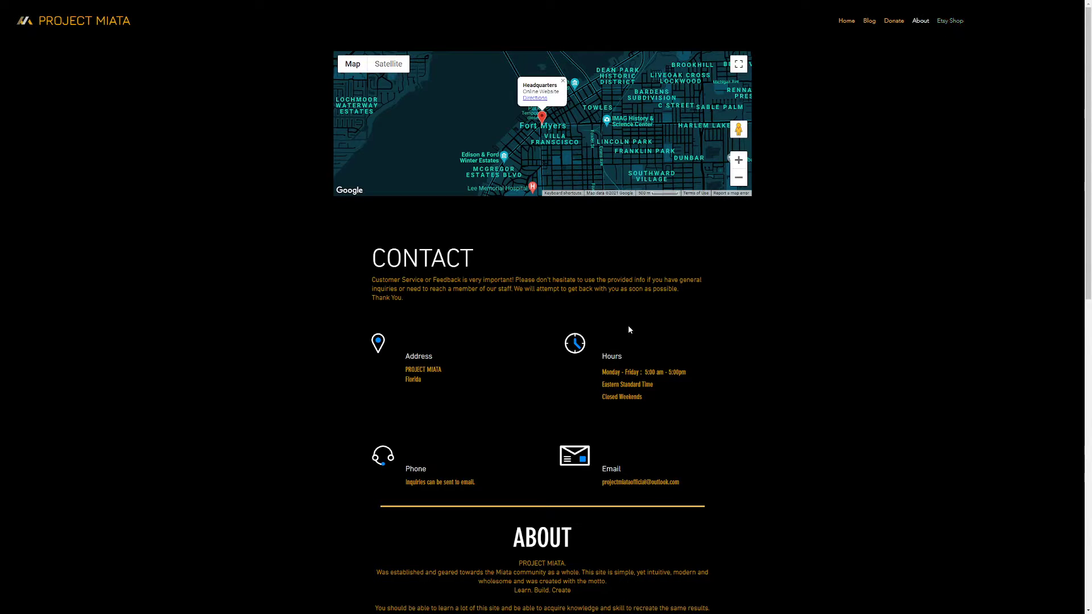
pyautogui.scroll(-3)
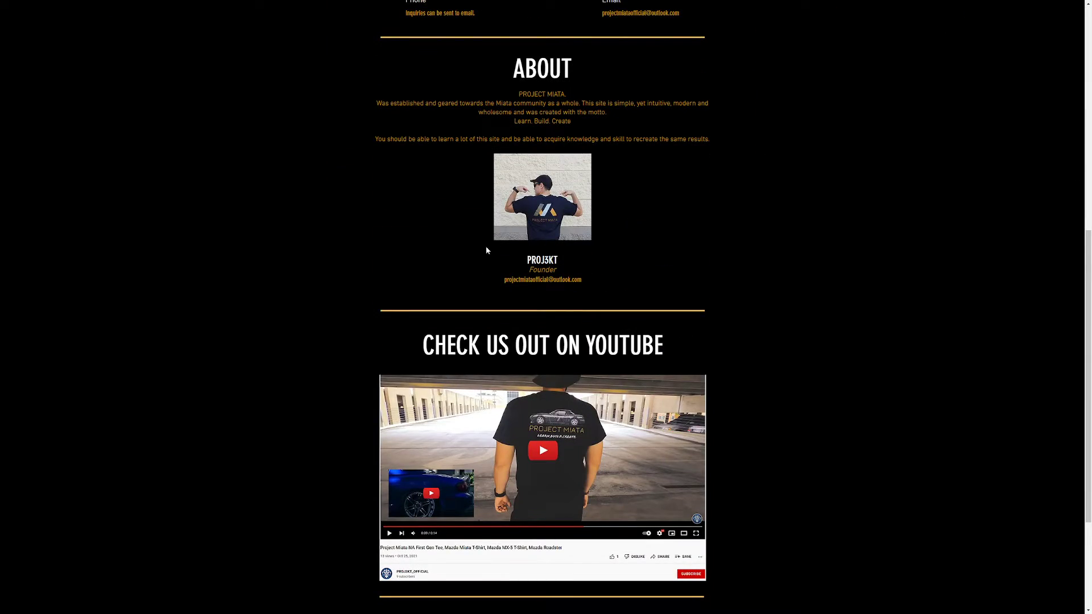
pyautogui.moveTo(534, 242)
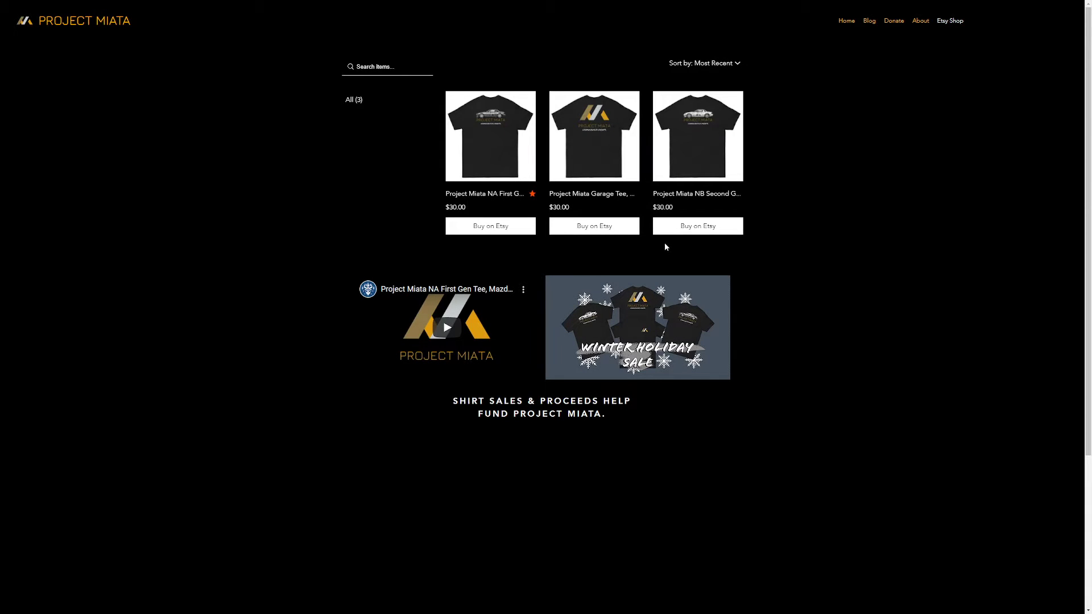
pyautogui.moveTo(662, 248)
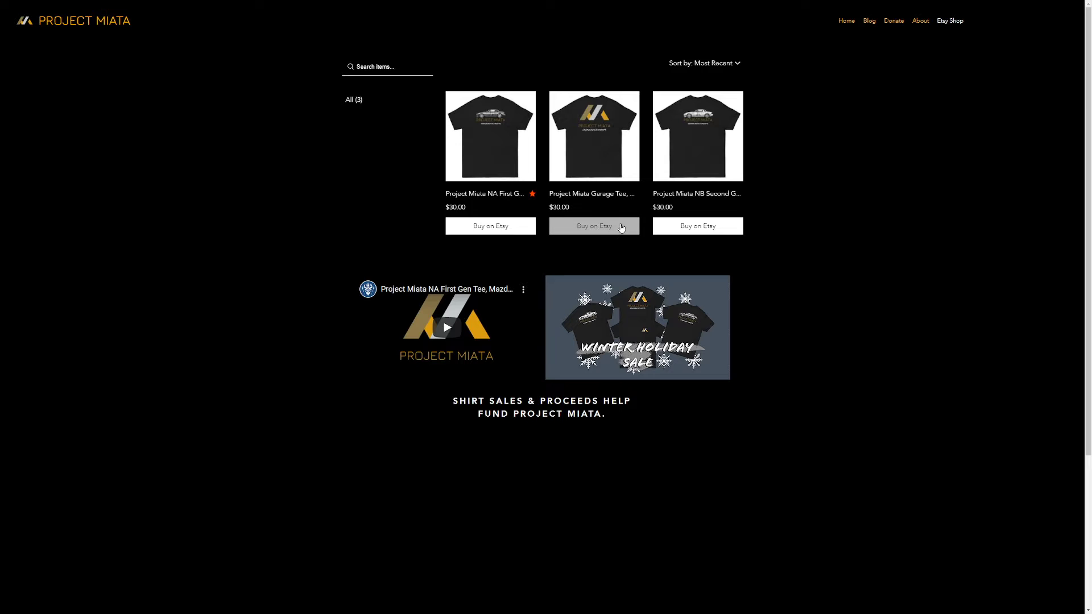
pyautogui.moveTo(615, 242)
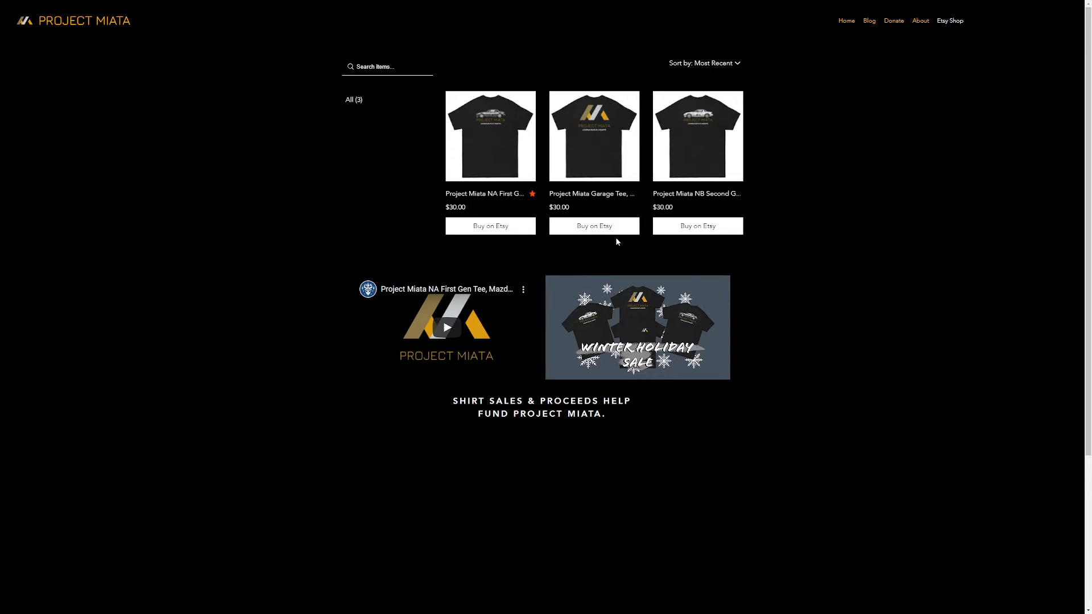
pyautogui.moveTo(847, 21)
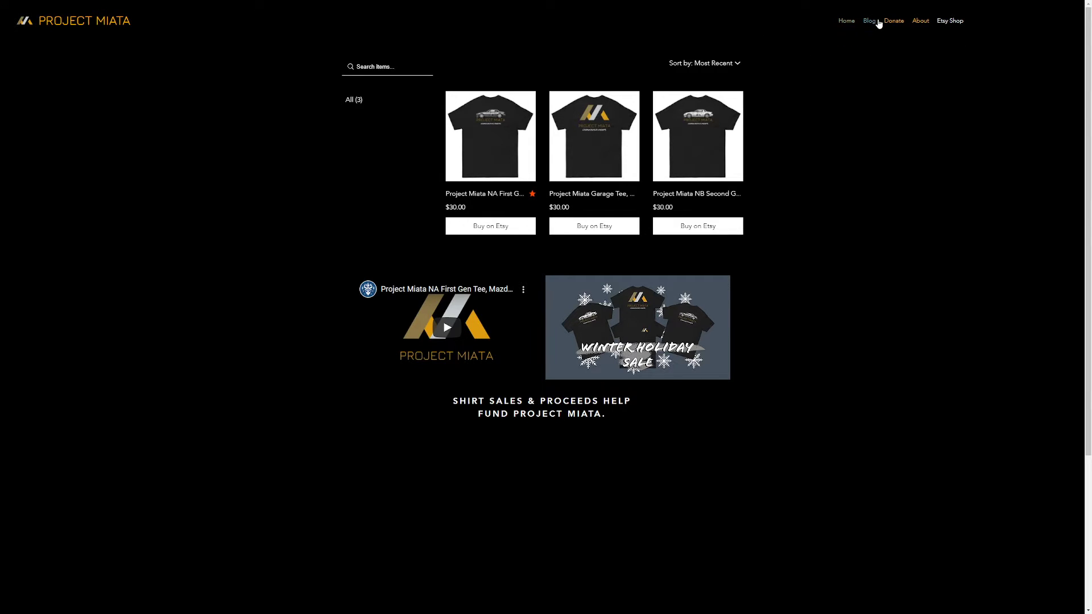
# Return to the Blog page listing the 'Whoa...Is that Merch ?' and 'Welcome' posts
pyautogui.click(869, 21)
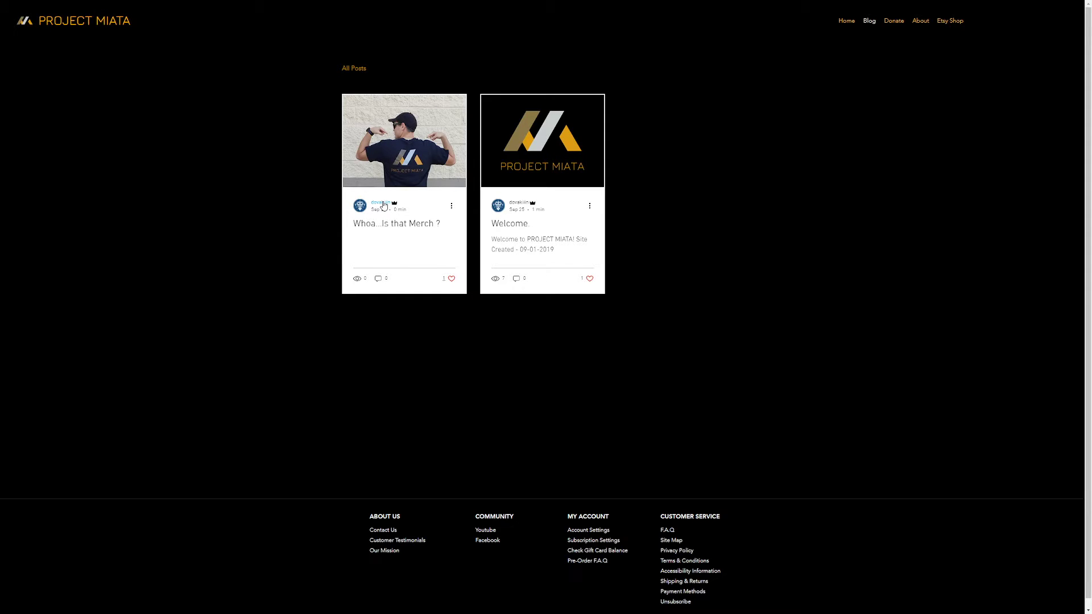
# Open the author dovakiiin's admin profile with join date, badges and two posts
pyautogui.click(380, 203)
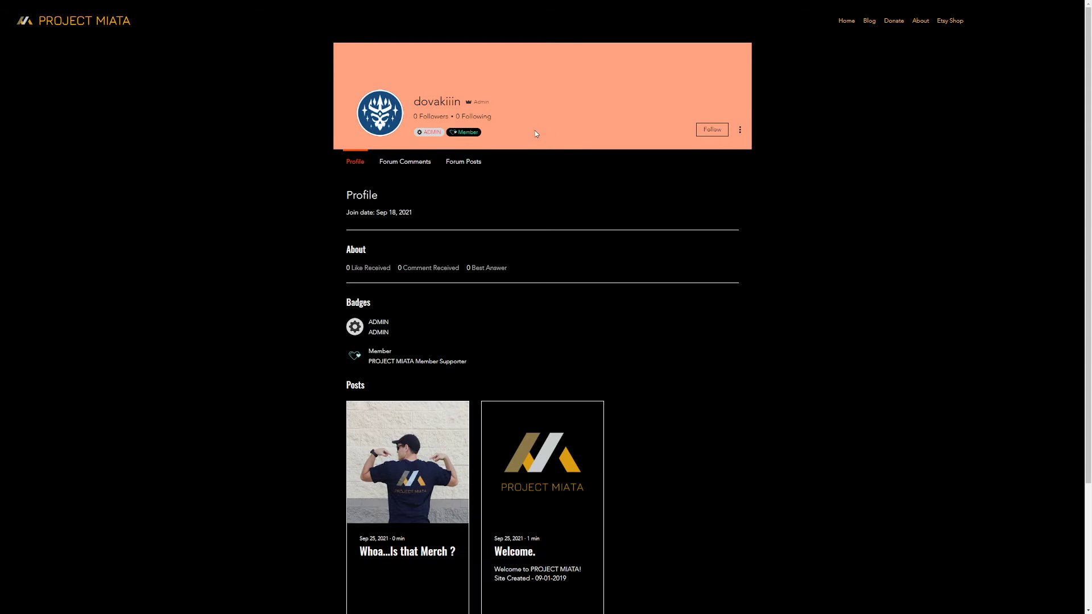
pyautogui.moveTo(837, 235)
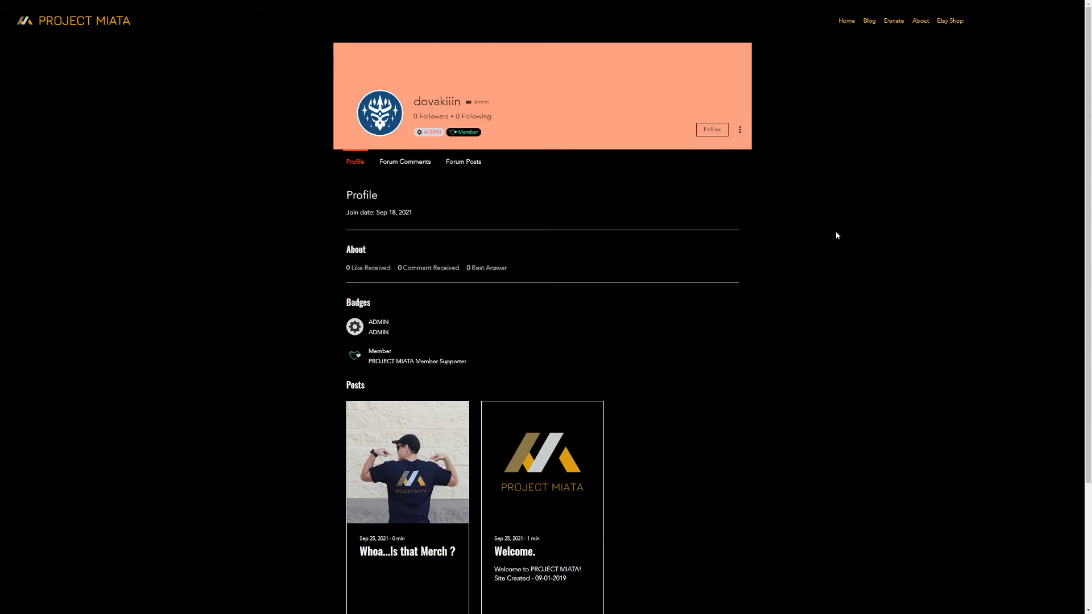
pyautogui.moveTo(450, 202)
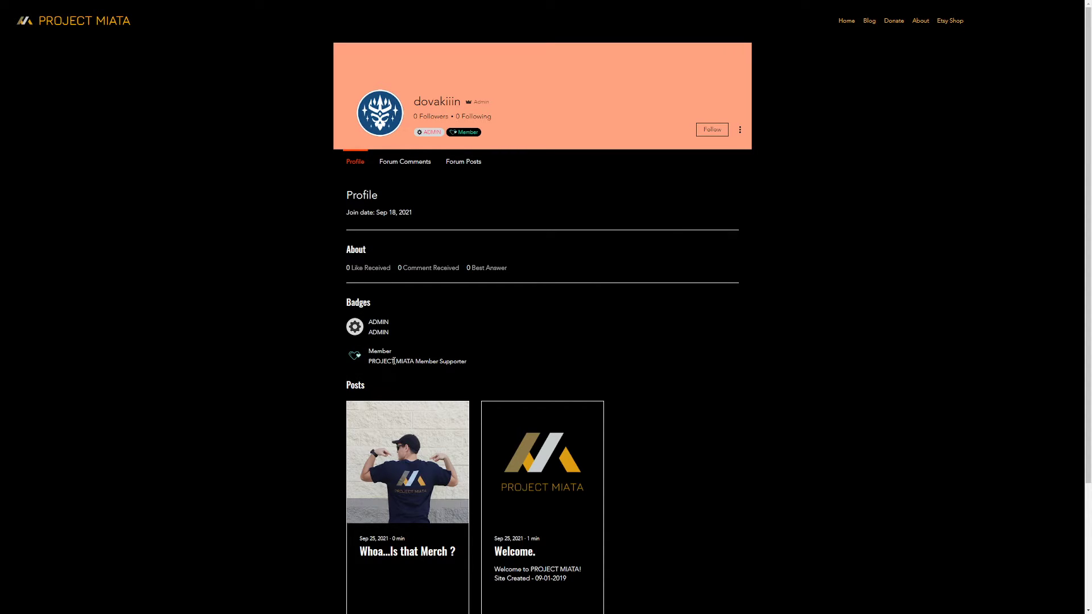
pyautogui.moveTo(407, 371)
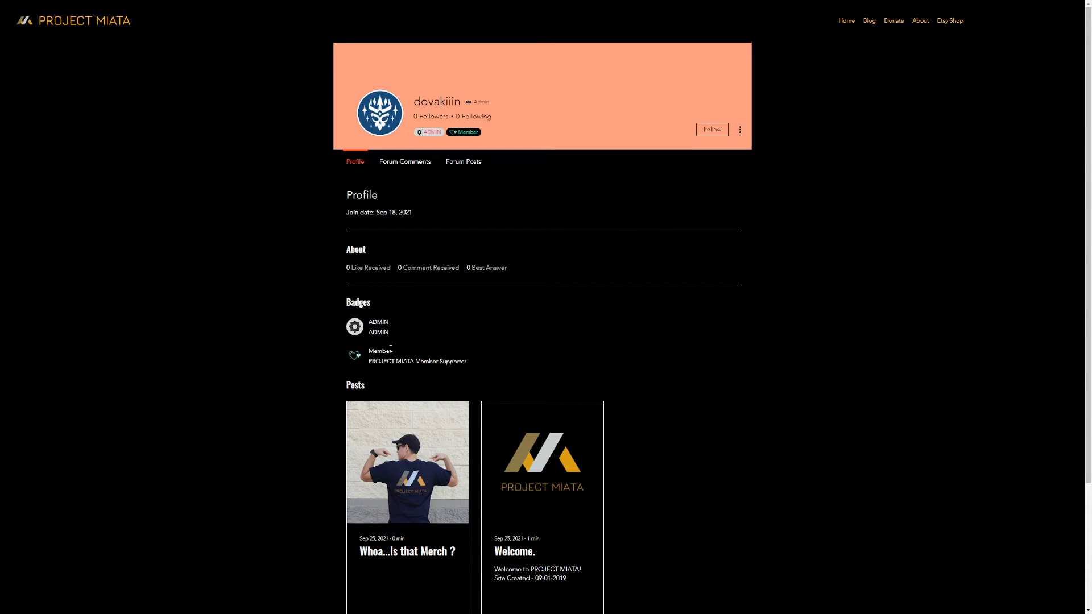
pyautogui.moveTo(354, 327)
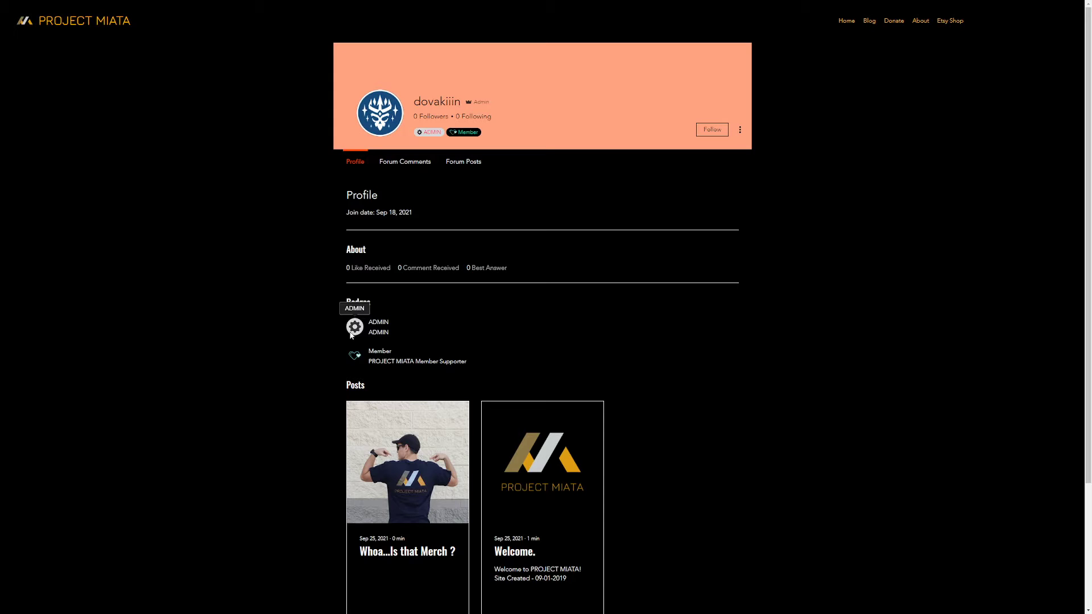
pyautogui.moveTo(415, 182)
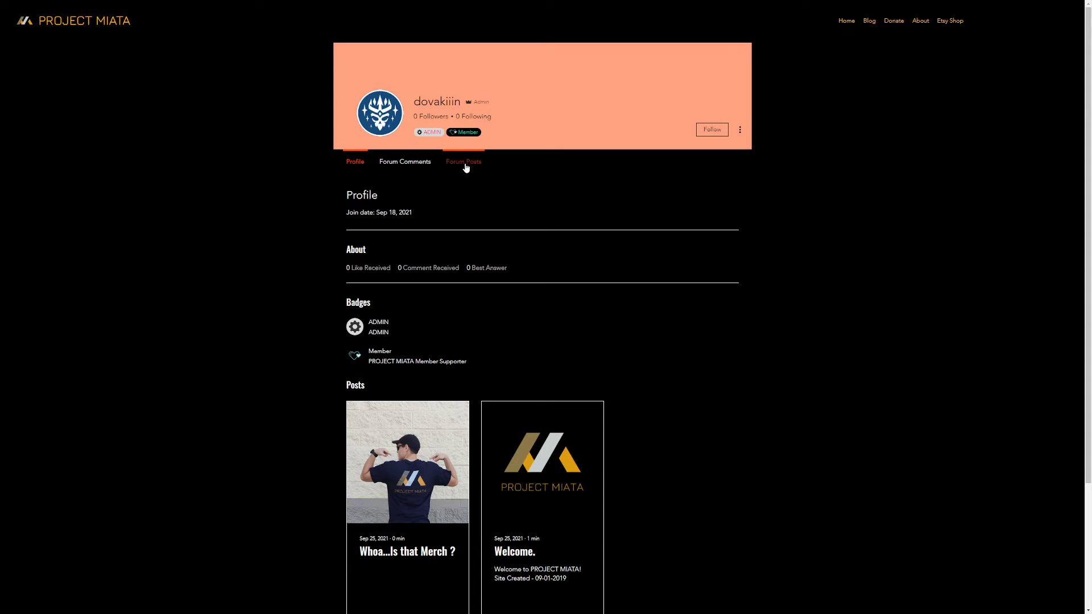
pyautogui.moveTo(484, 195)
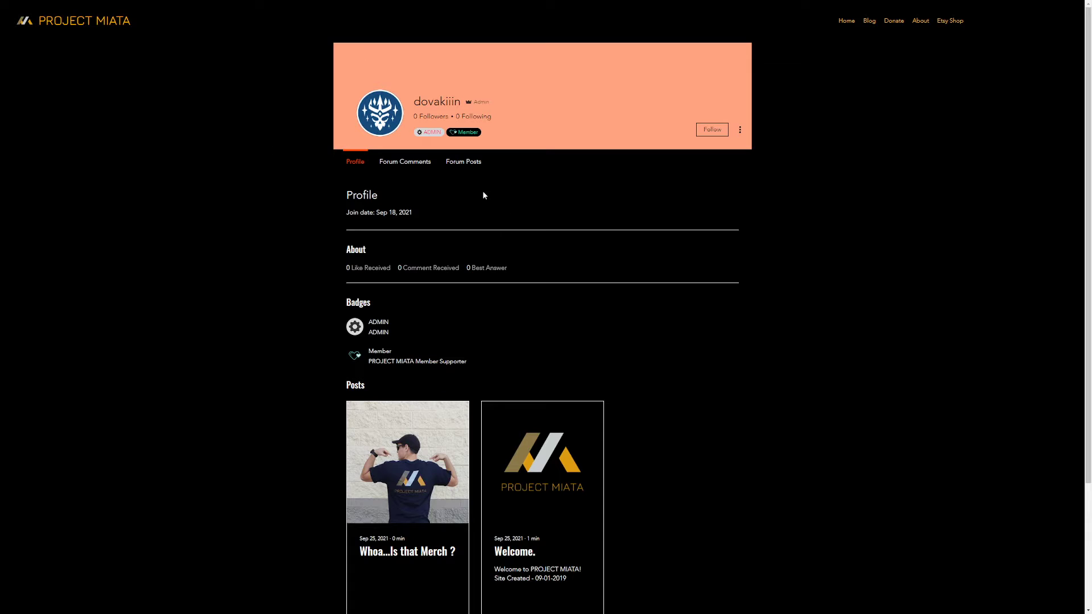
pyautogui.moveTo(405, 161)
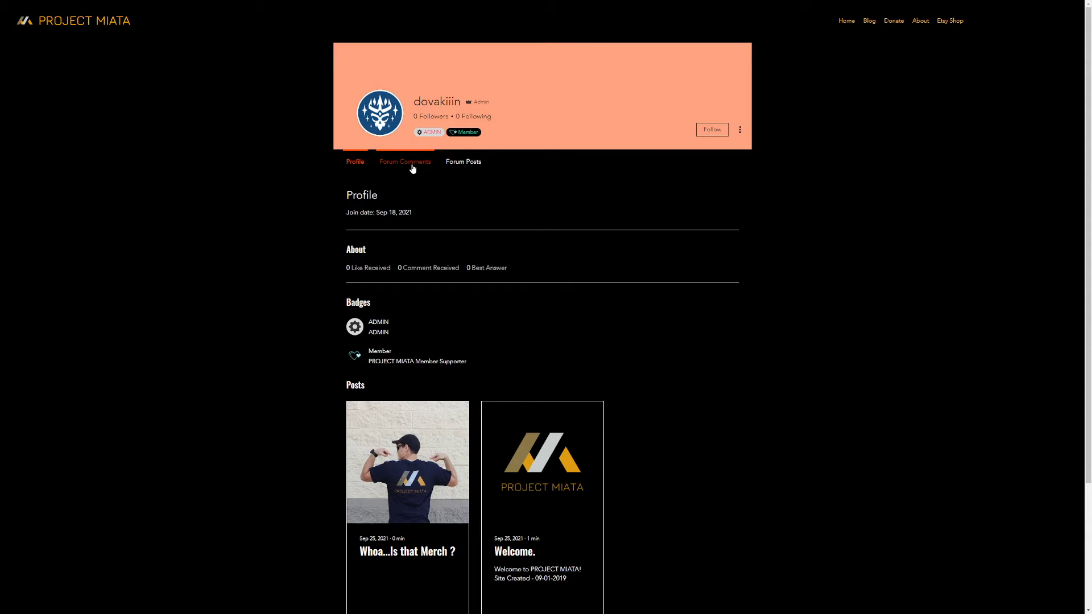
# Check the admin's forum comments and posts, then open the 'projectmiata.net' milestone post
pyautogui.click(404, 162)
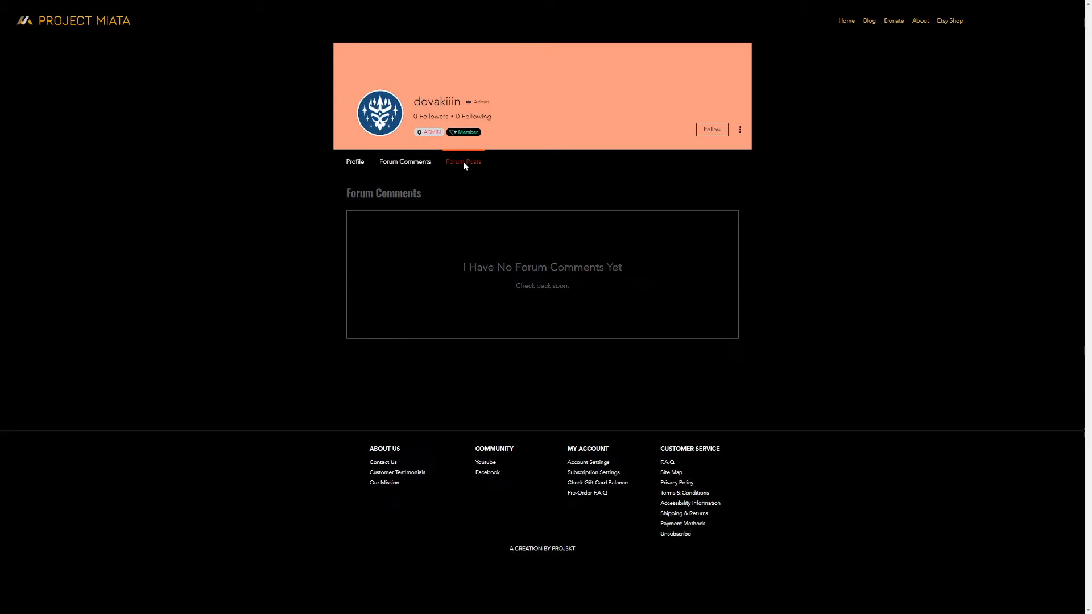
pyautogui.click(463, 161)
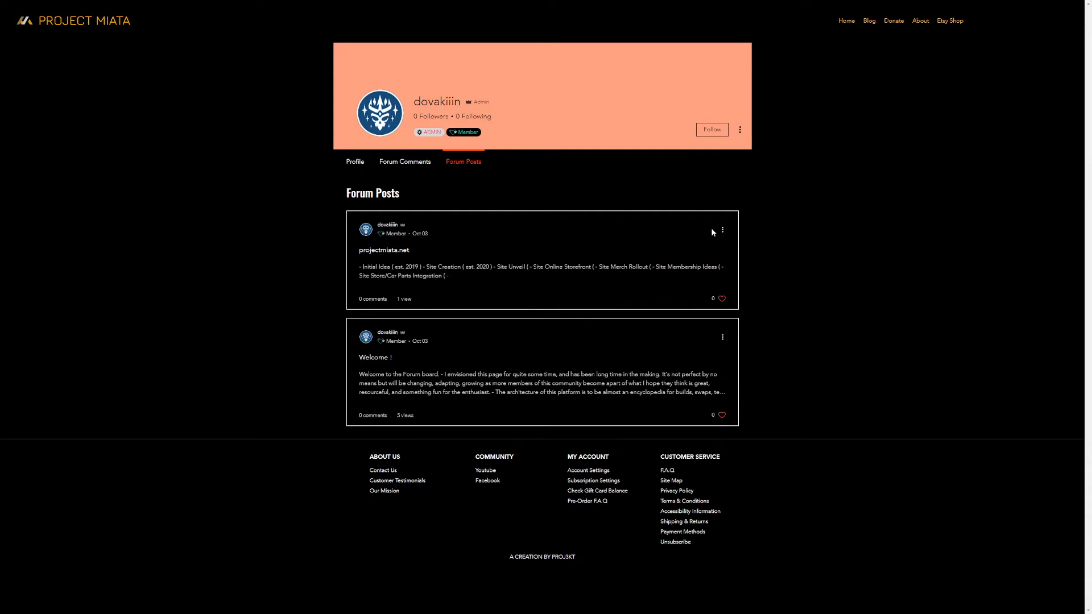
pyautogui.click(384, 250)
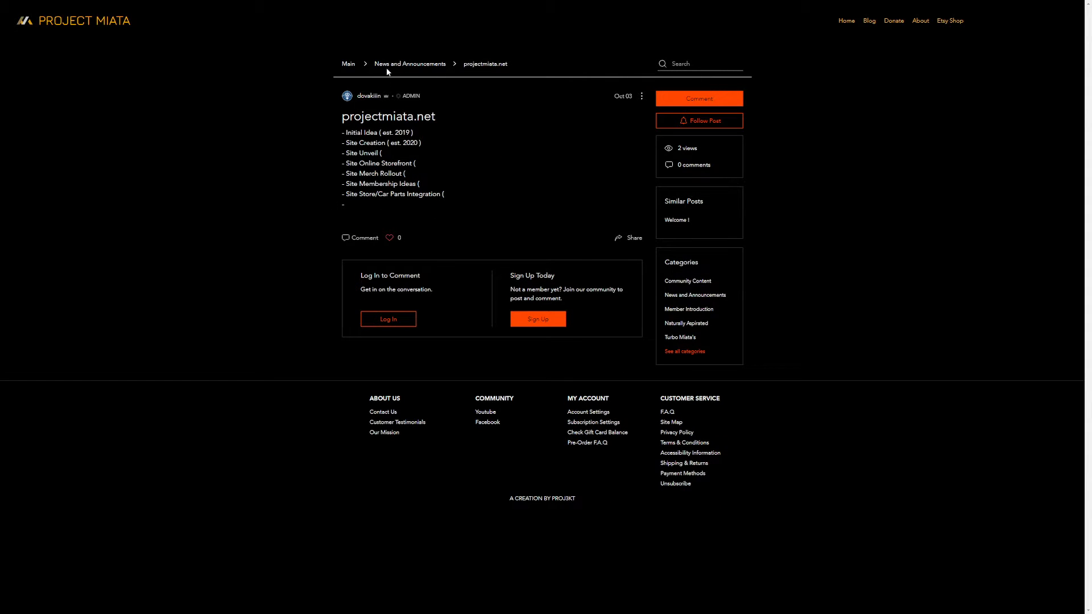
# Return to the forum's Main category list and scroll through the first categories
pyautogui.click(348, 63)
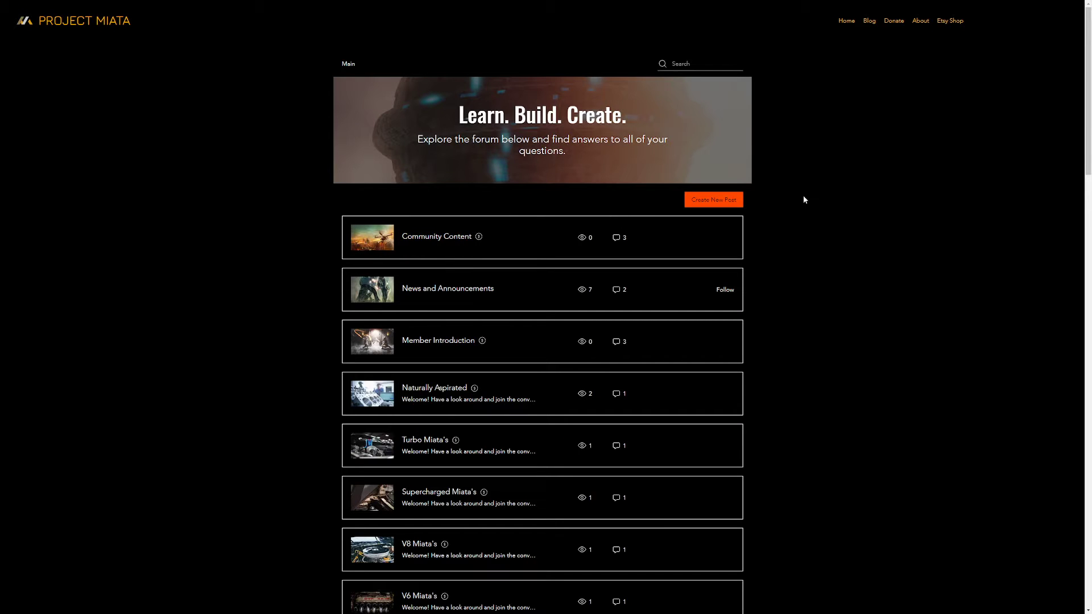
pyautogui.moveTo(601, 213)
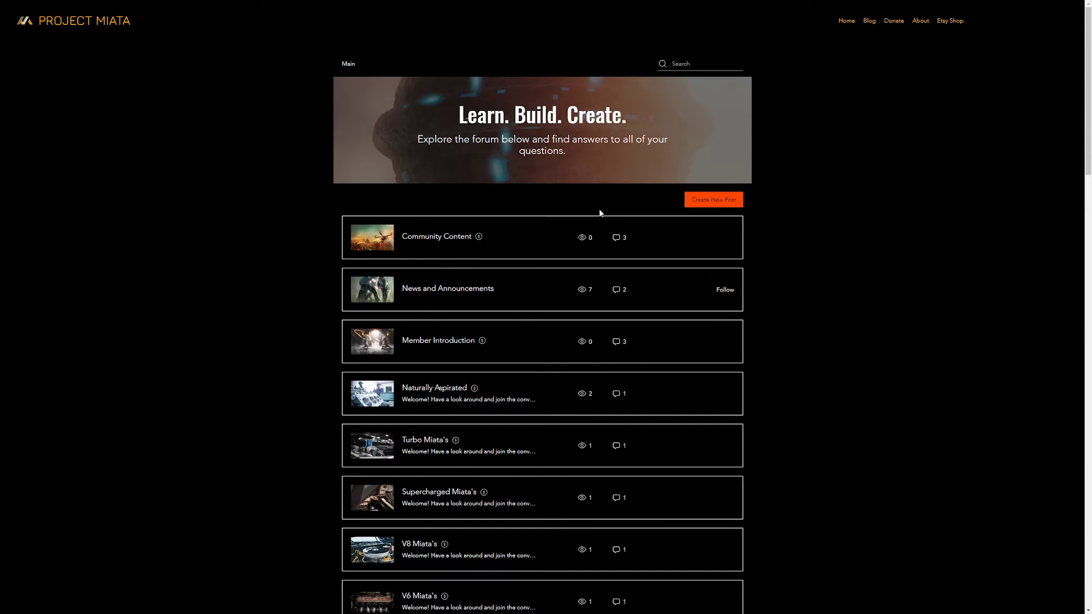
pyautogui.scroll(-3)
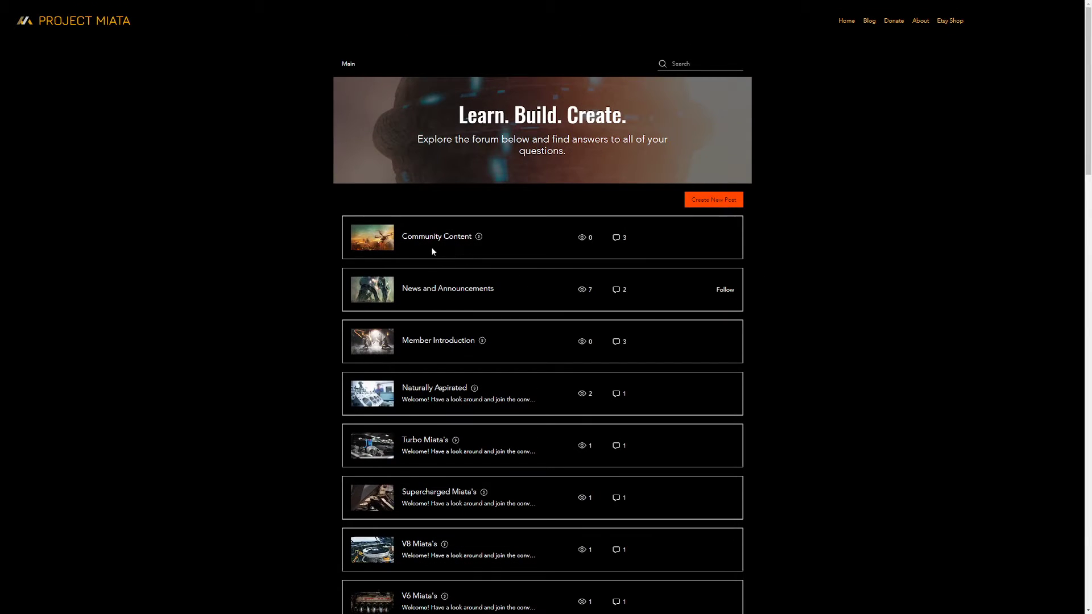
pyautogui.moveTo(376, 346)
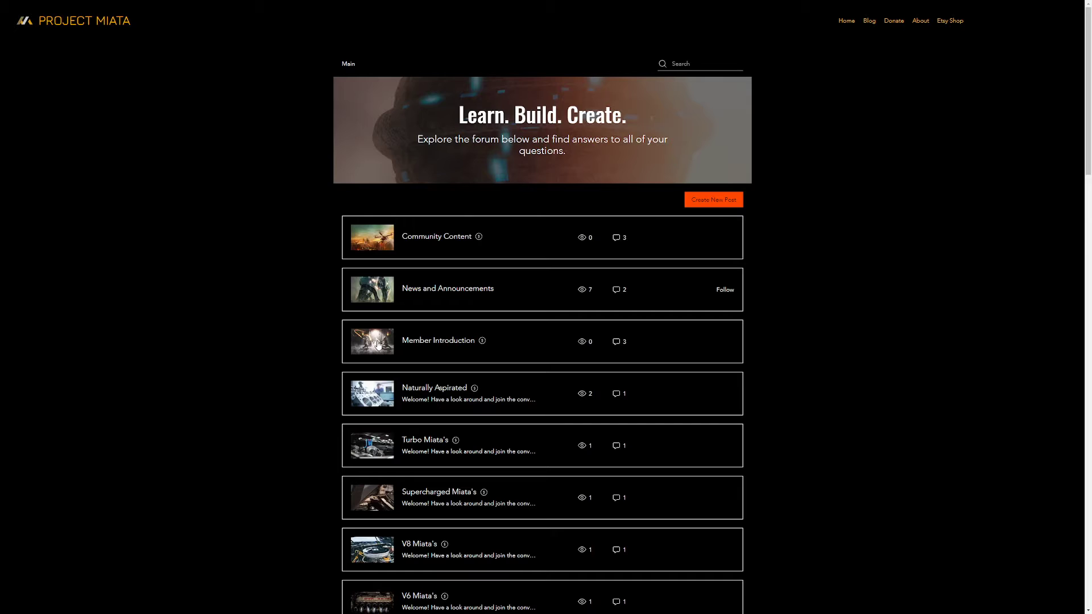
pyautogui.scroll(-3)
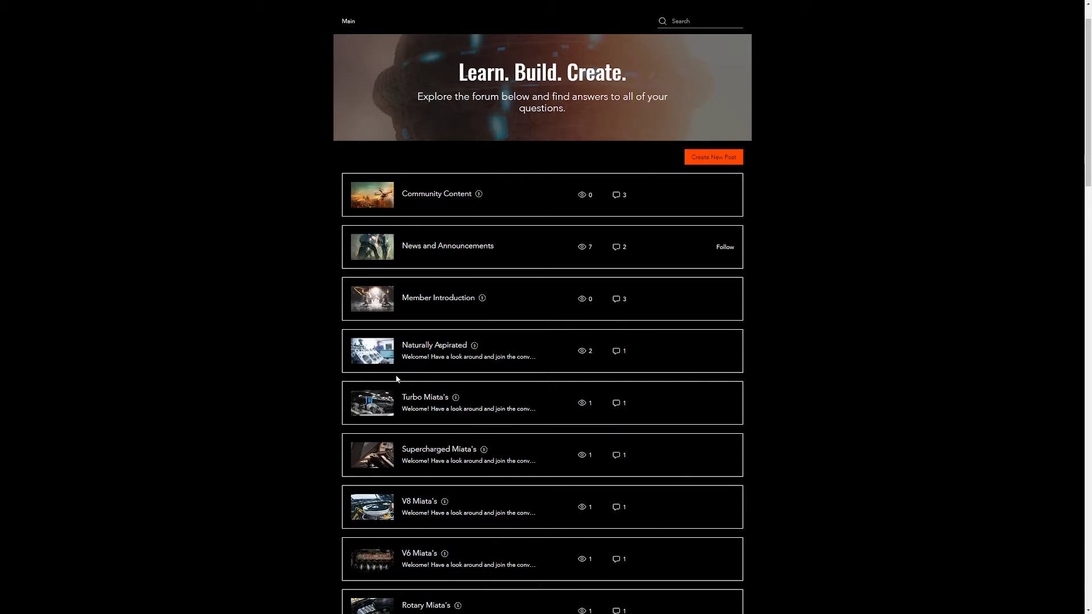
pyautogui.scroll(-3)
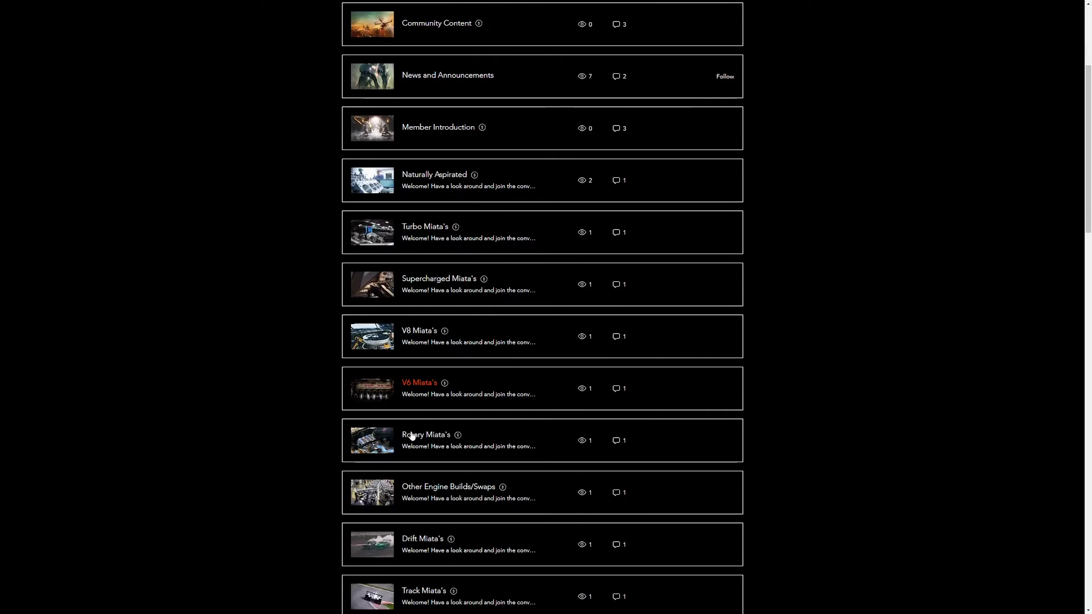
pyautogui.scroll(-3)
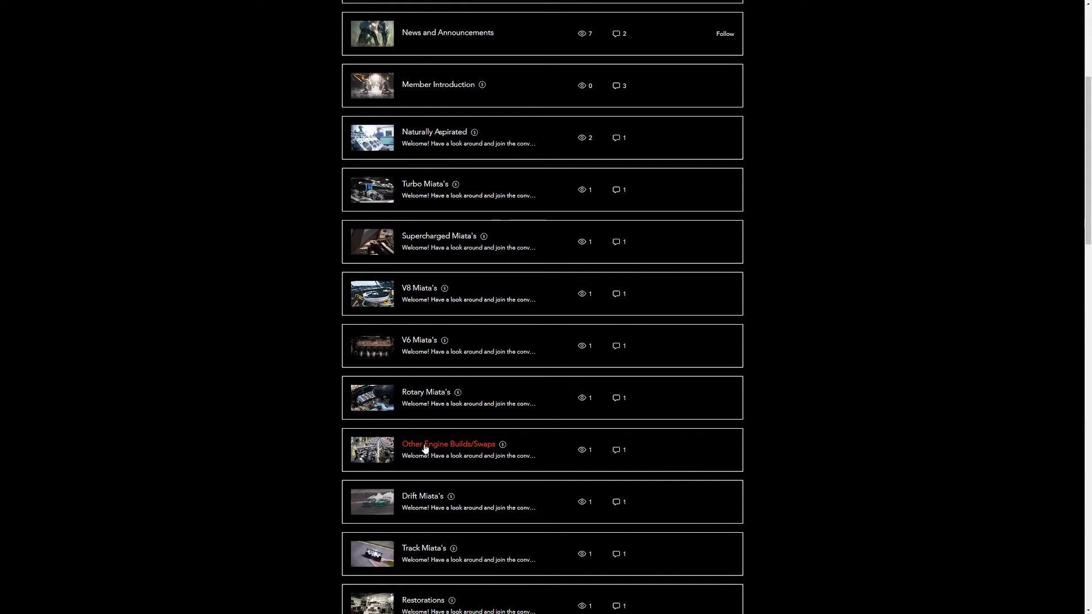
pyautogui.scroll(-3)
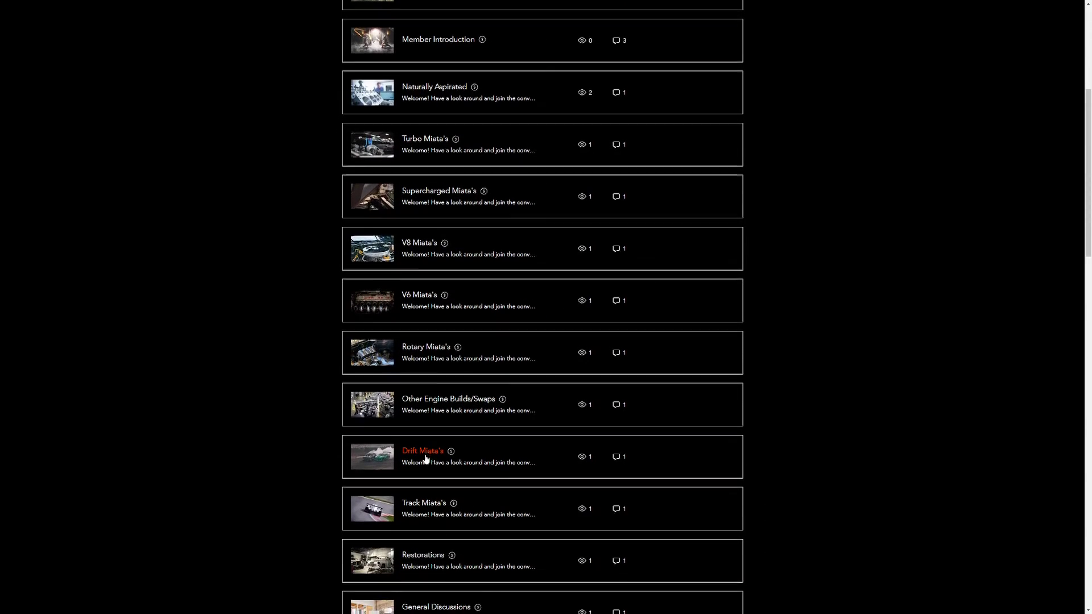
pyautogui.scroll(-3)
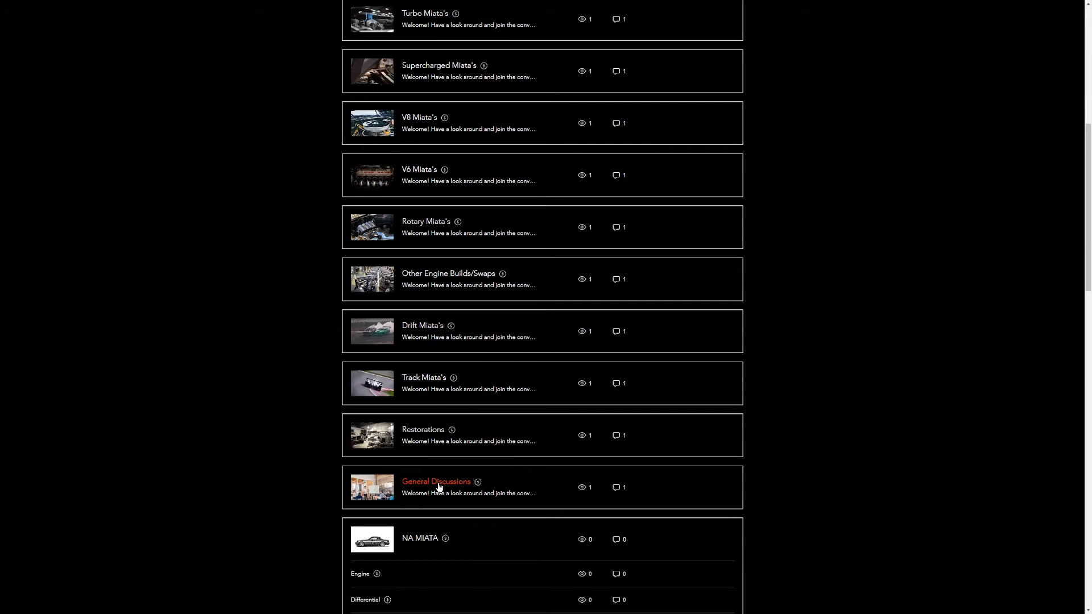
# Scroll through the remaining forum categories down to Tools
pyautogui.scroll(-3)
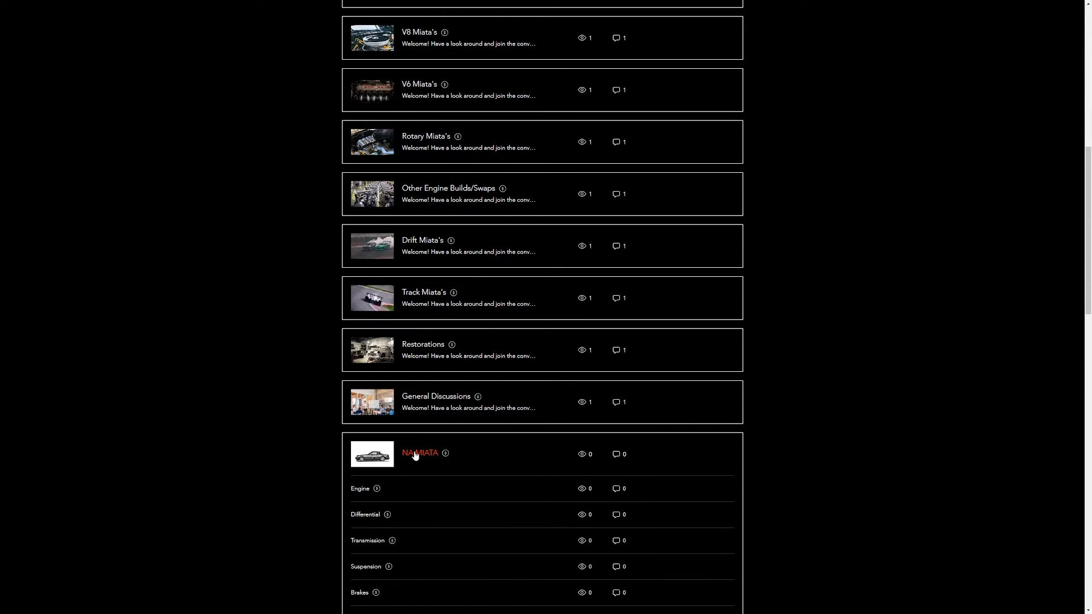
pyautogui.scroll(-3)
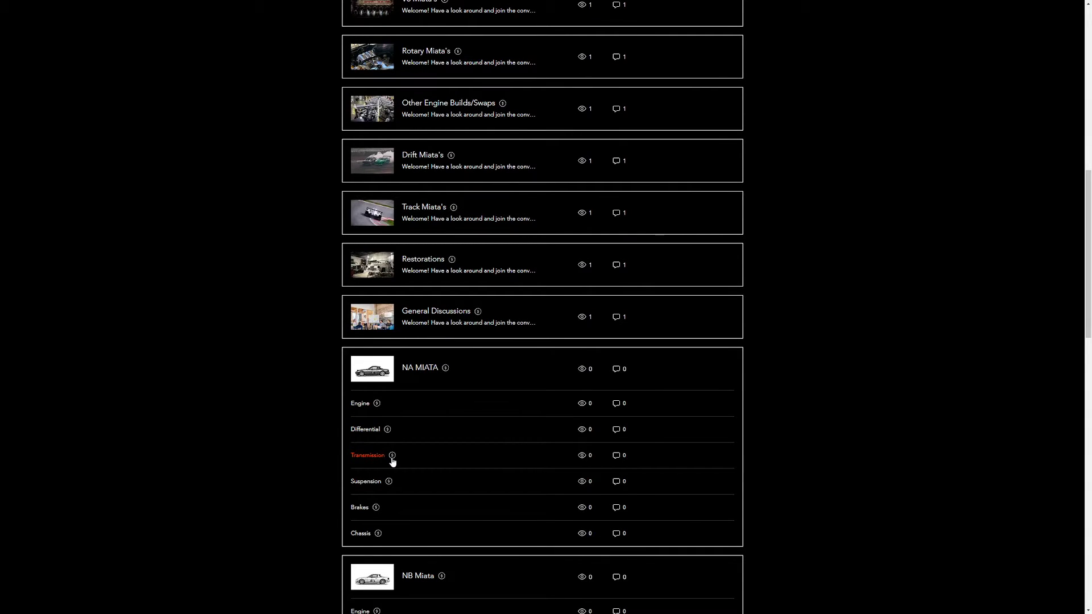
pyautogui.scroll(-3)
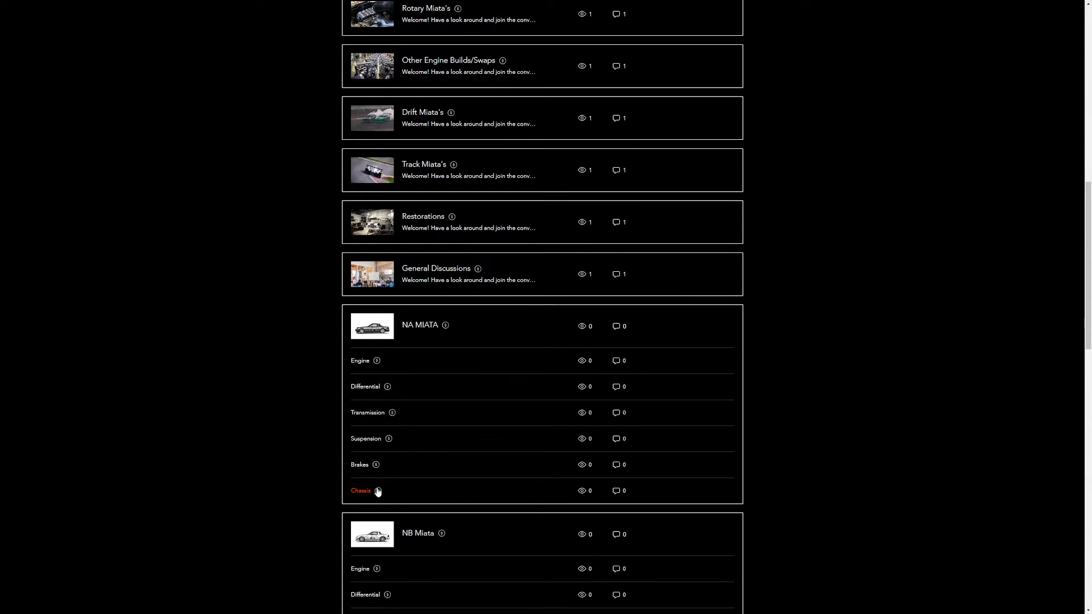
pyautogui.scroll(-3)
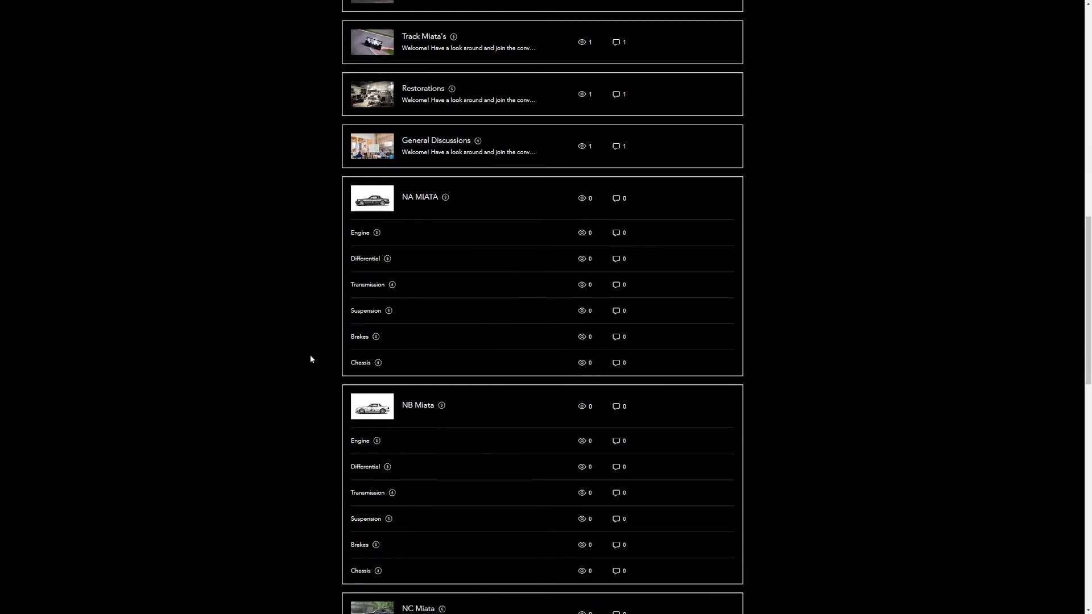
pyautogui.scroll(-3)
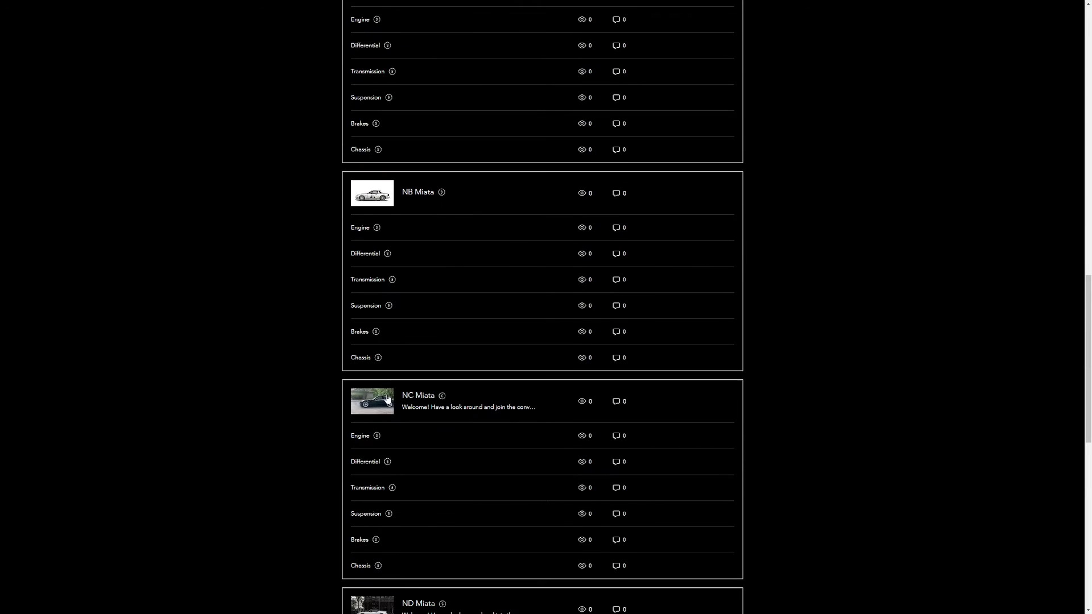
pyautogui.scroll(-3)
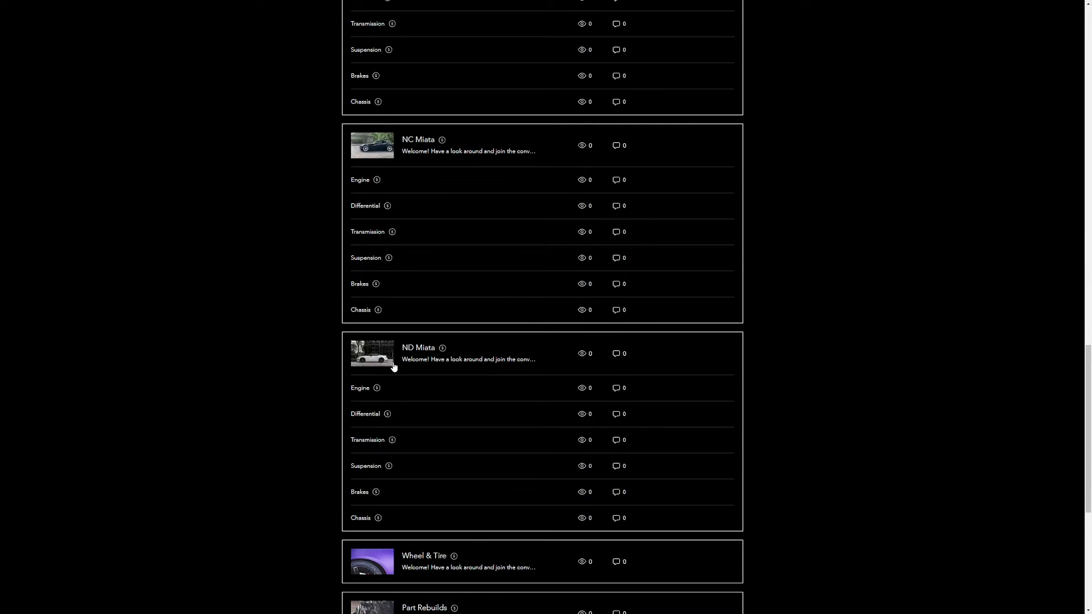
pyautogui.scroll(-3)
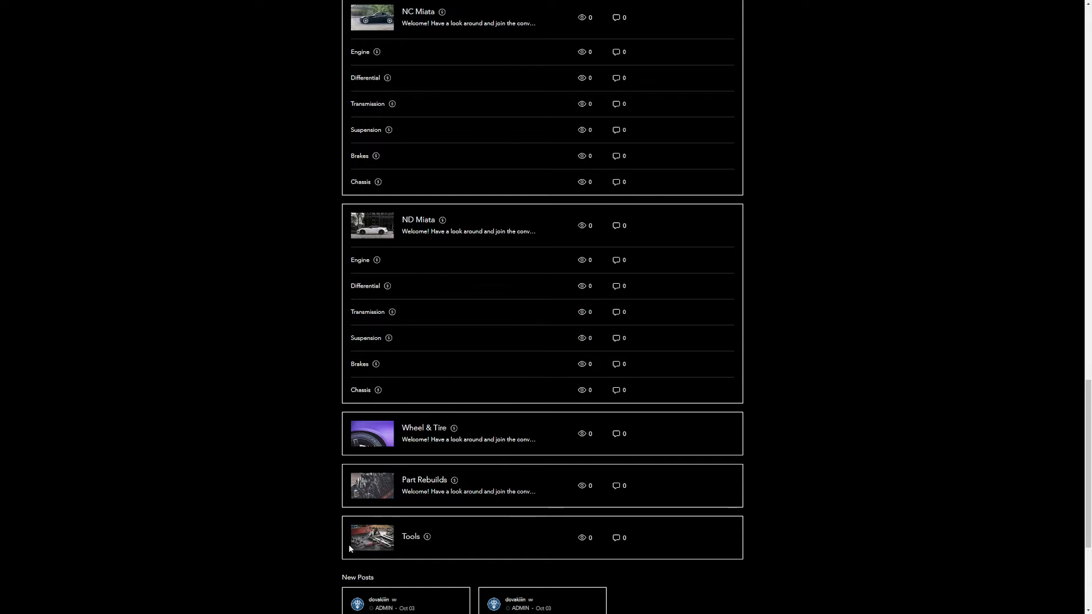
pyautogui.moveTo(410, 537)
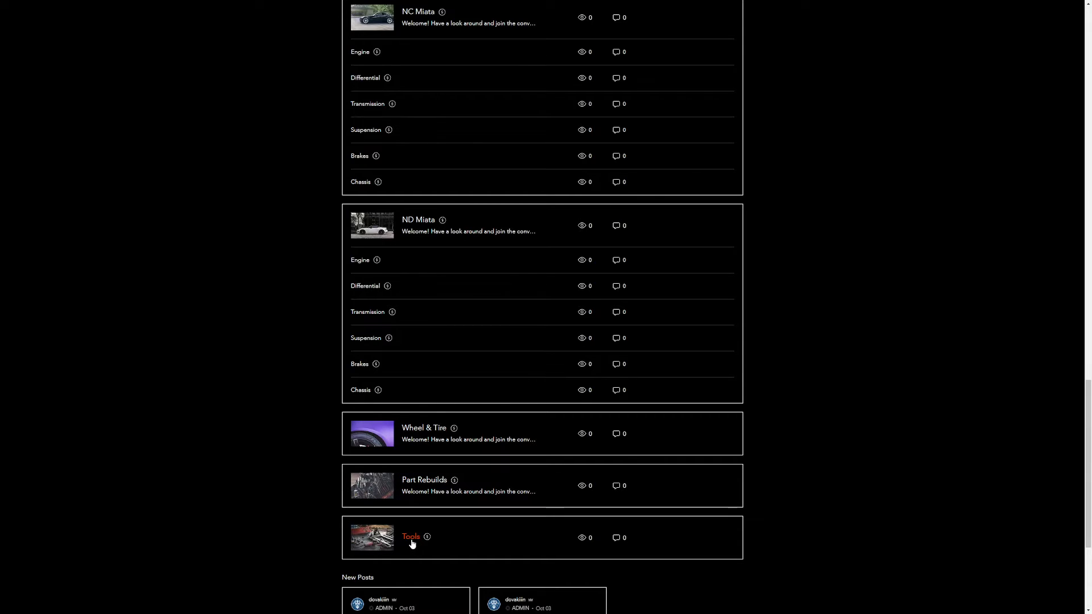
pyautogui.scroll(-3)
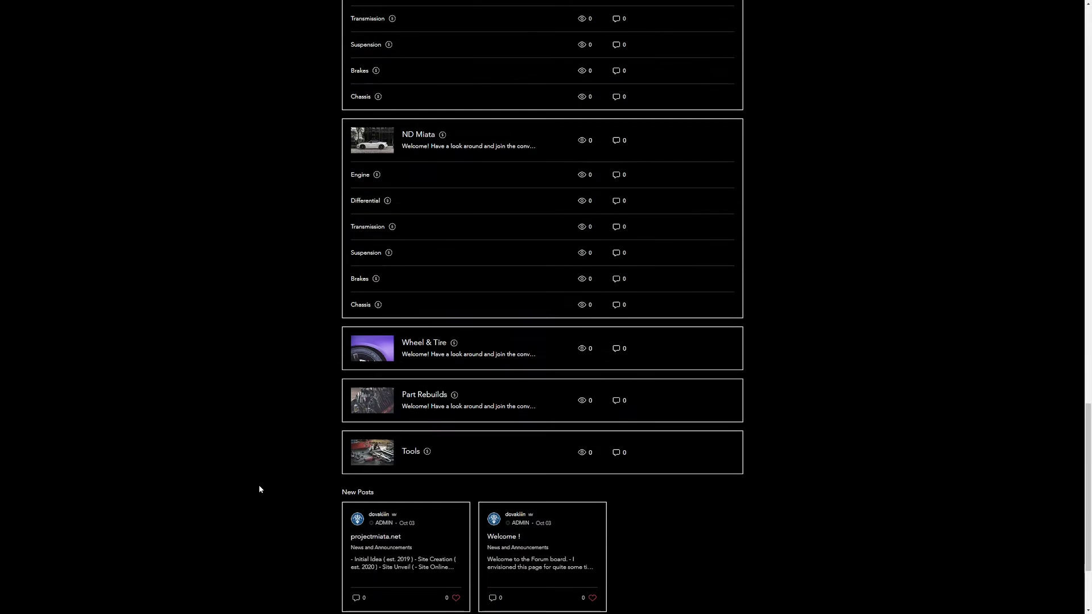
pyautogui.scroll(-3)
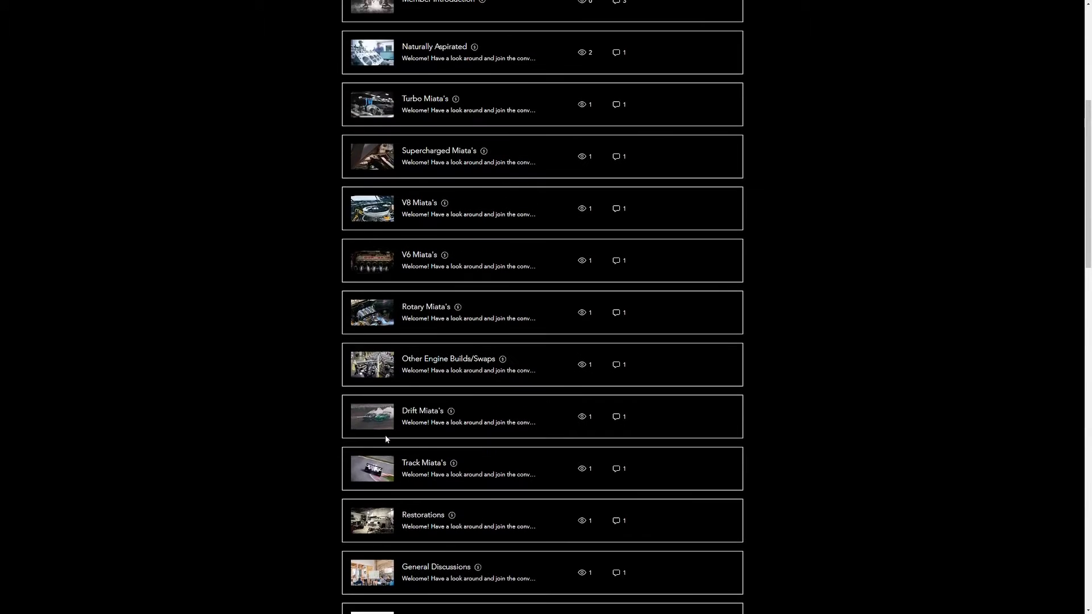
pyautogui.scroll(3)
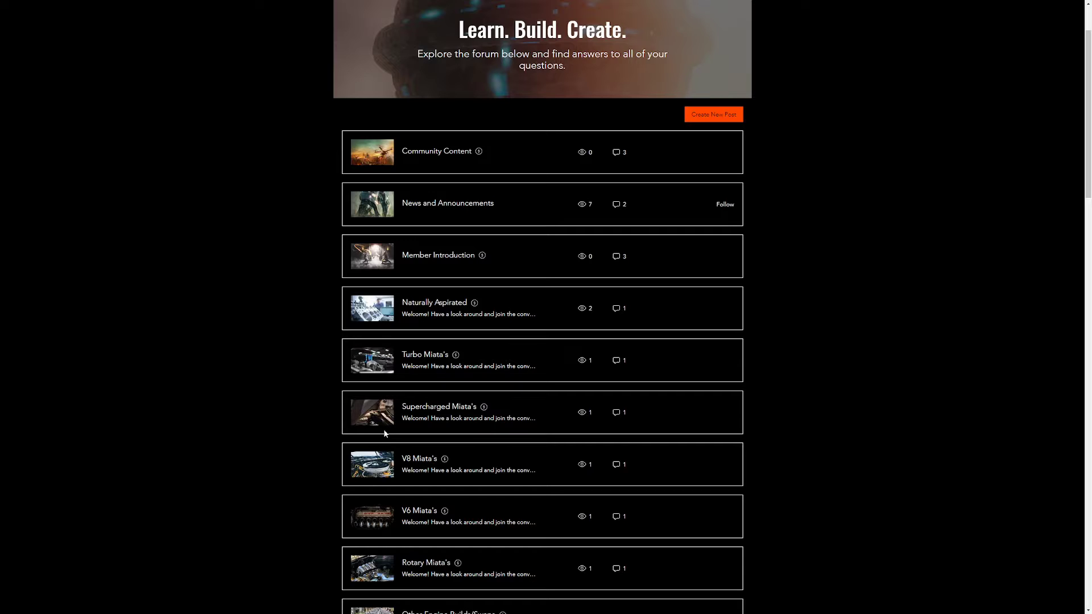
pyautogui.moveTo(397, 406)
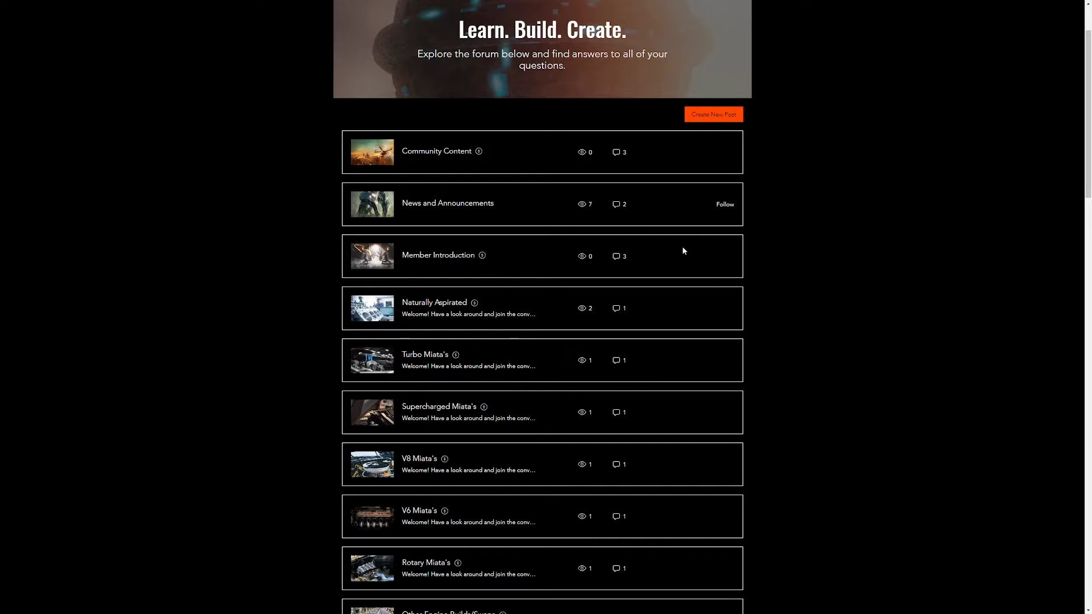
pyautogui.moveTo(383, 323)
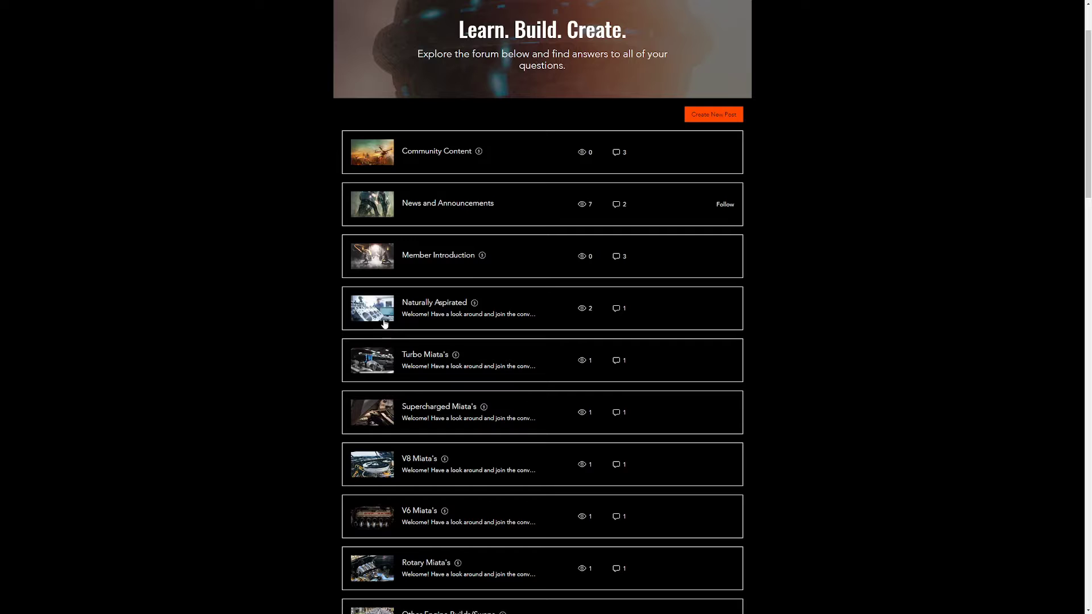
pyautogui.scroll(-3)
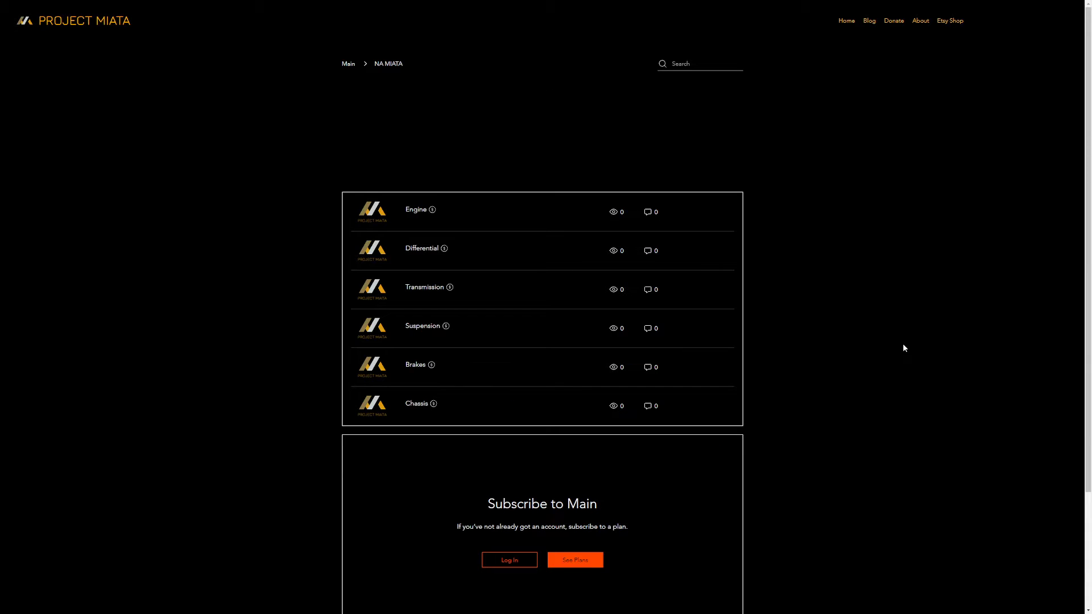
pyautogui.moveTo(810, 335)
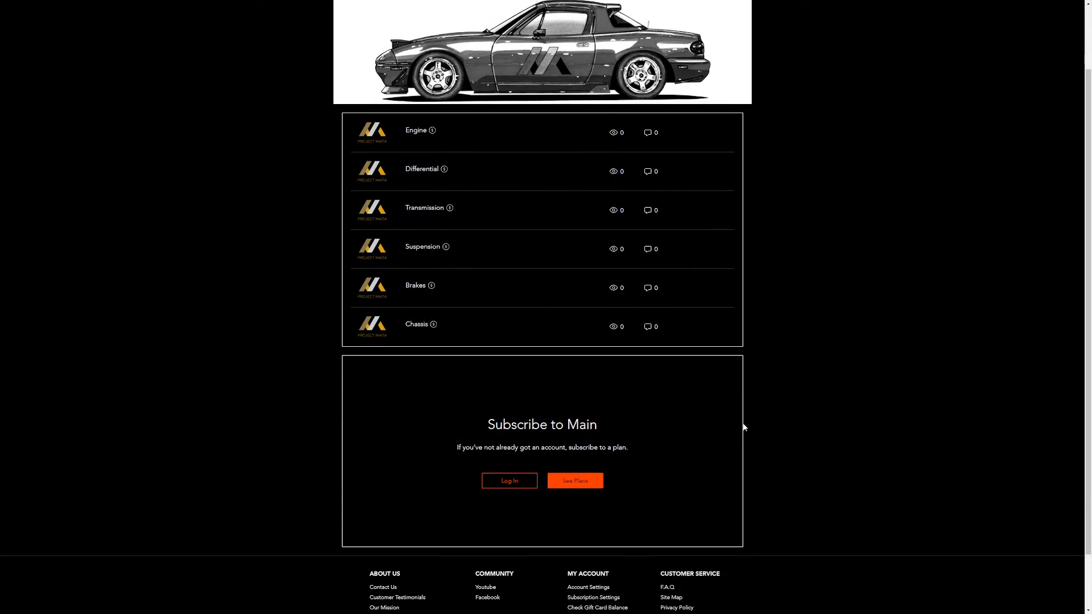
pyautogui.scroll(-3)
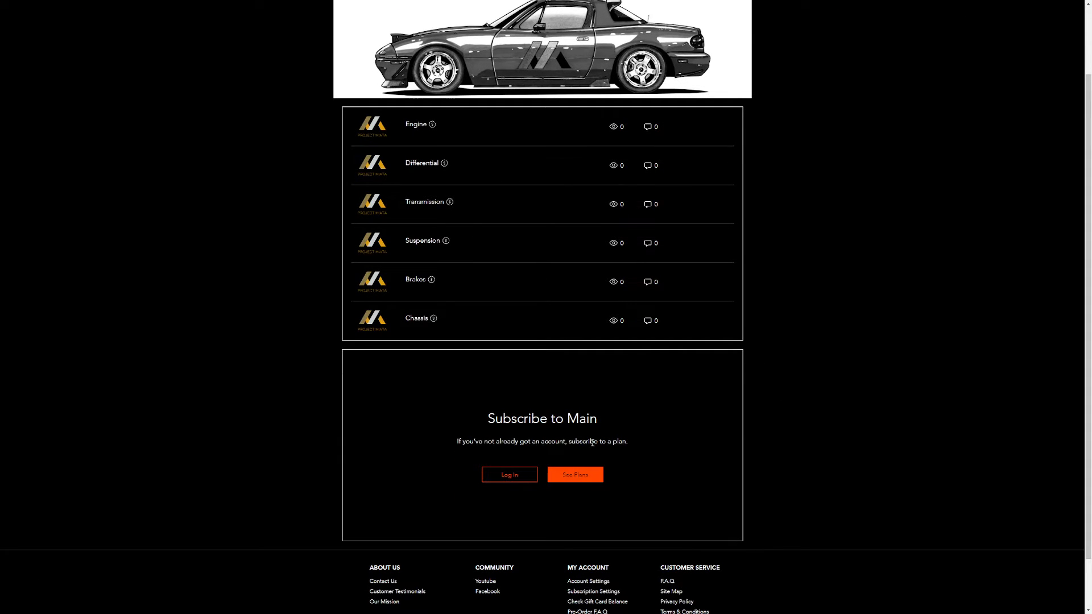
pyautogui.moveTo(555, 461)
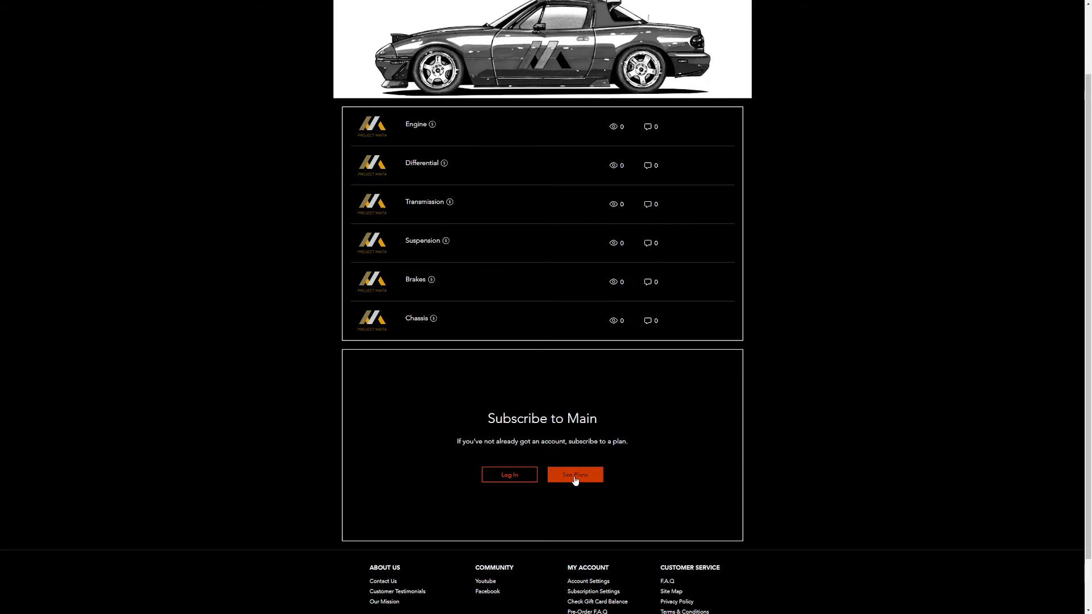
# Open See Plans to view the $1-per-month, 12-month Member plan
pyautogui.click(574, 474)
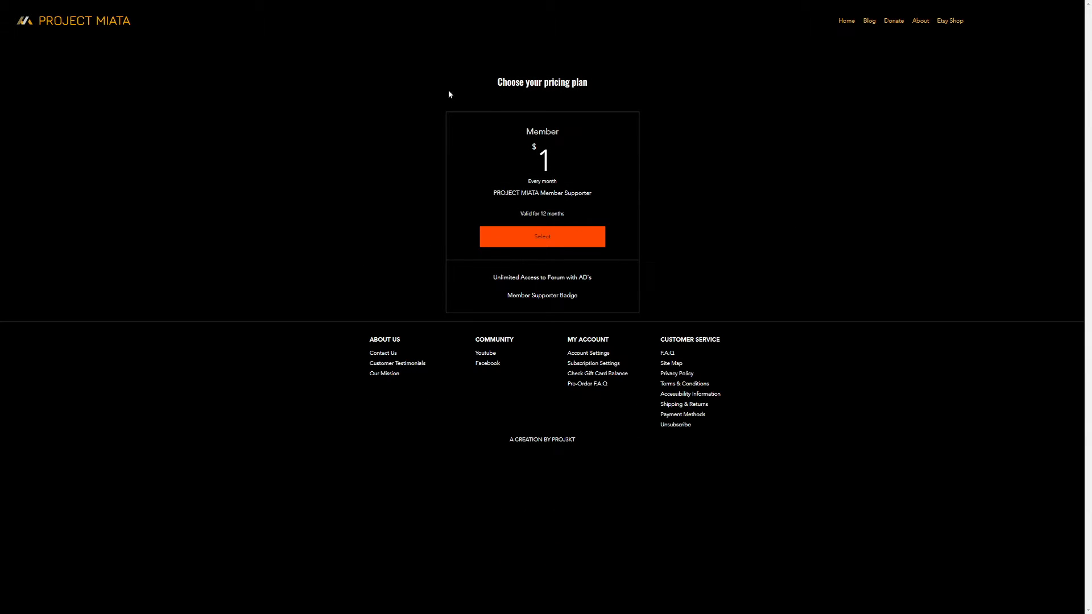
pyautogui.moveTo(722, 246)
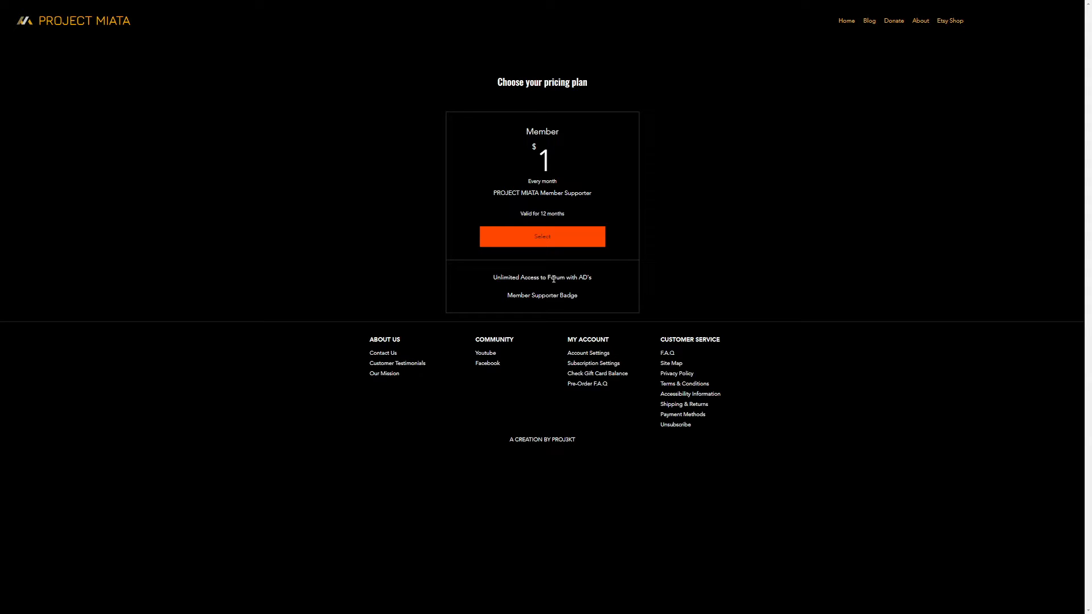
pyautogui.moveTo(596, 282)
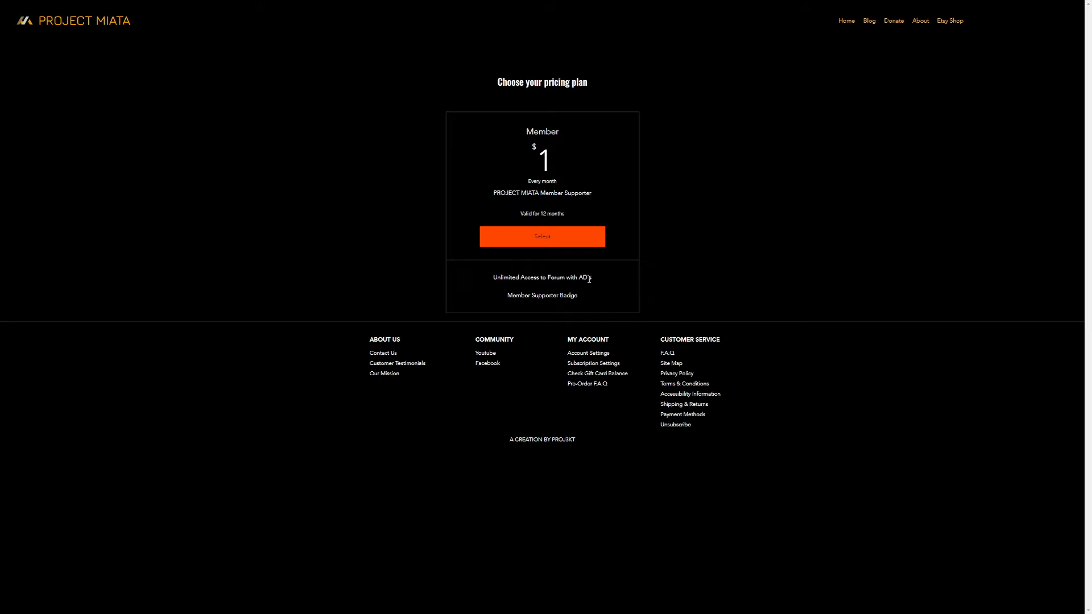
pyautogui.moveTo(596, 282)
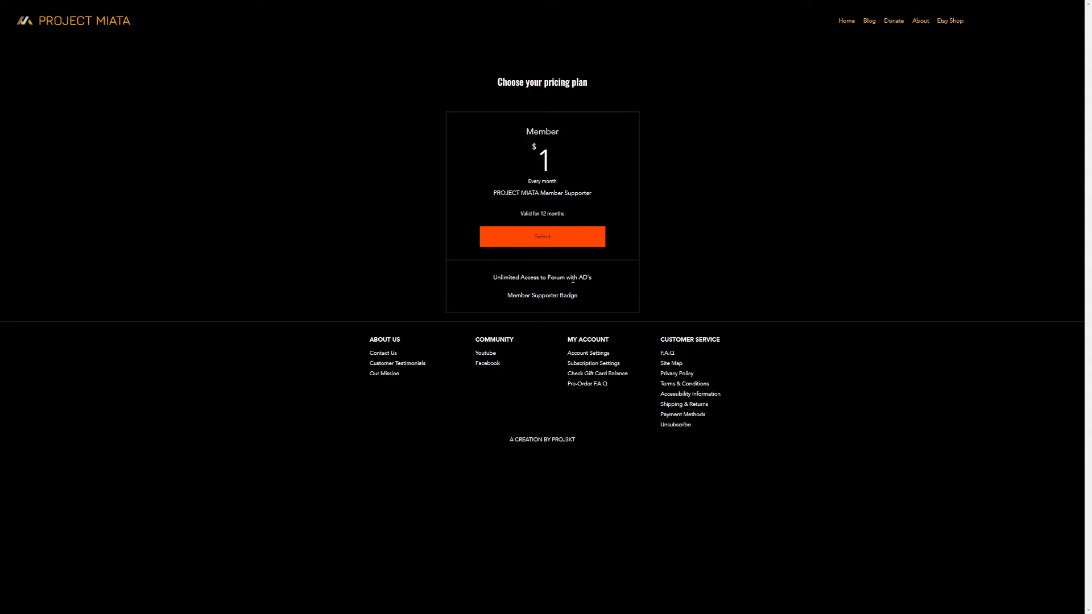
pyautogui.moveTo(529, 299)
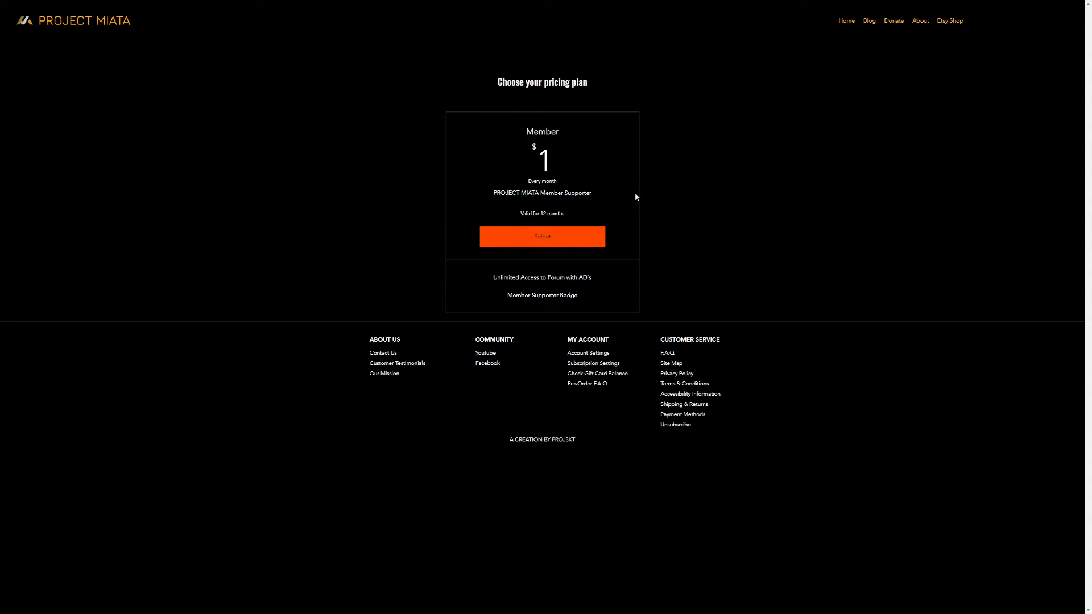
pyautogui.moveTo(497, 158)
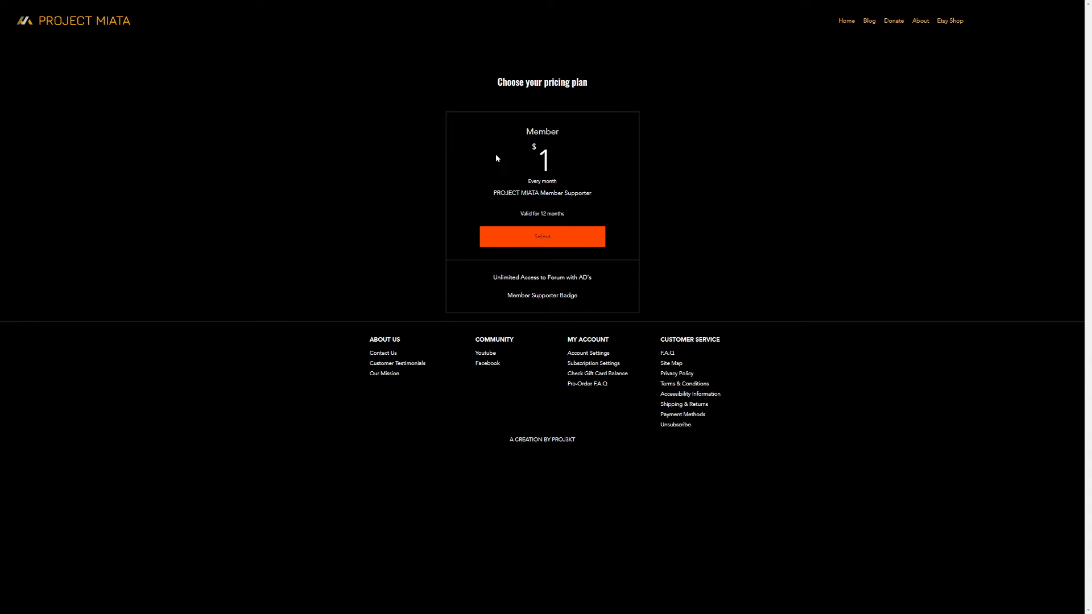
pyautogui.moveTo(369, 122)
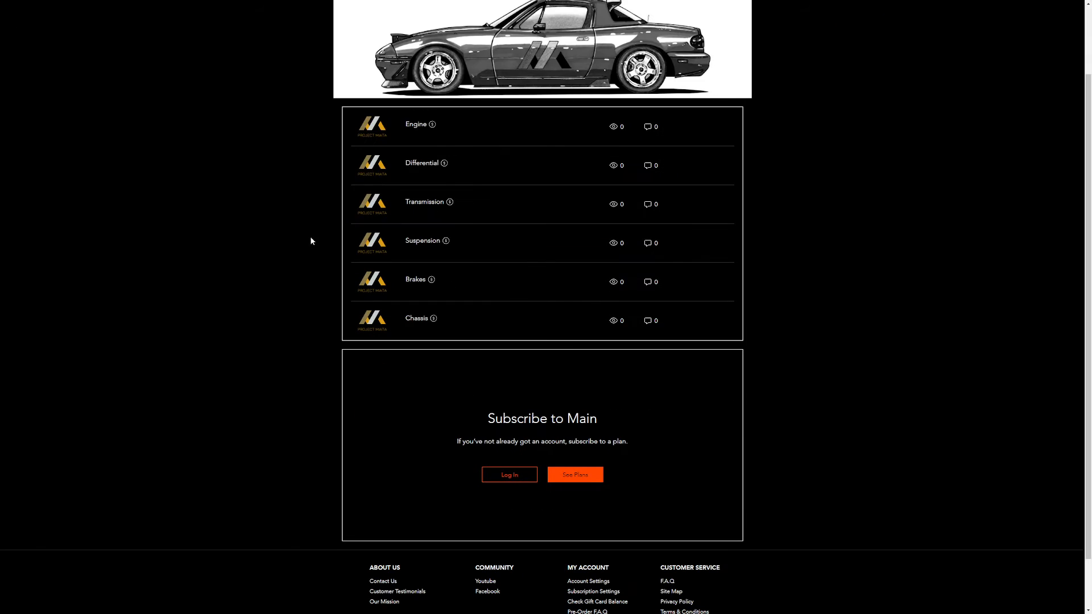
pyautogui.moveTo(426, 140)
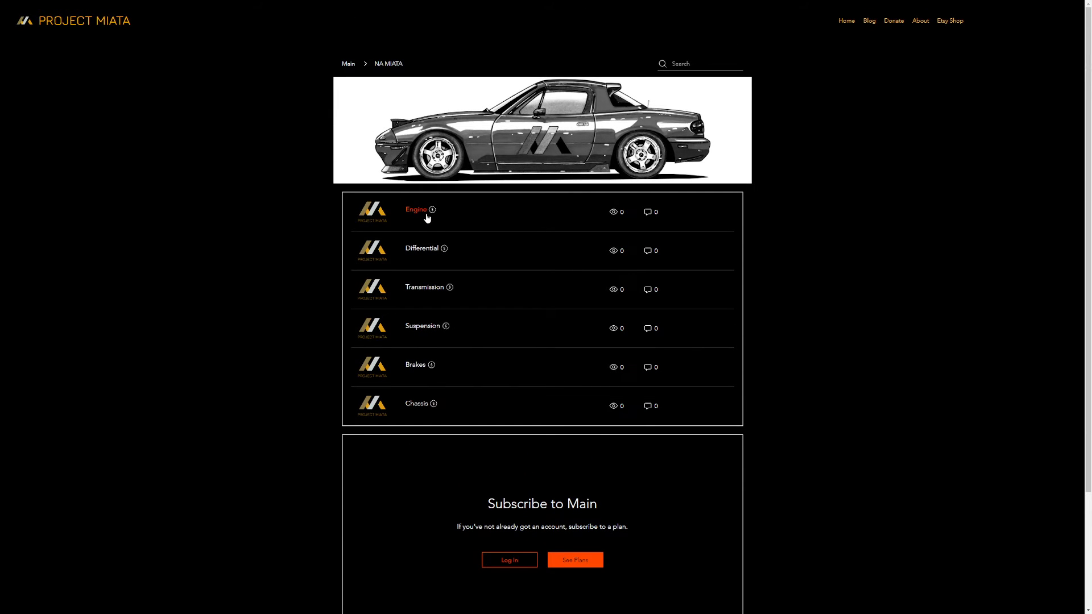
pyautogui.moveTo(415, 215)
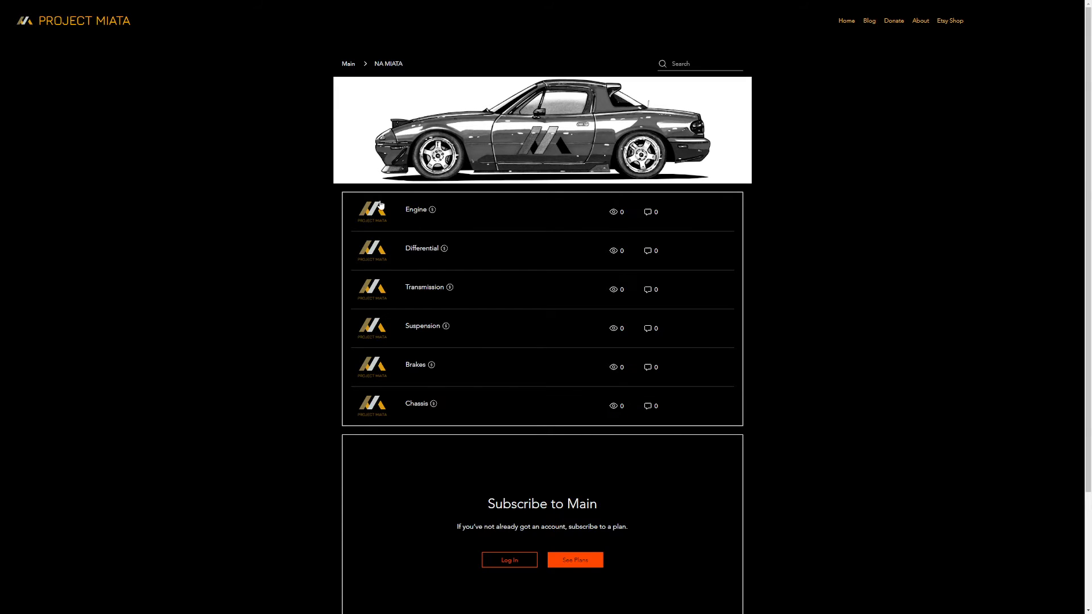
pyautogui.moveTo(372, 237)
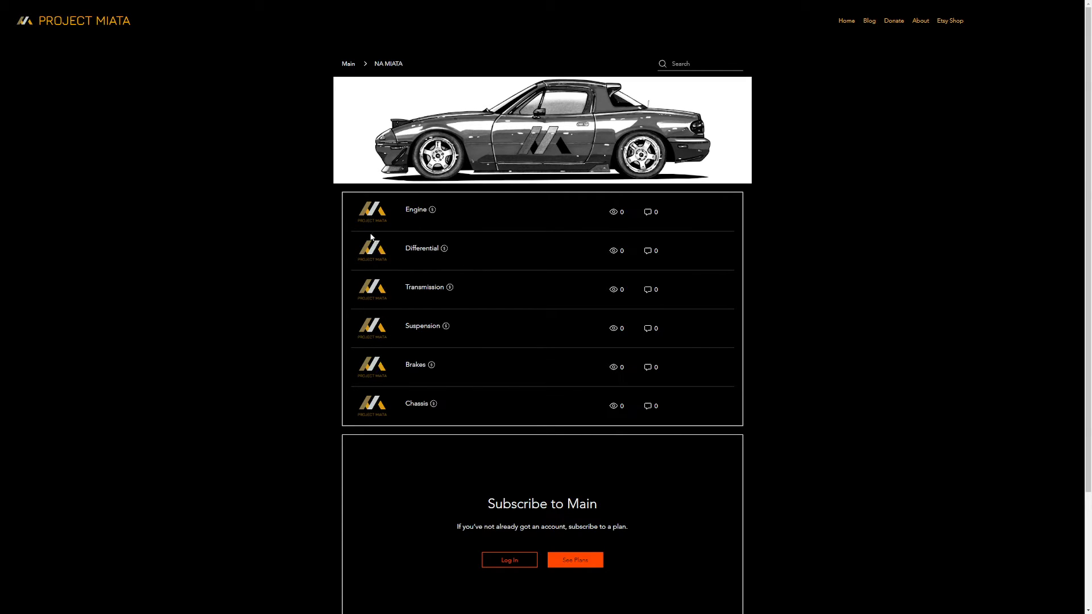
pyautogui.moveTo(416, 210)
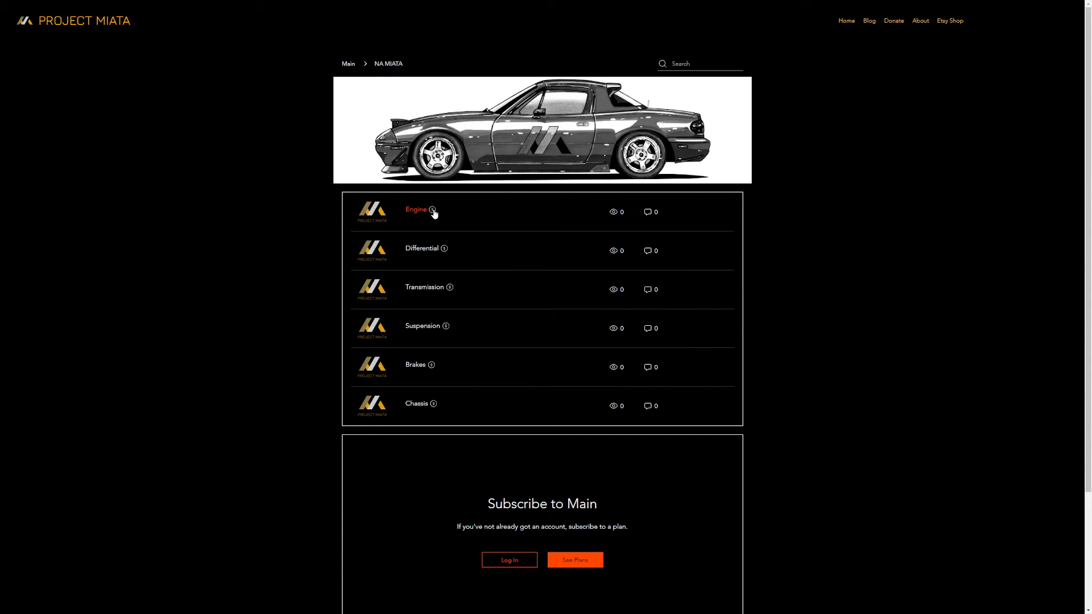
pyautogui.moveTo(434, 215)
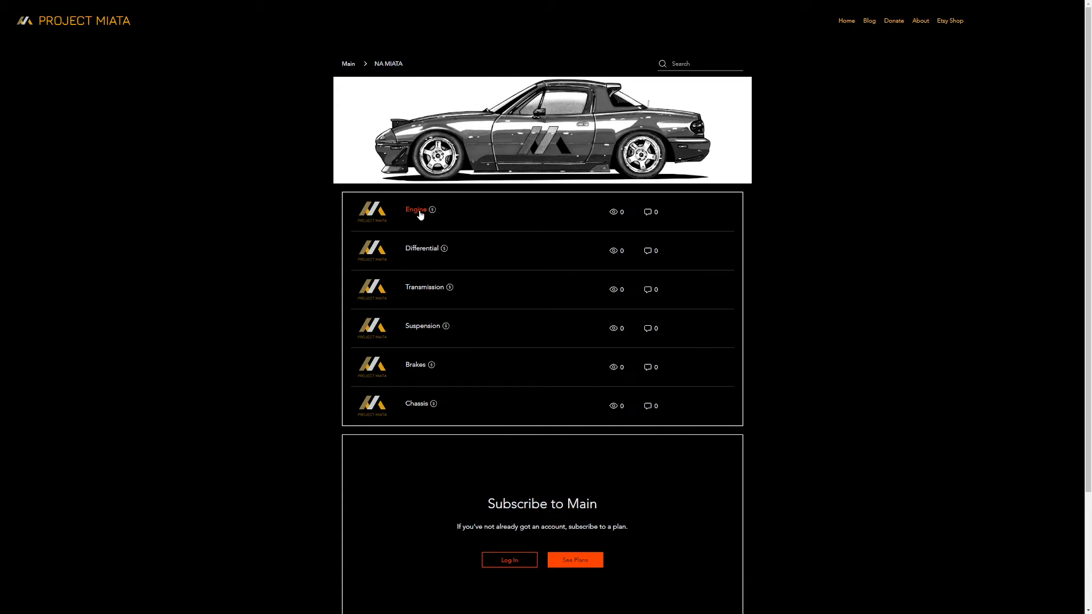
# Open the NA MIATA Engine sub-forum, which shows only a Subscribe to Main prompt
pyautogui.click(416, 210)
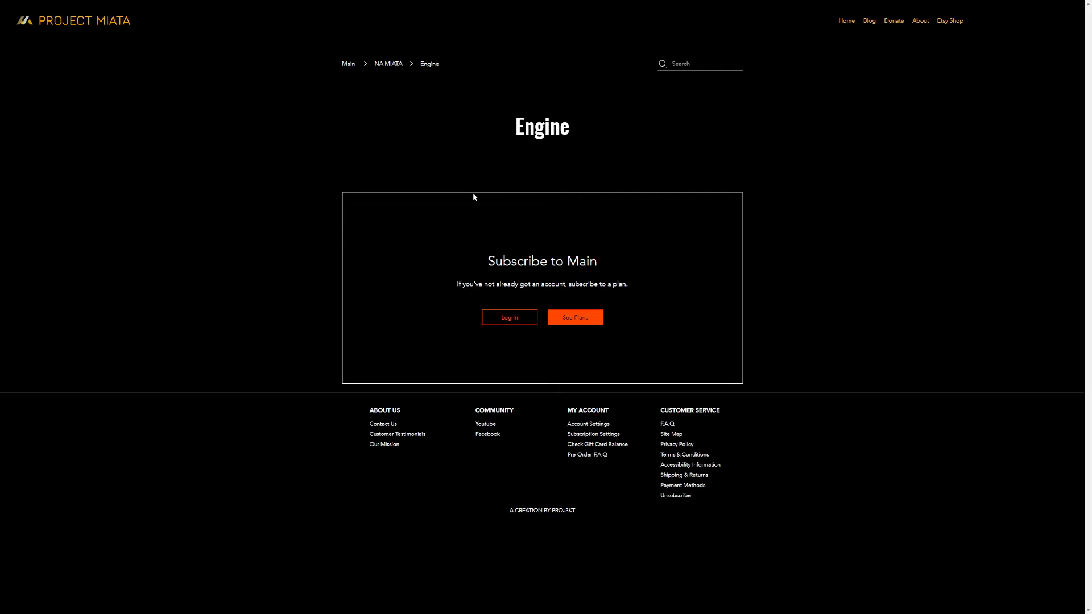
# Return to the Main forum page via the breadcrumb link
pyautogui.click(575, 317)
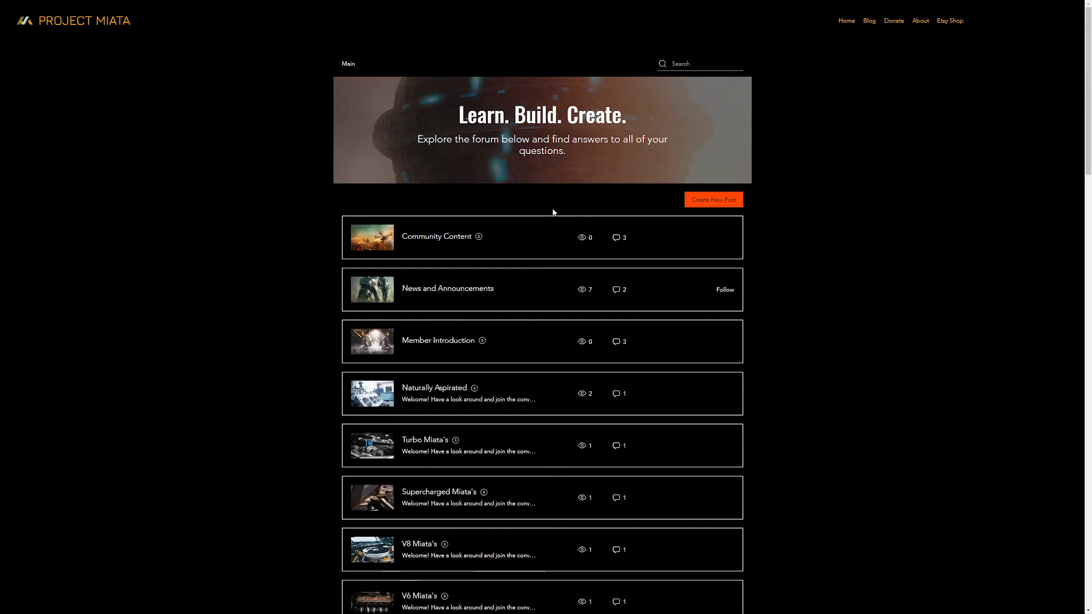
pyautogui.moveTo(549, 218)
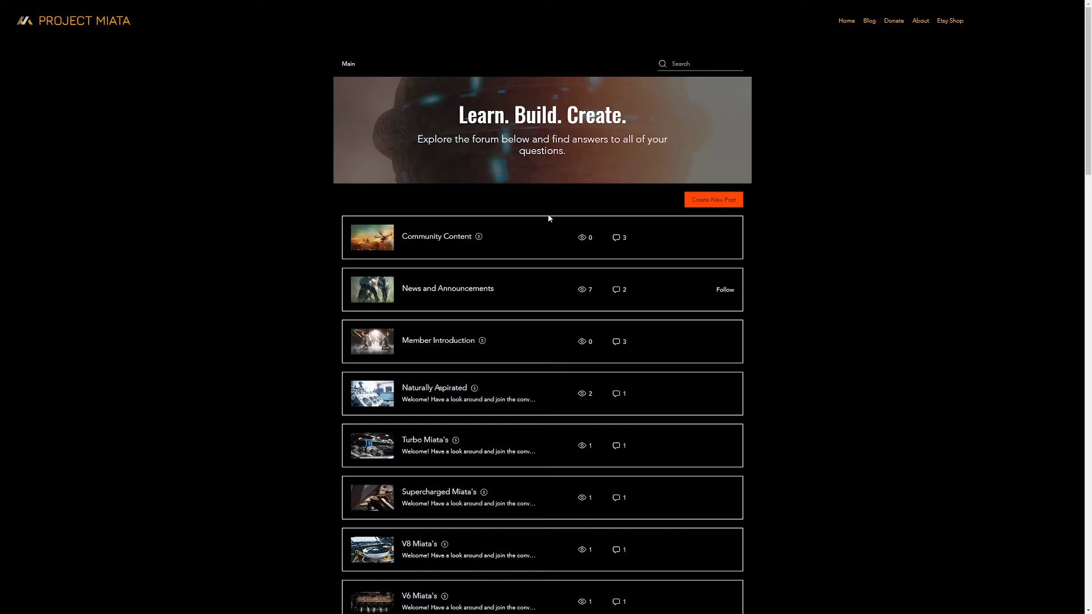
pyautogui.moveTo(537, 279)
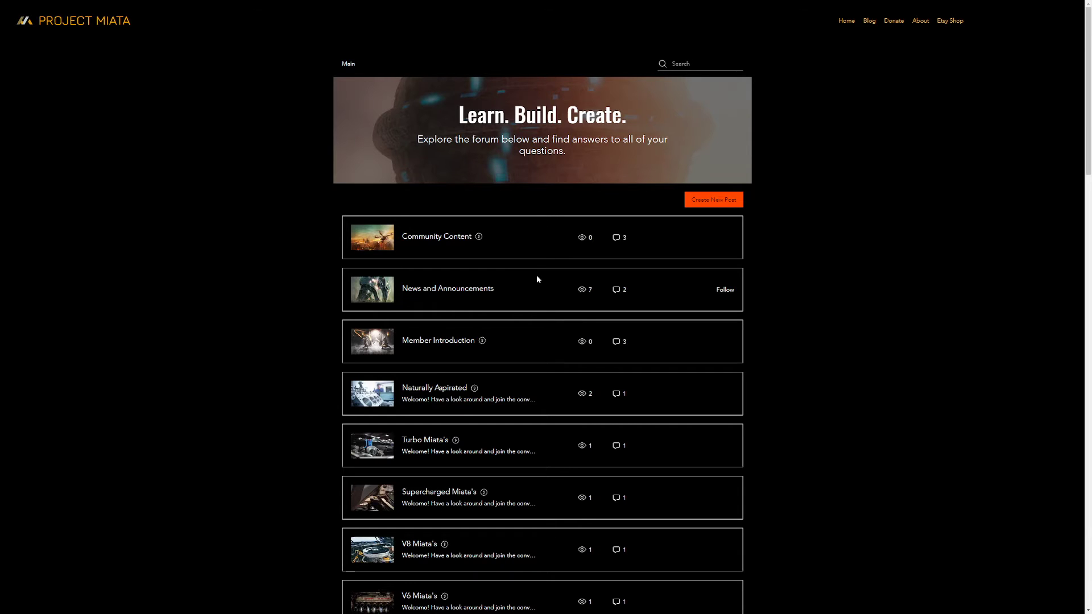
pyautogui.moveTo(448, 288)
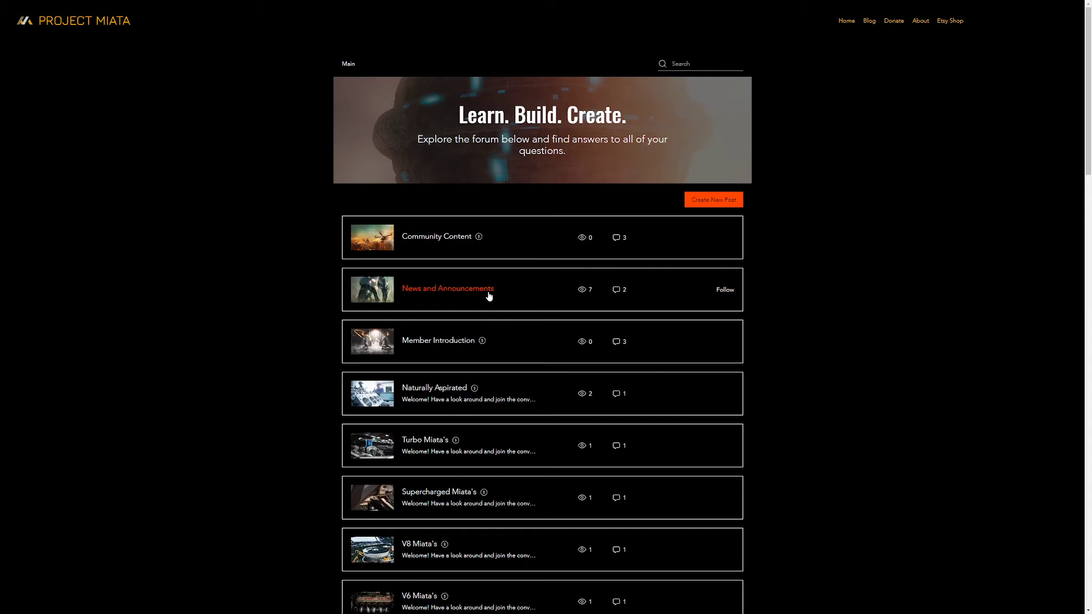
# Open News and Announcements, listing the projectmiata.net and Welcome ! posts
pyautogui.click(447, 288)
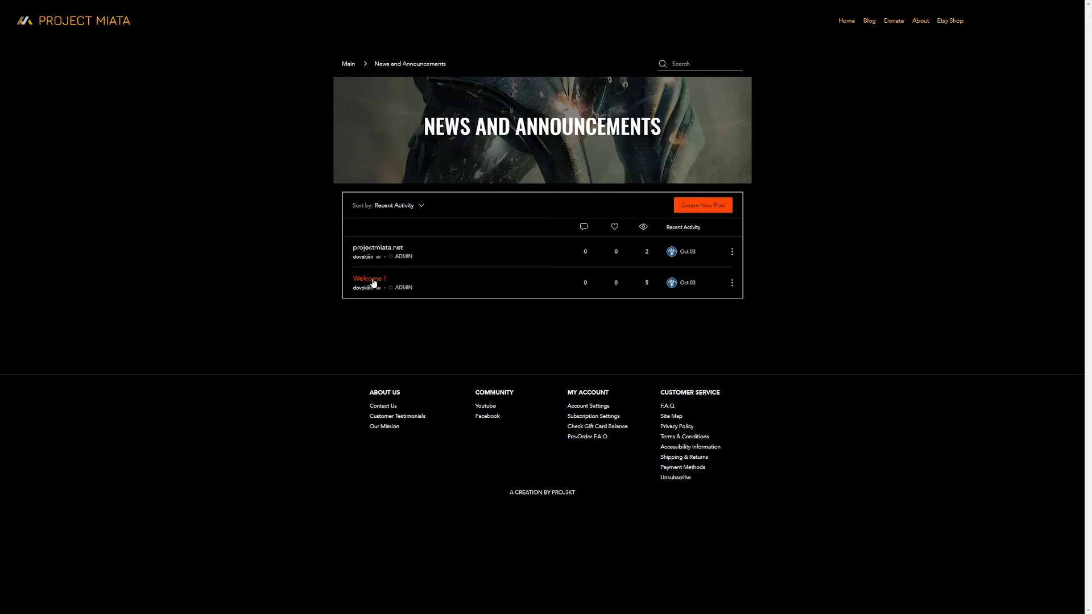
pyautogui.click(368, 279)
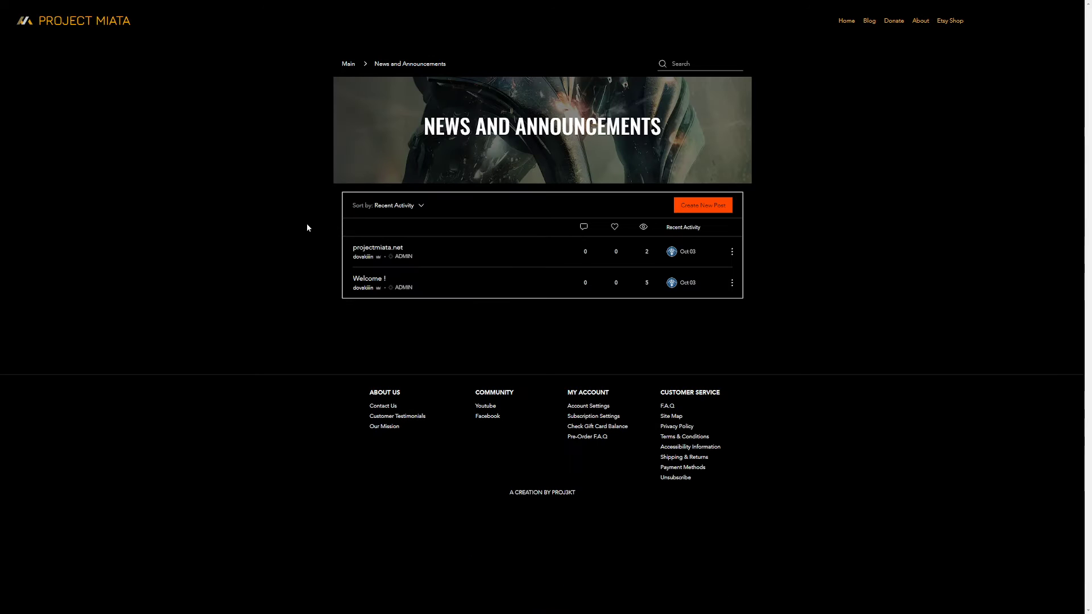
pyautogui.click(378, 248)
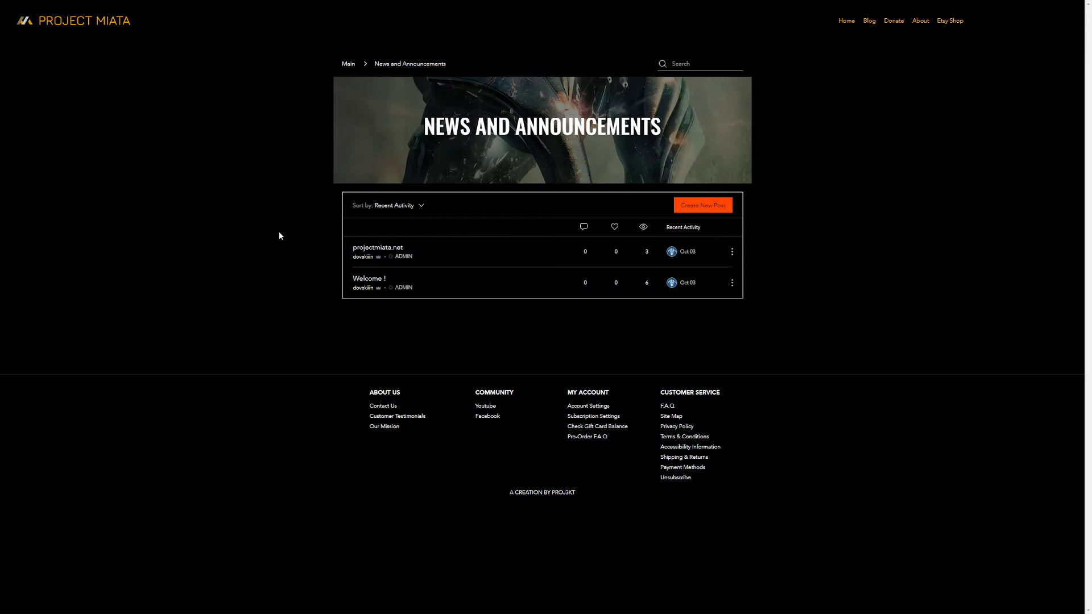
pyautogui.moveTo(293, 238)
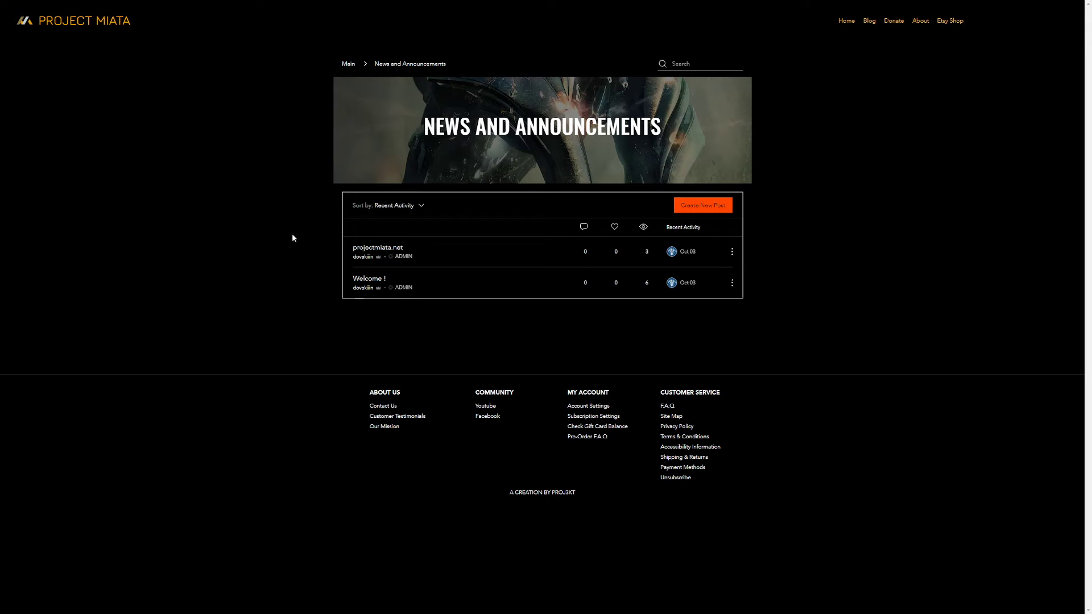
pyautogui.moveTo(366, 69)
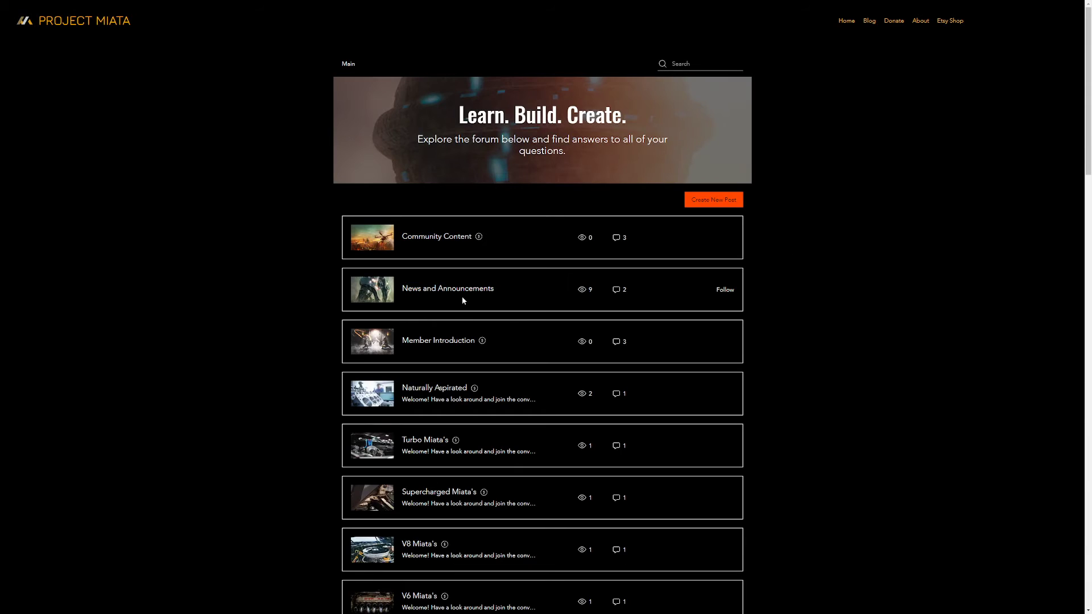
pyautogui.moveTo(510, 168)
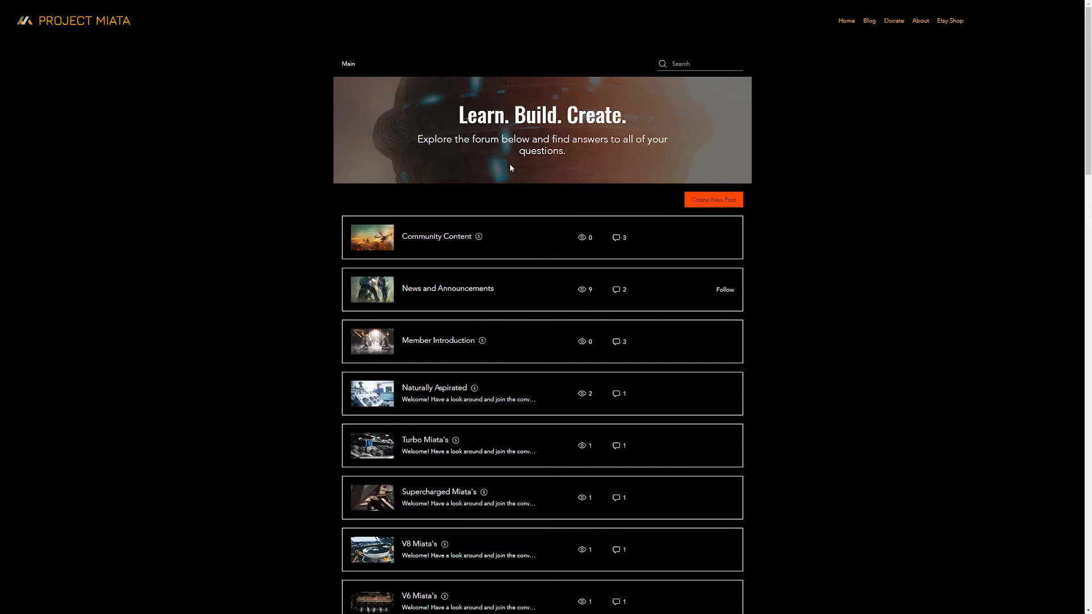
# Browse the forum categories, then open the projectmiata.net milestones post
pyautogui.scroll(-3)
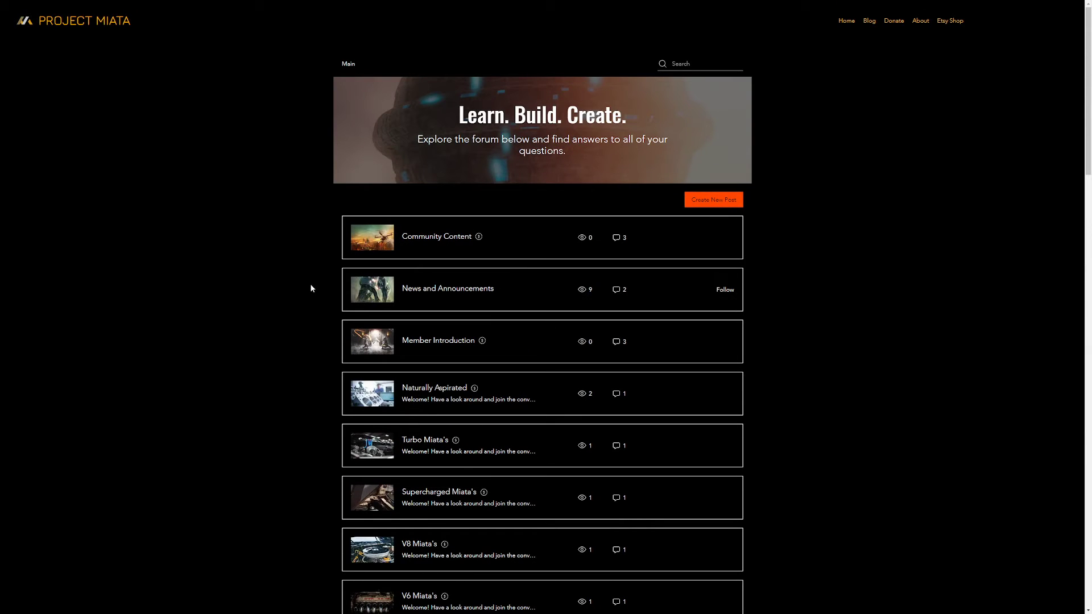
pyautogui.moveTo(311, 294)
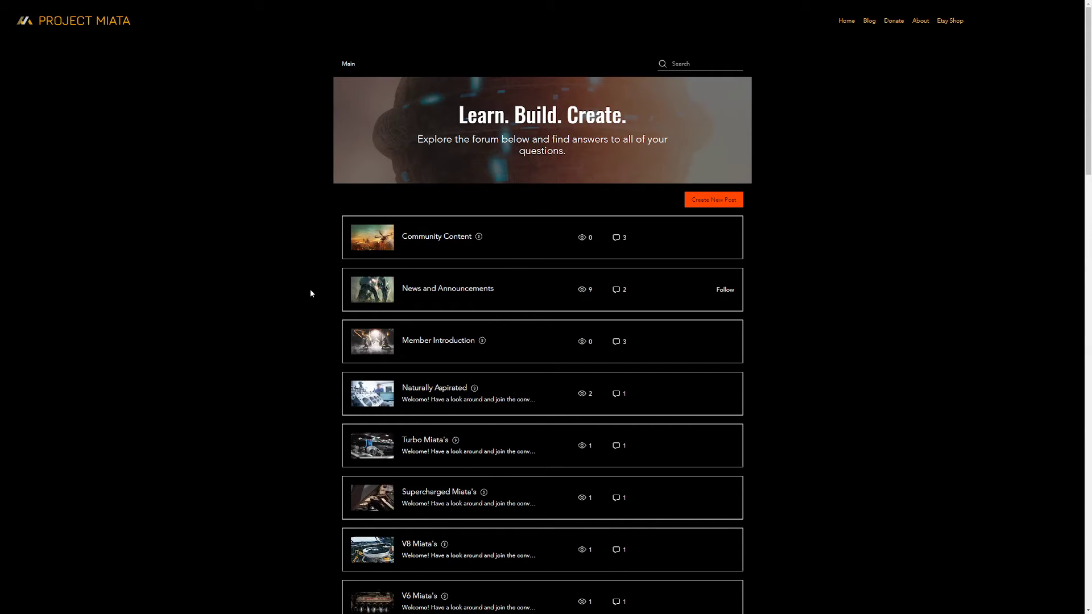
pyautogui.scroll(-3)
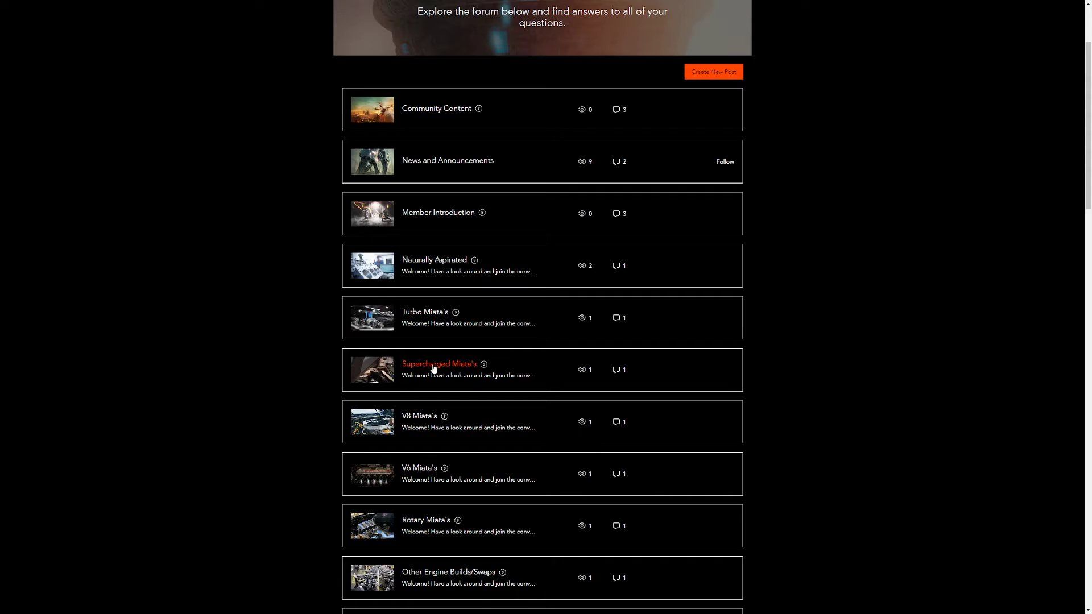
pyautogui.moveTo(423, 312)
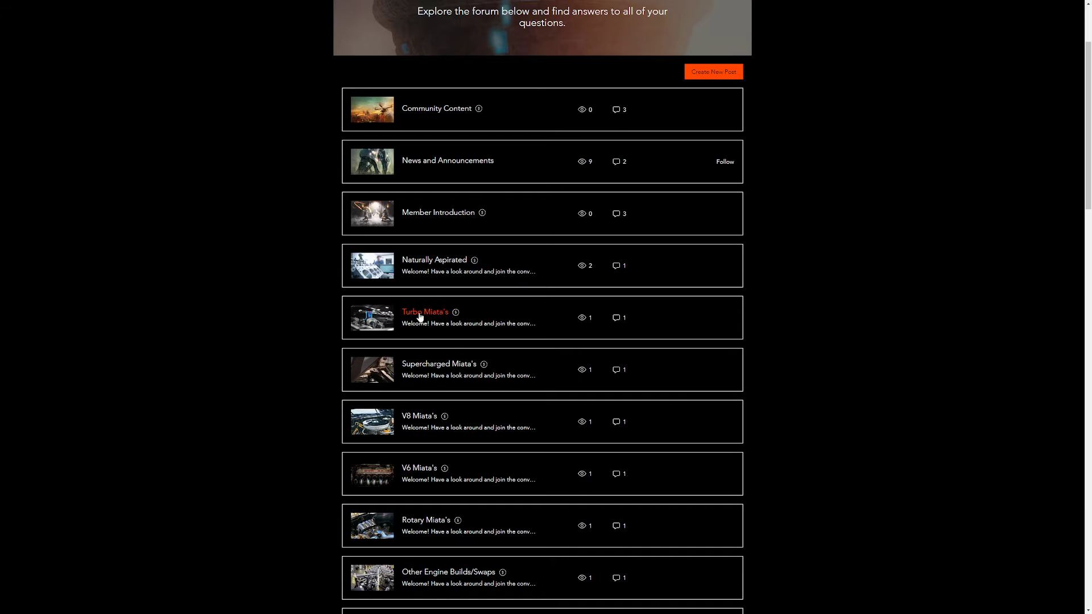
pyautogui.scroll(-3)
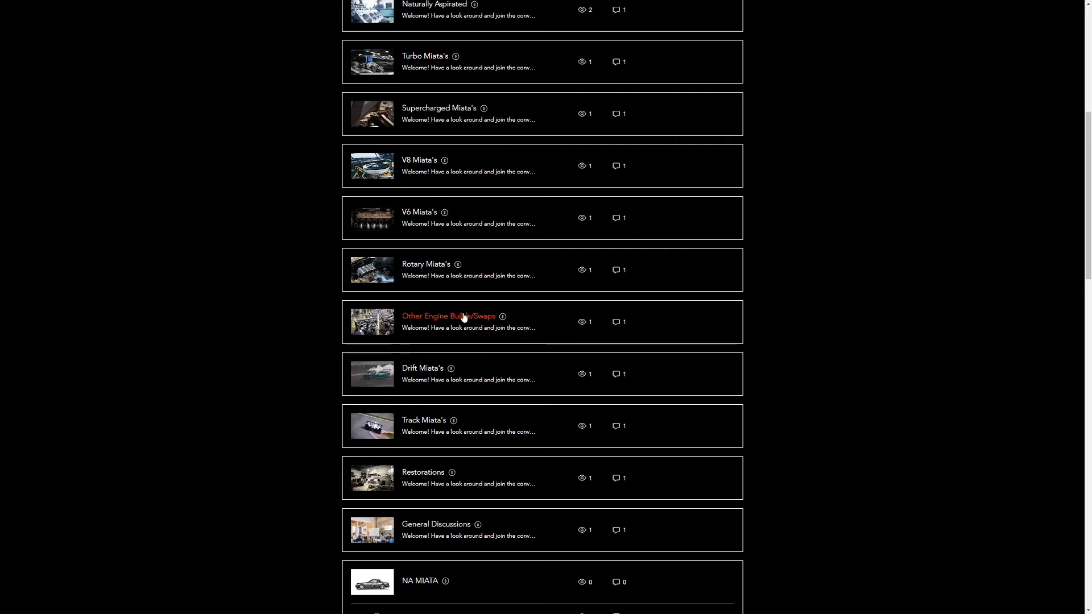
pyautogui.moveTo(423, 479)
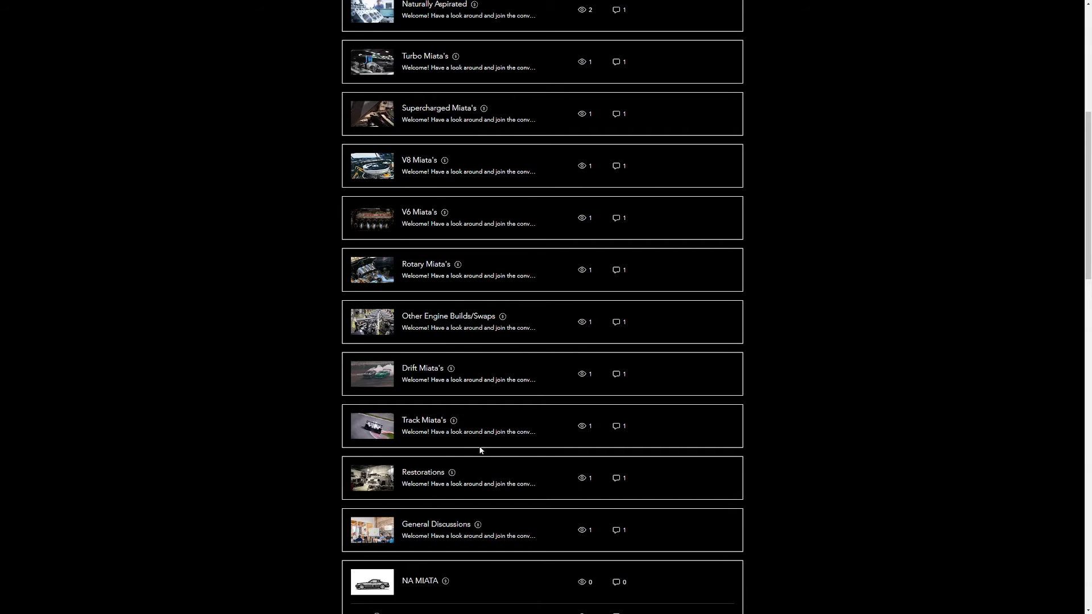
pyautogui.scroll(3)
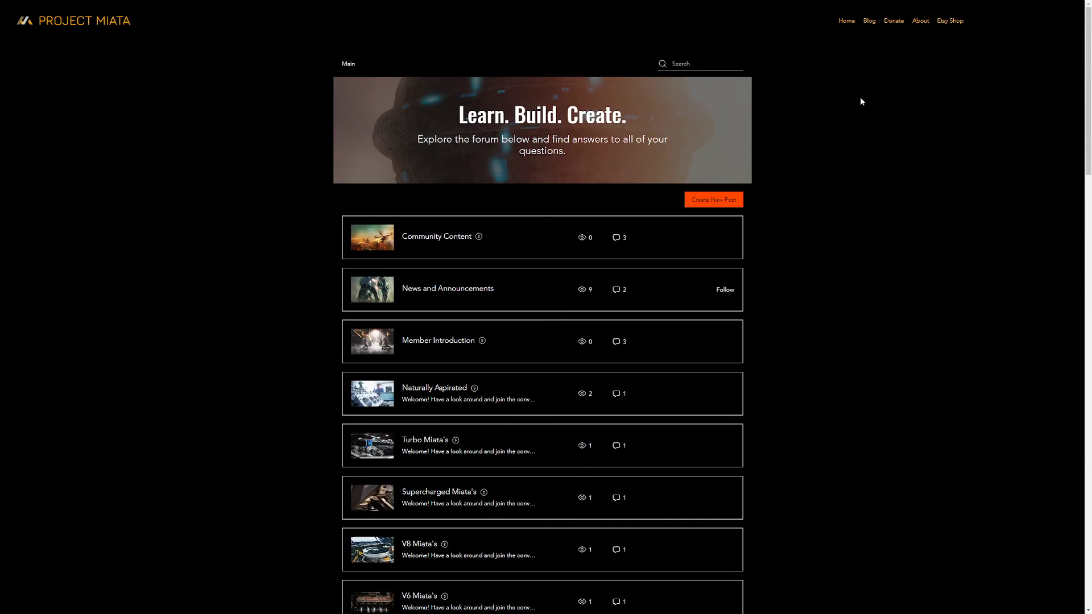
pyautogui.moveTo(846, 98)
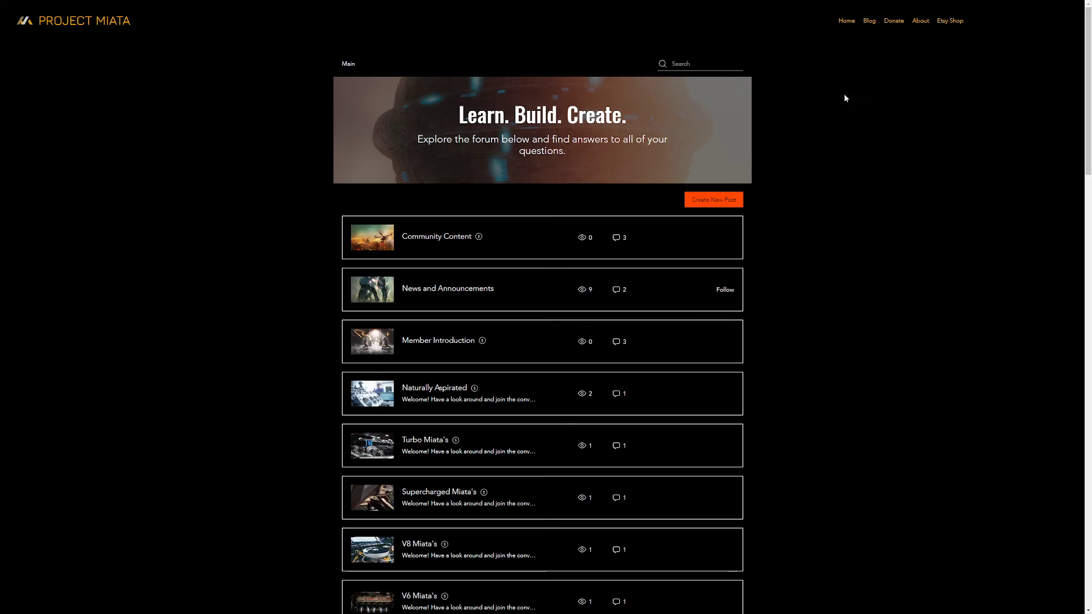
pyautogui.moveTo(492, 160)
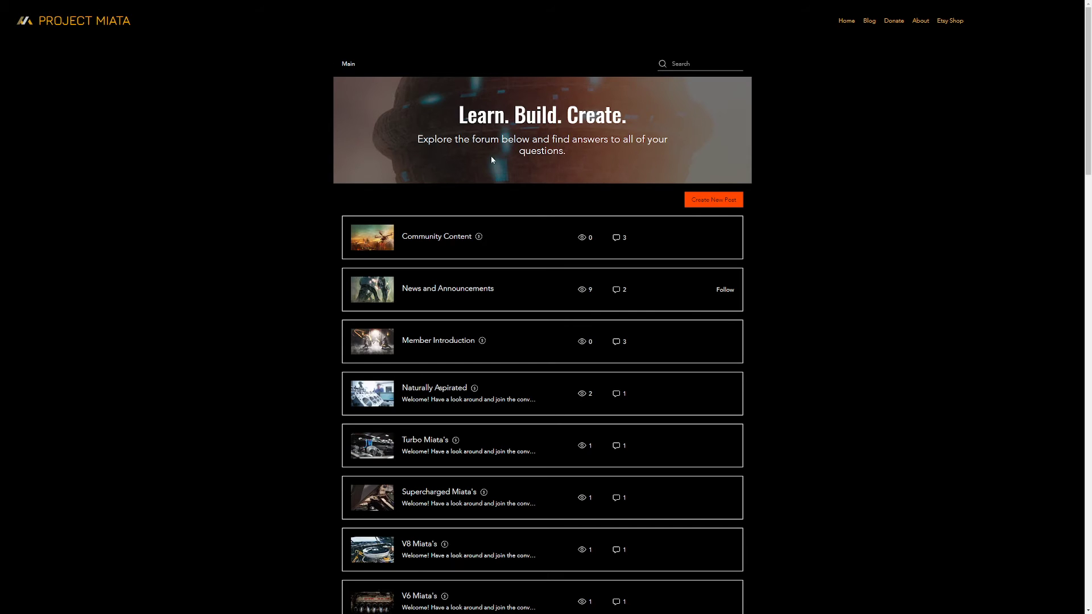
pyautogui.moveTo(170, 44)
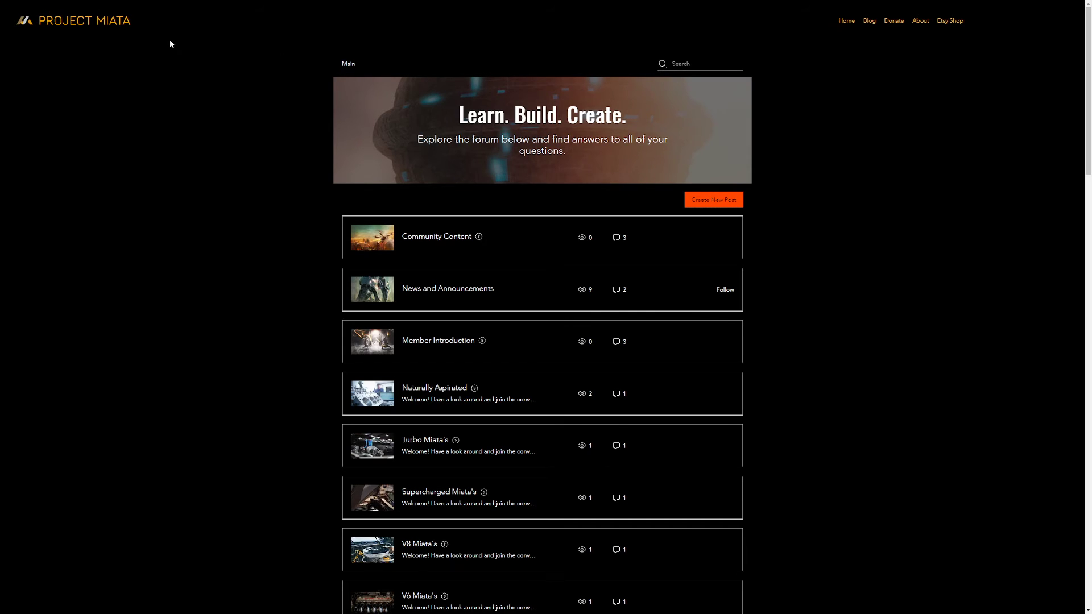
pyautogui.click(447, 288)
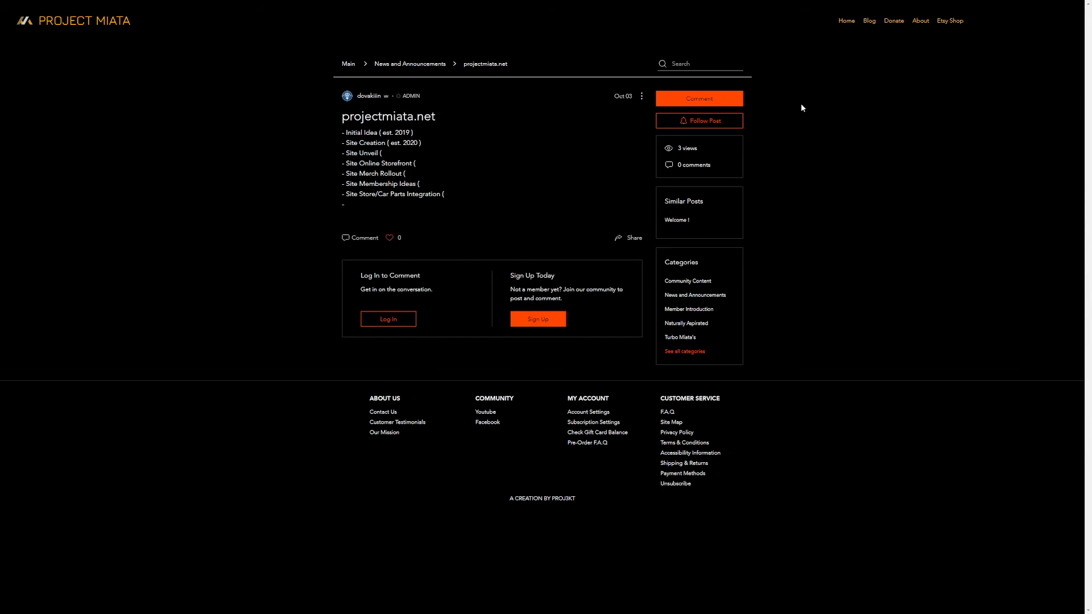
# View admin dovakiiin's profile and Forum Comments tab, ending on the Profile overview
pyautogui.click(368, 96)
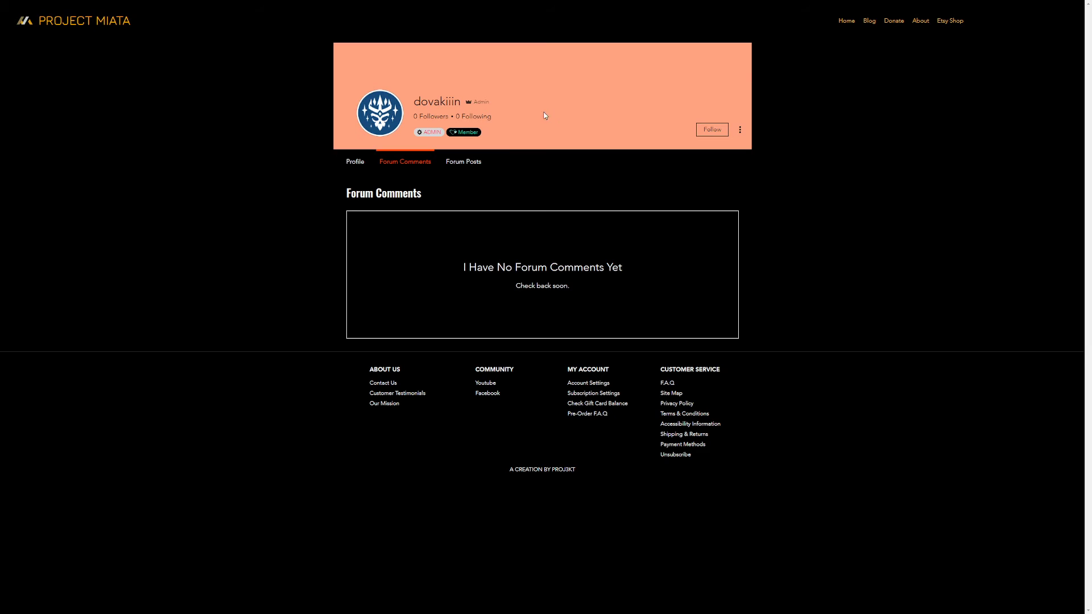
pyautogui.moveTo(355, 162)
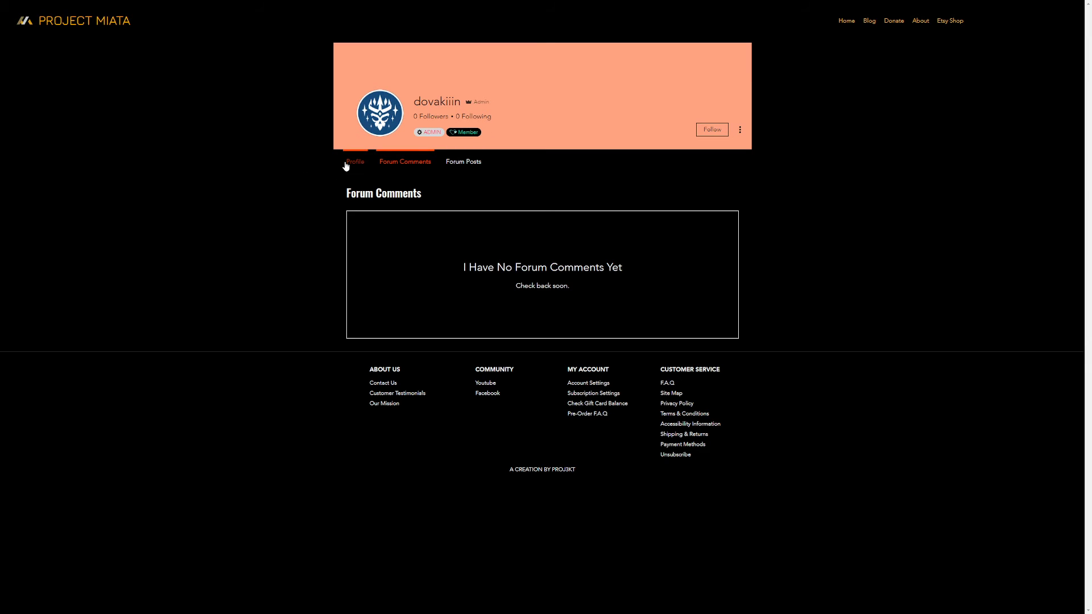
pyautogui.click(355, 161)
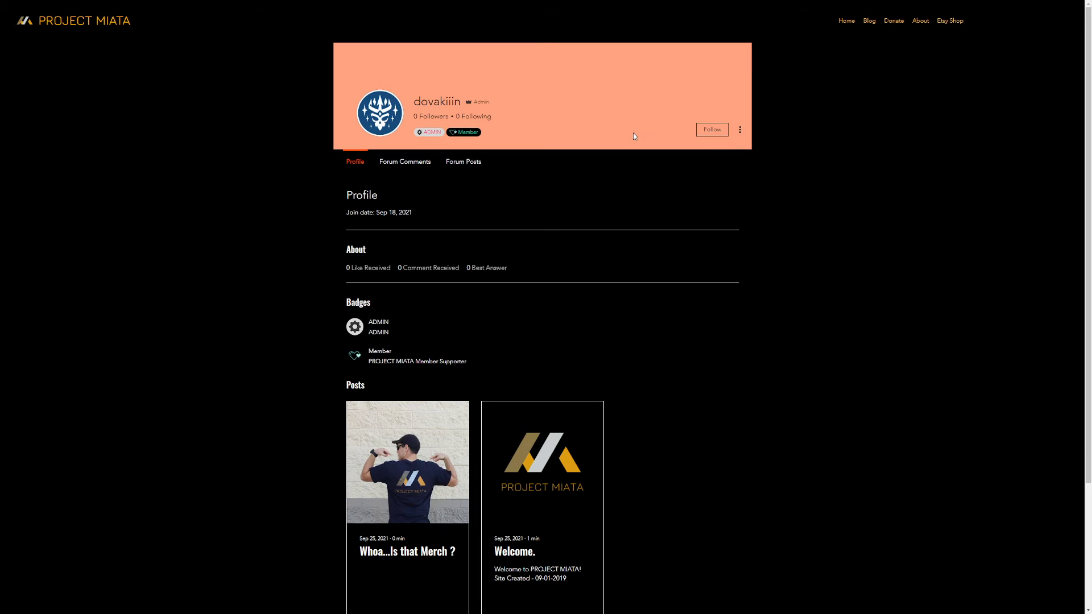
pyautogui.moveTo(537, 289)
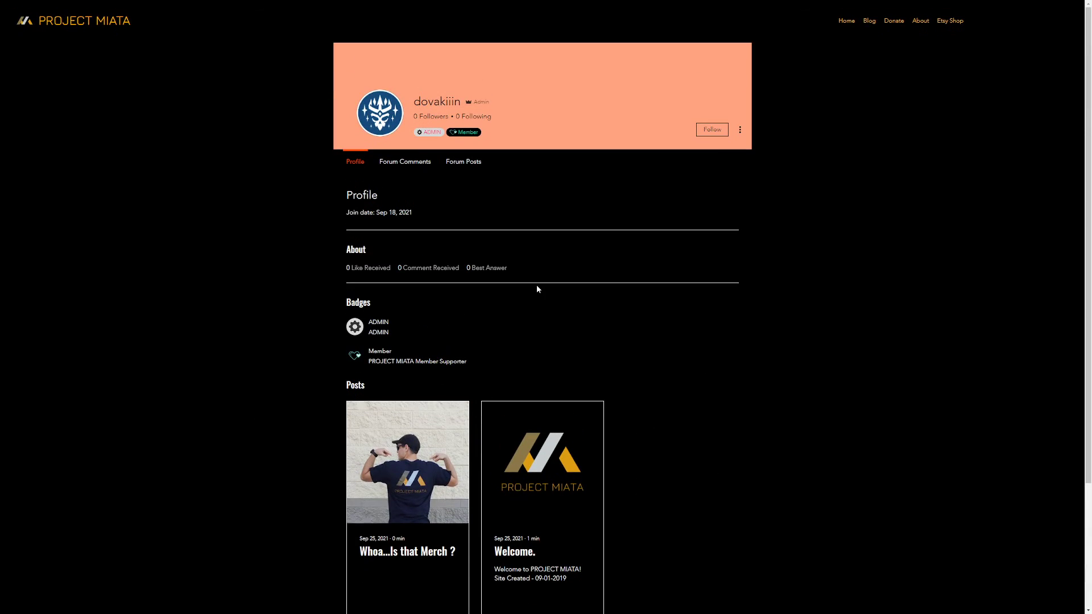
pyautogui.moveTo(740, 130)
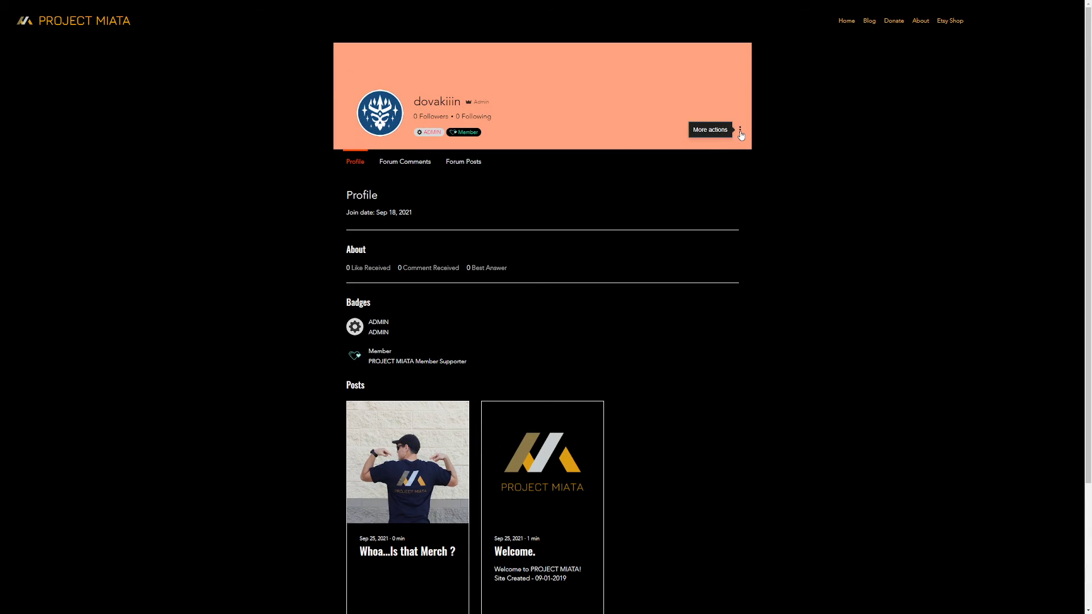
pyautogui.click(741, 130)
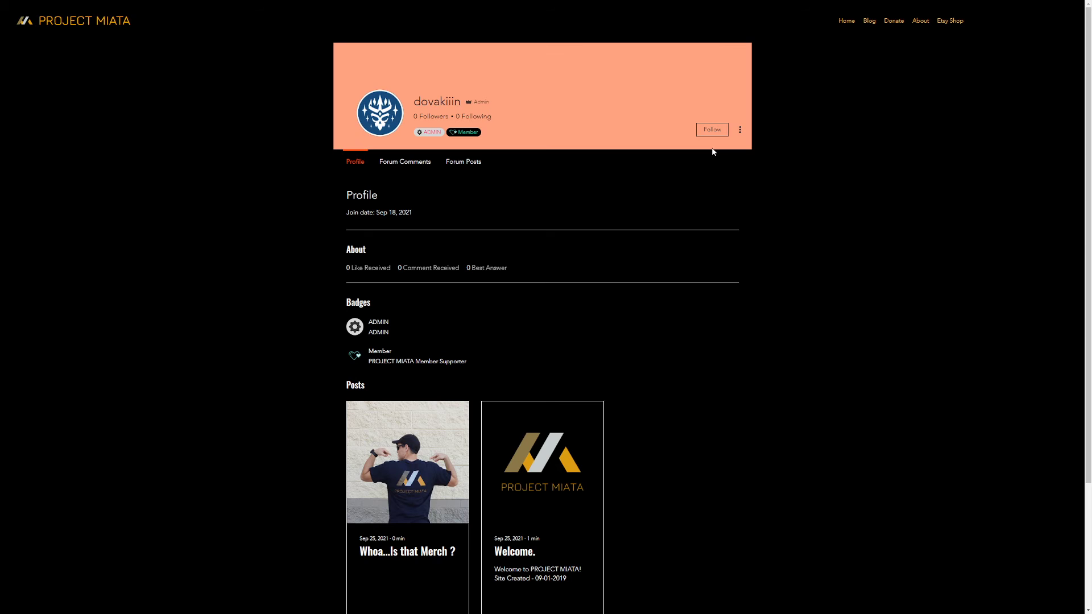
pyautogui.moveTo(404, 161)
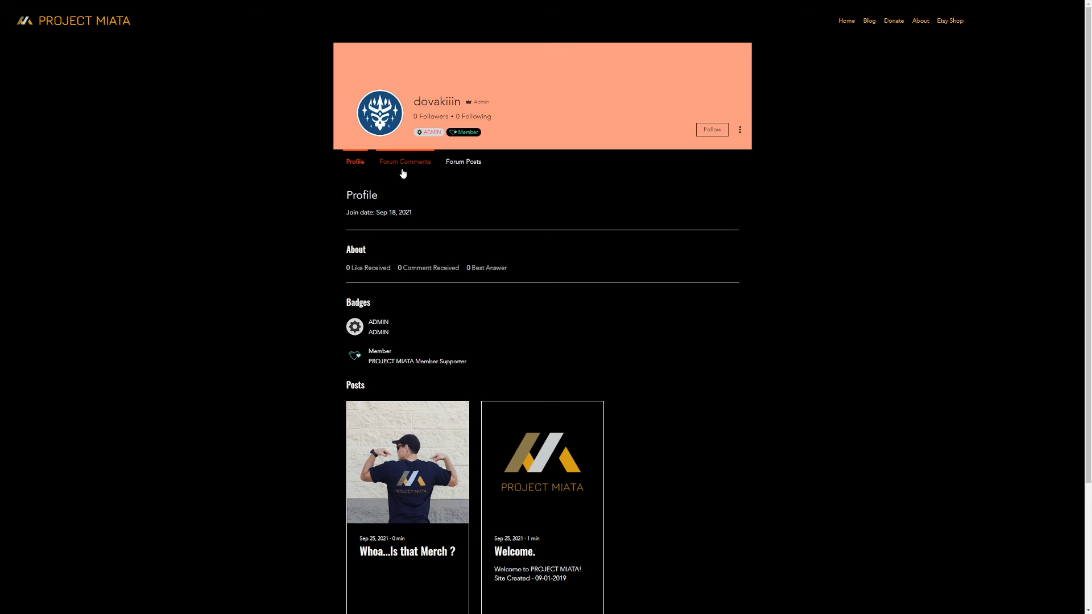
pyautogui.click(405, 162)
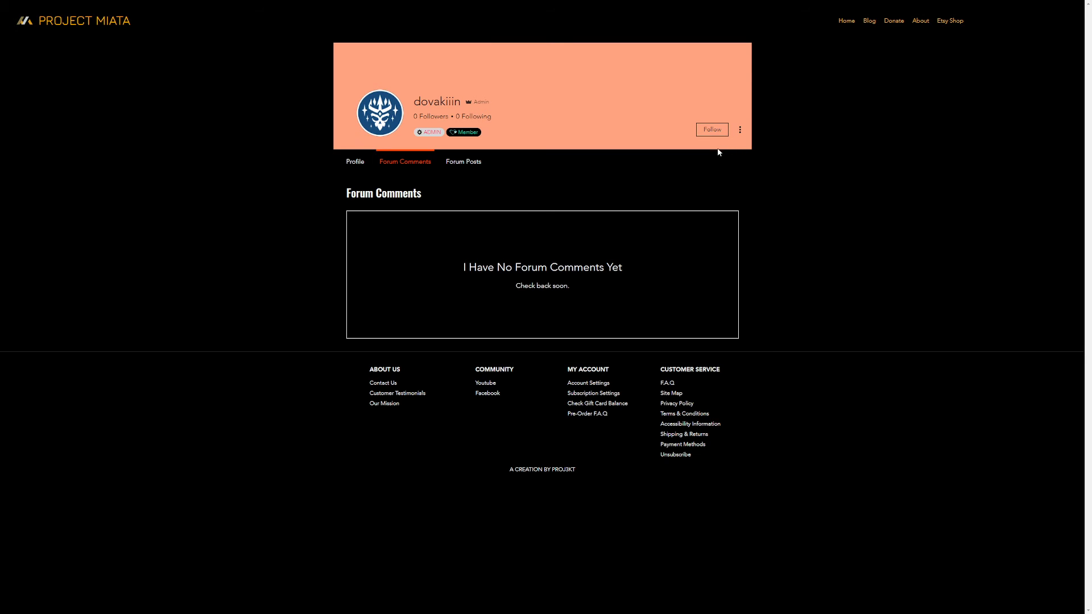
pyautogui.moveTo(695, 363)
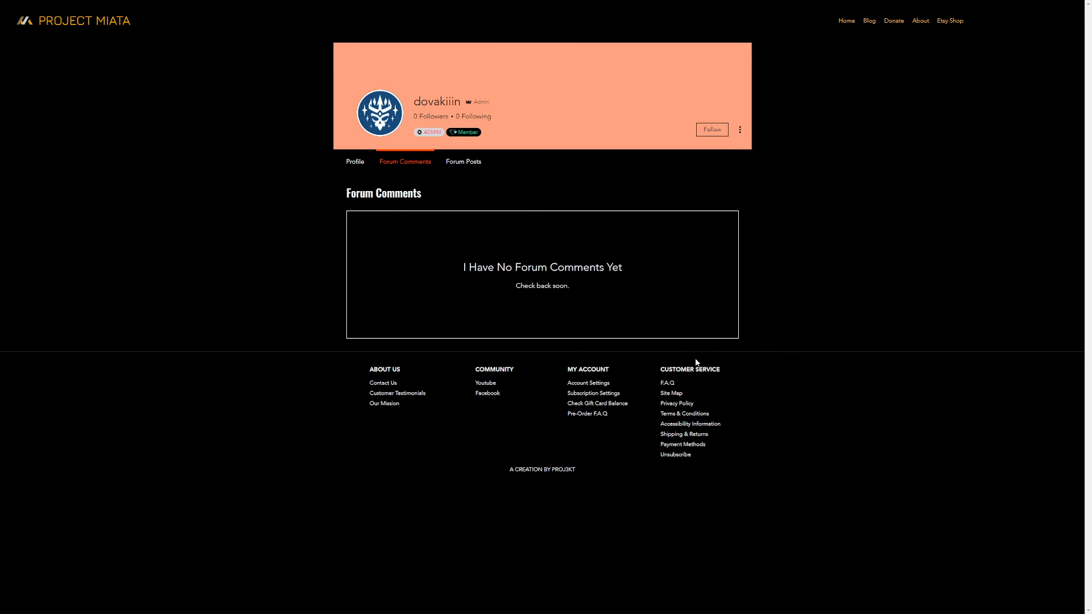
pyautogui.moveTo(409, 180)
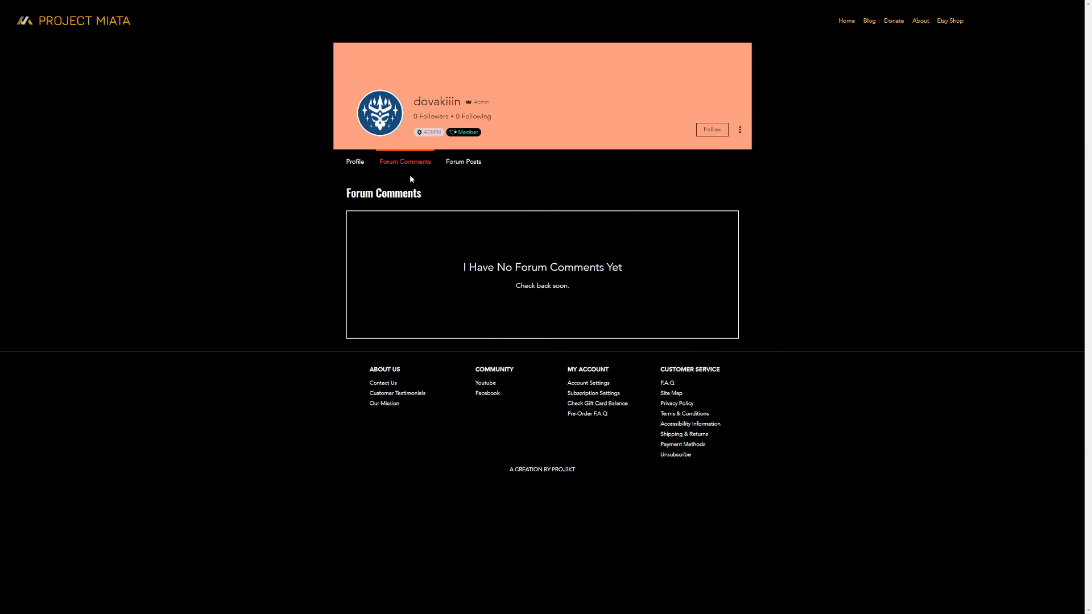
pyautogui.click(355, 161)
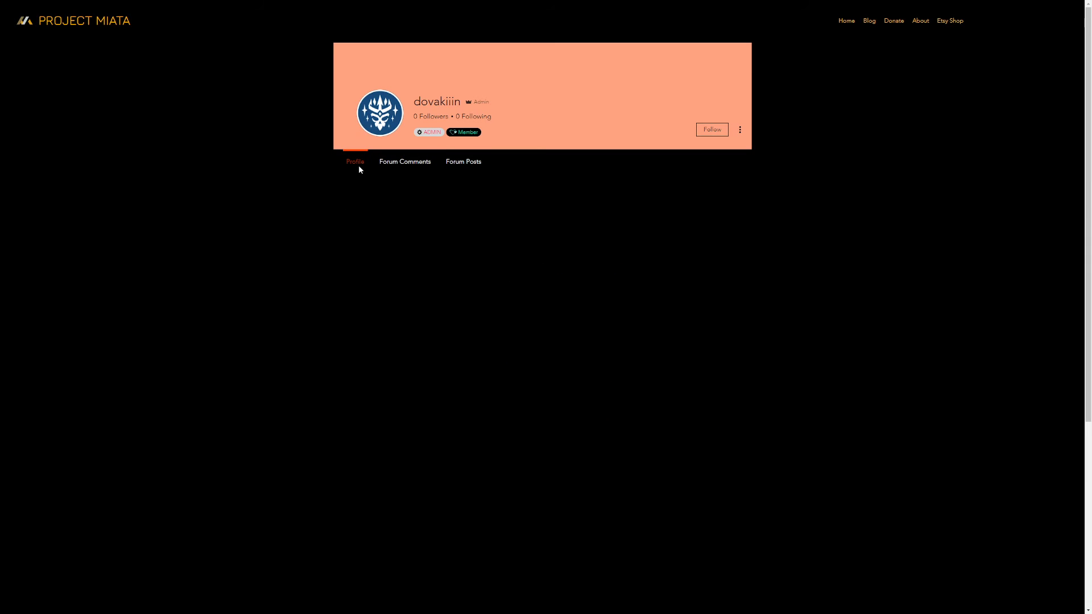
pyautogui.click(355, 161)
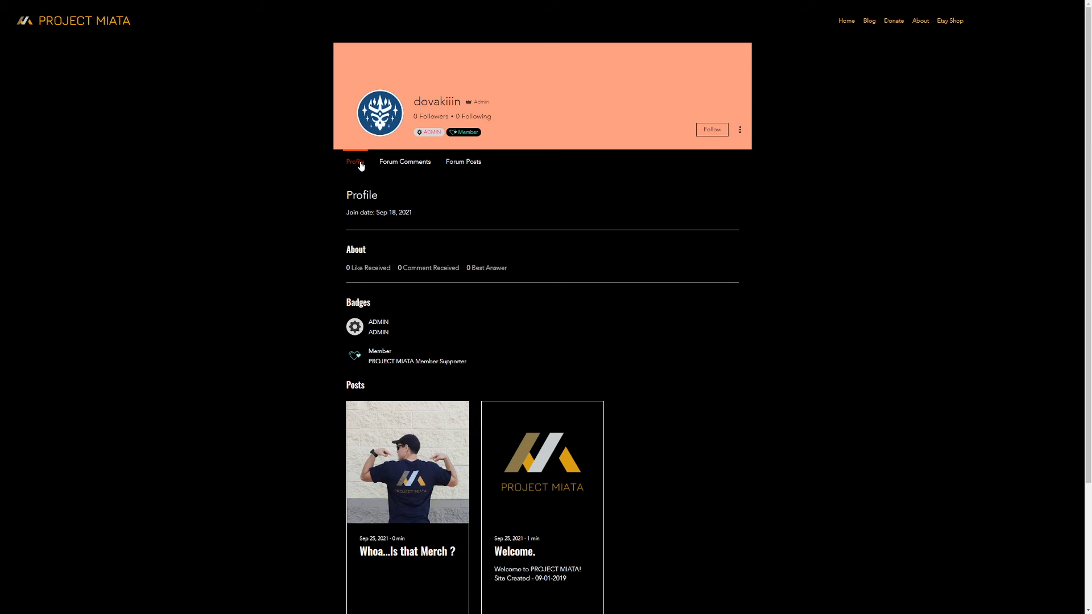
# Go to the Coming Soon home page with the 'Forum. Shop. Community.' banner
pyautogui.click(847, 21)
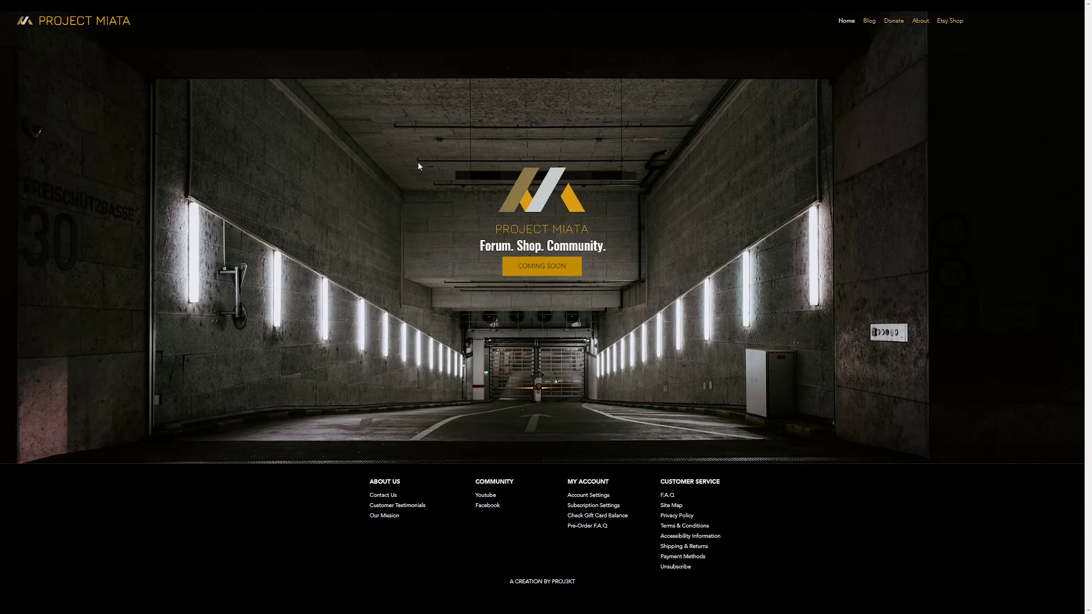
pyautogui.moveTo(487, 261)
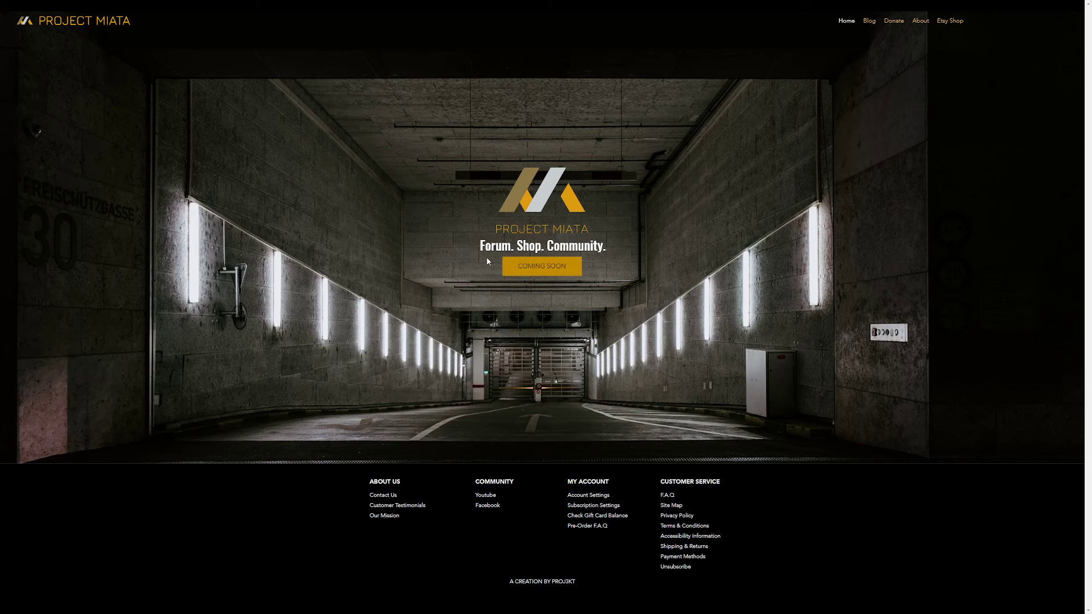